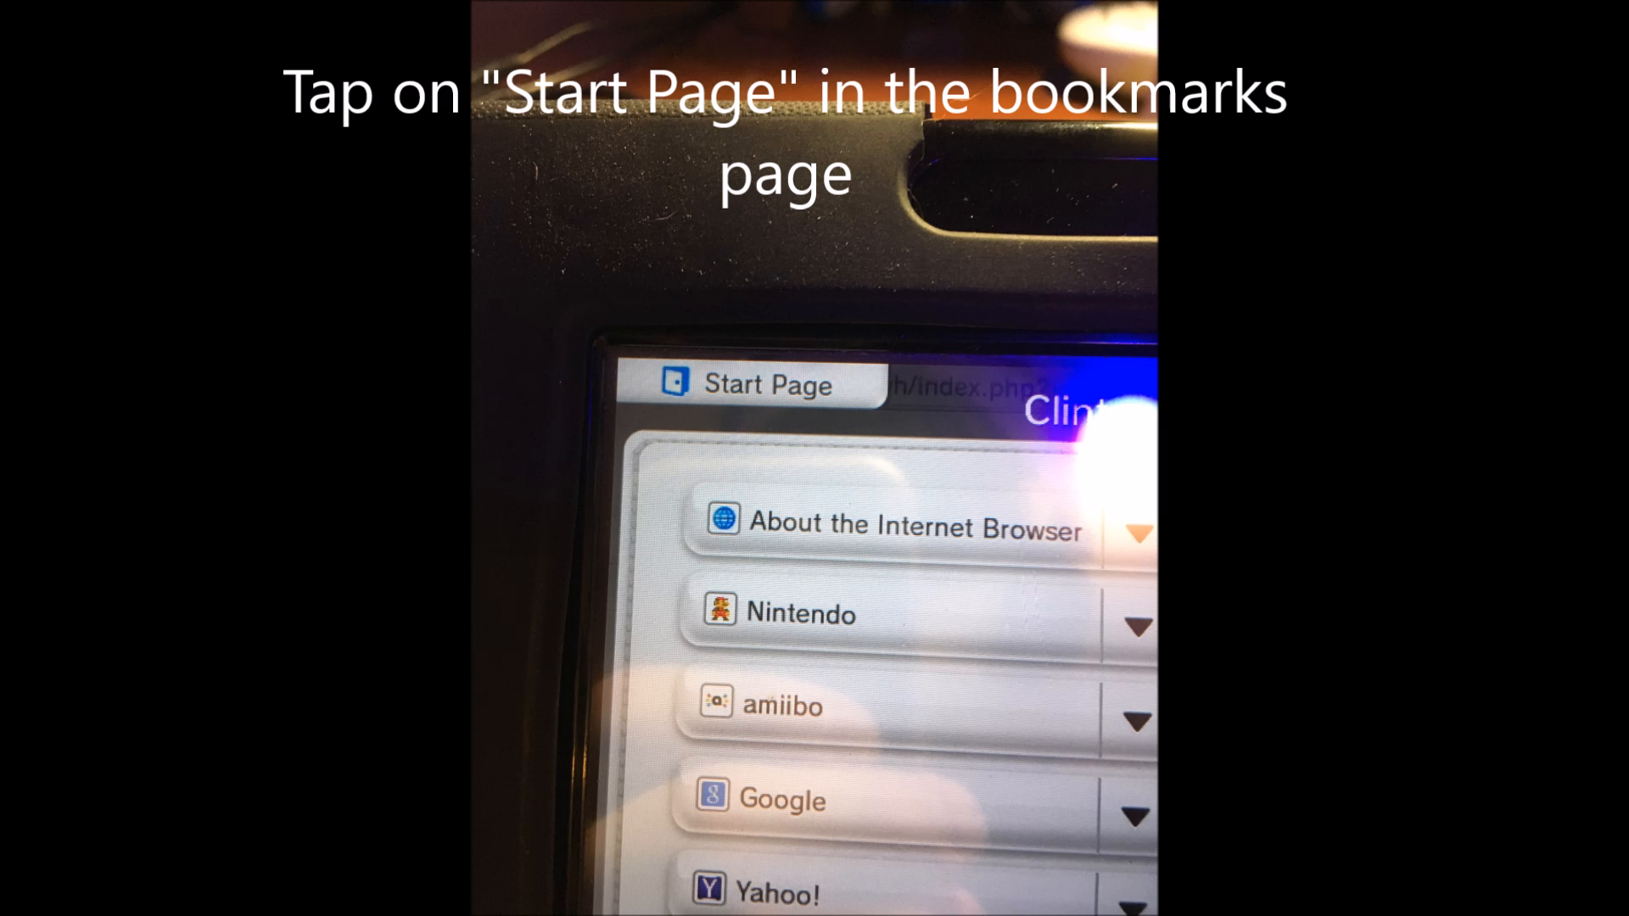
From the Start Page settings, enable the browser's Developer Tools.
left_click(757, 385)
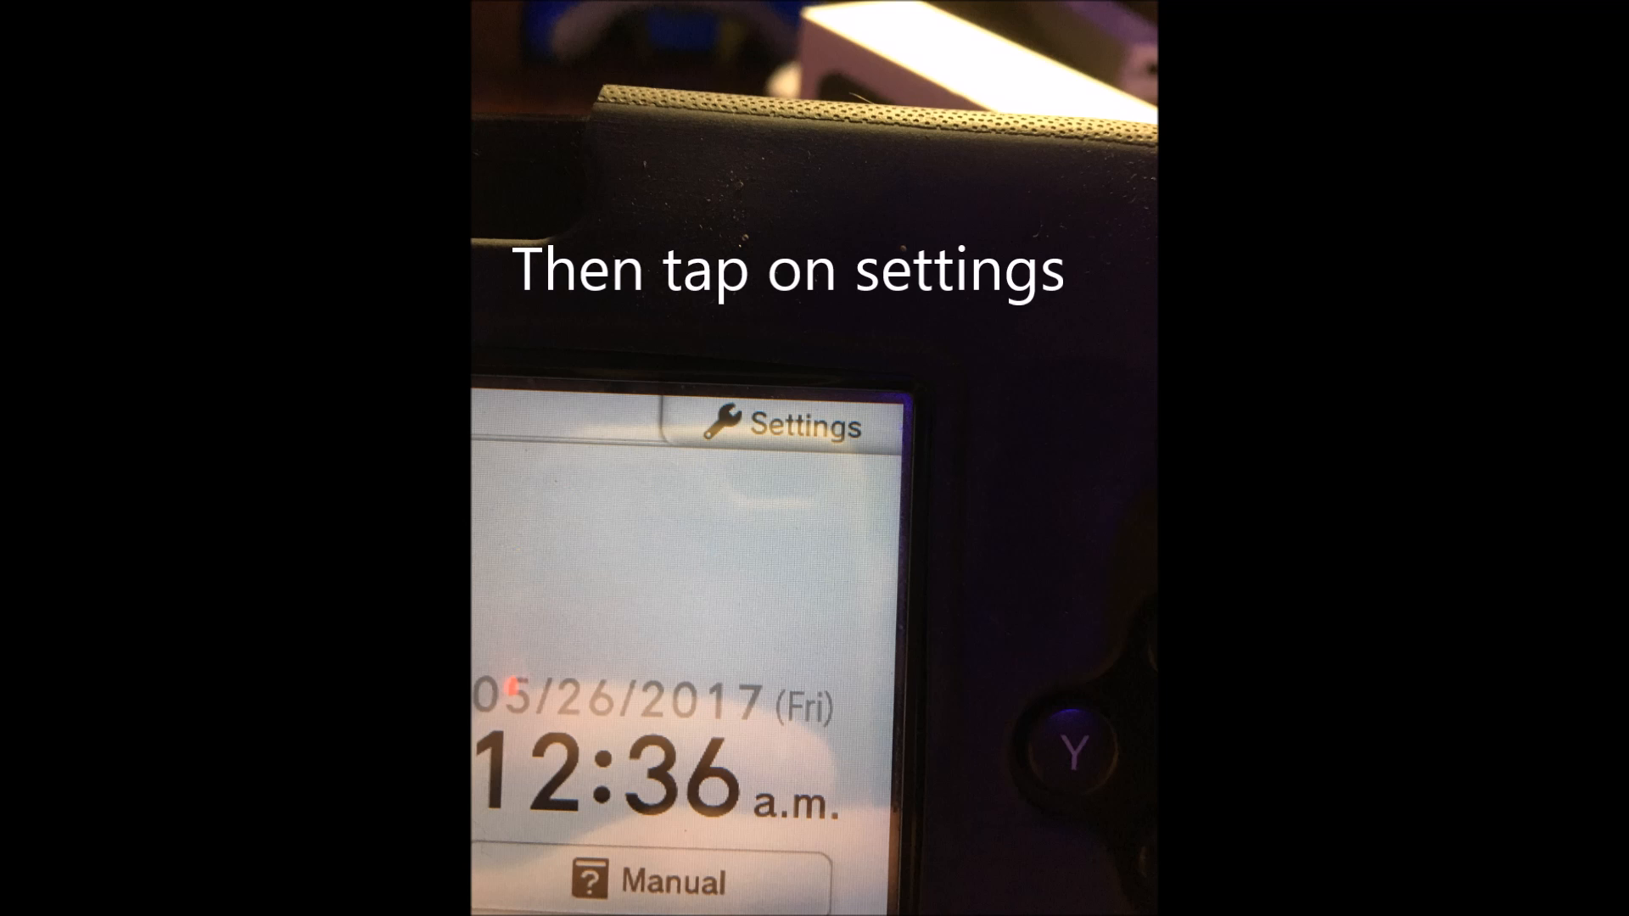
left_click(785, 426)
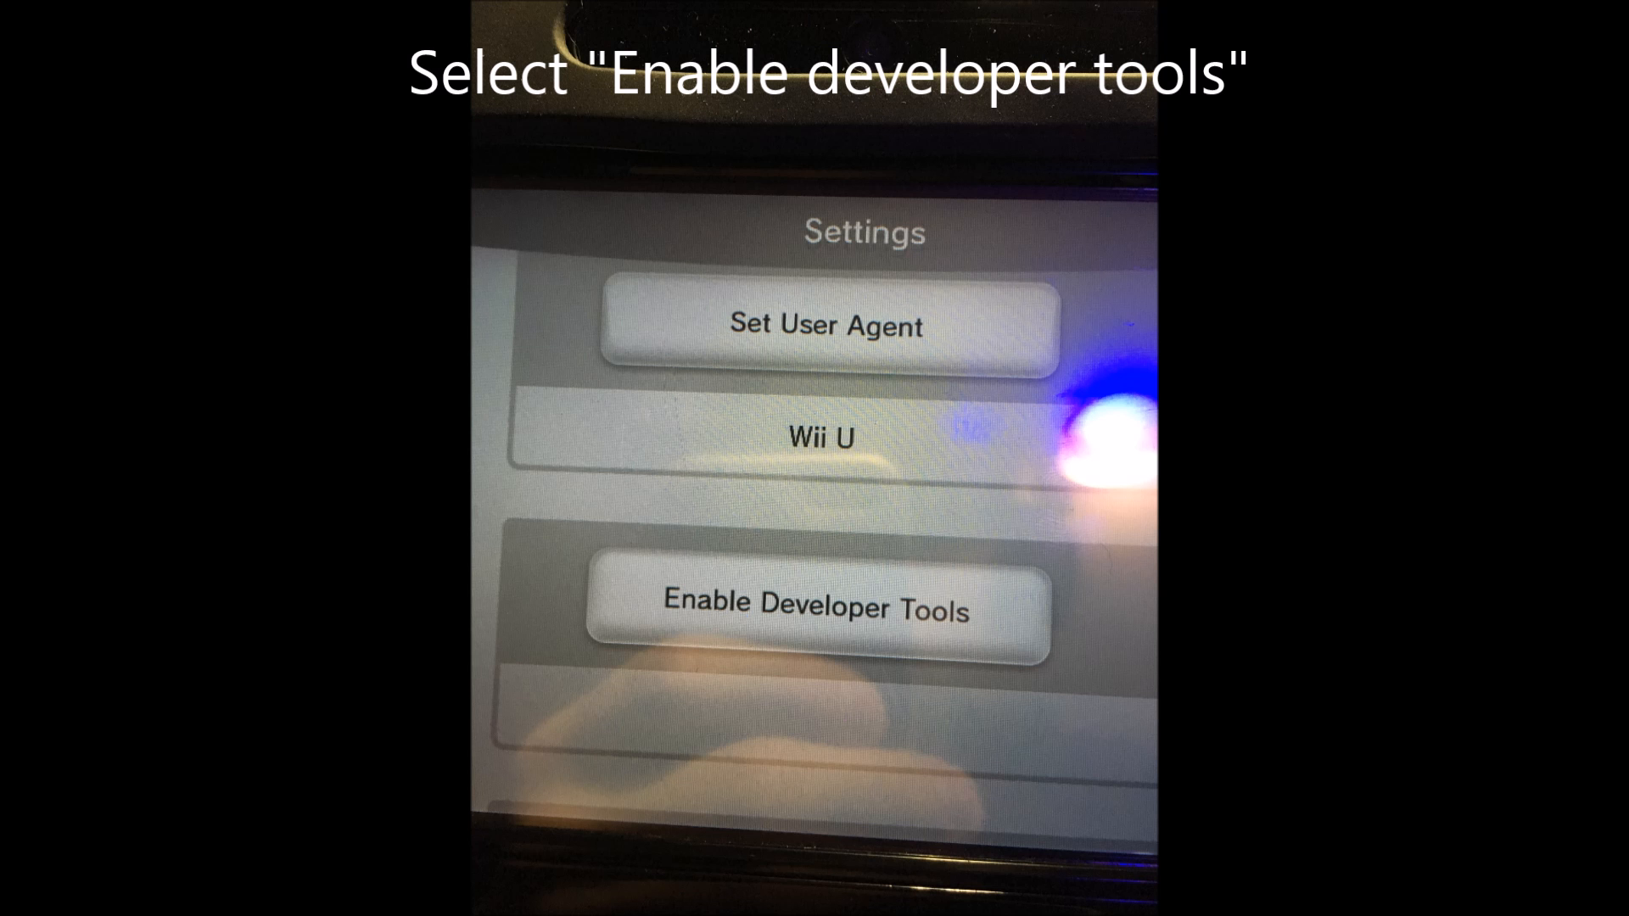
left_click(816, 609)
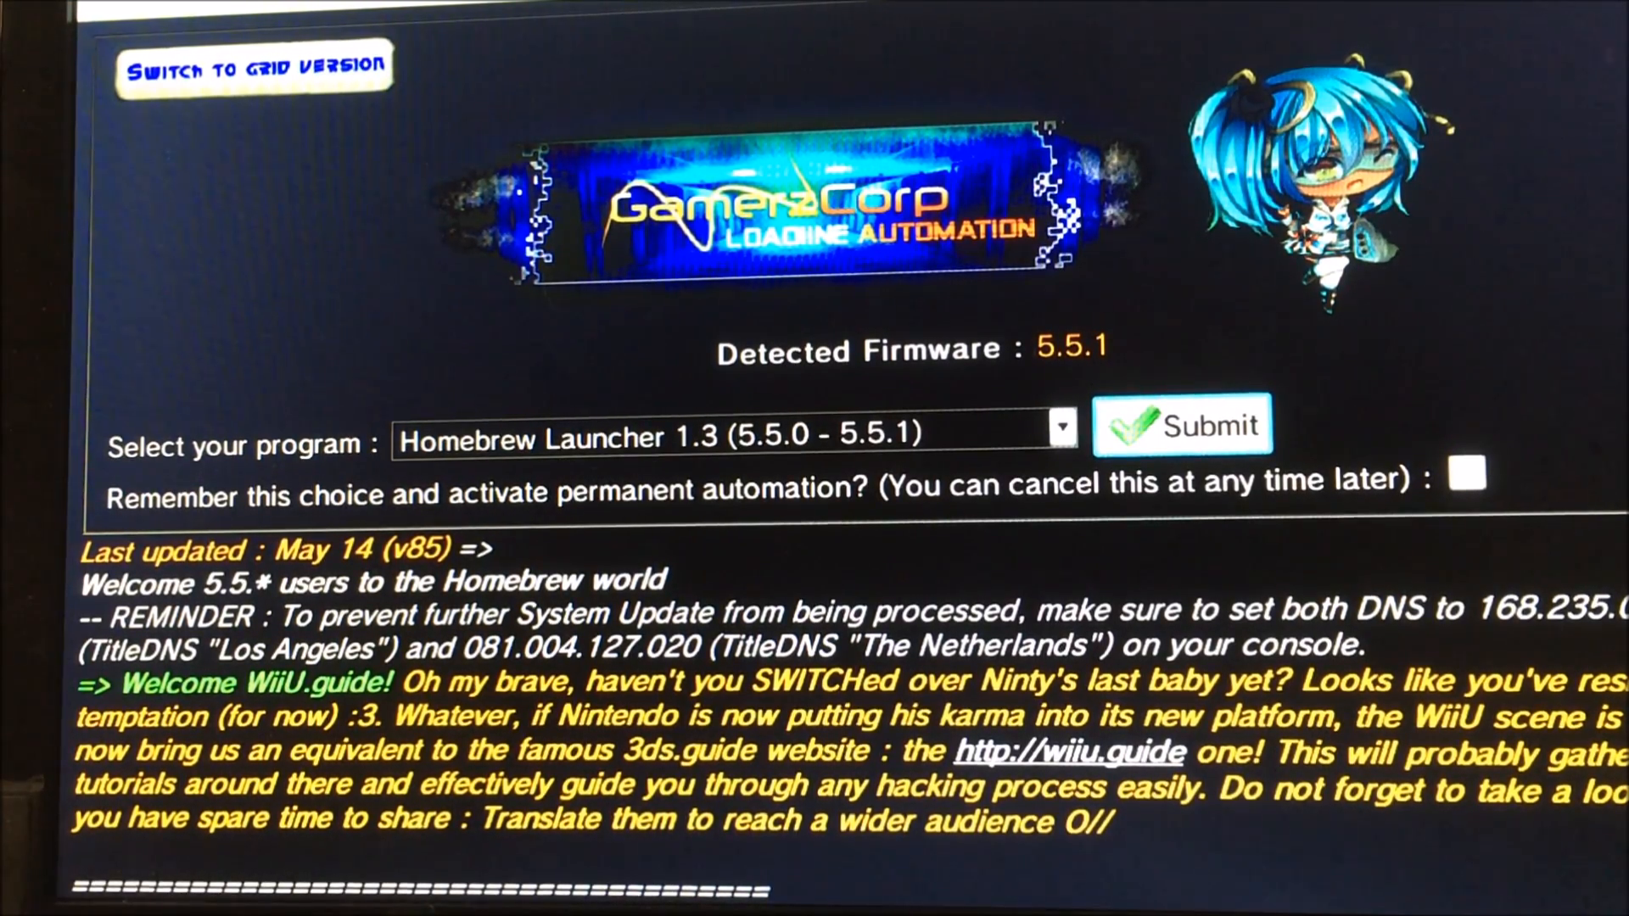
Submit to launch Homebrew Launcher 1.3 for firmware 5.5.1.
left_click(1183, 424)
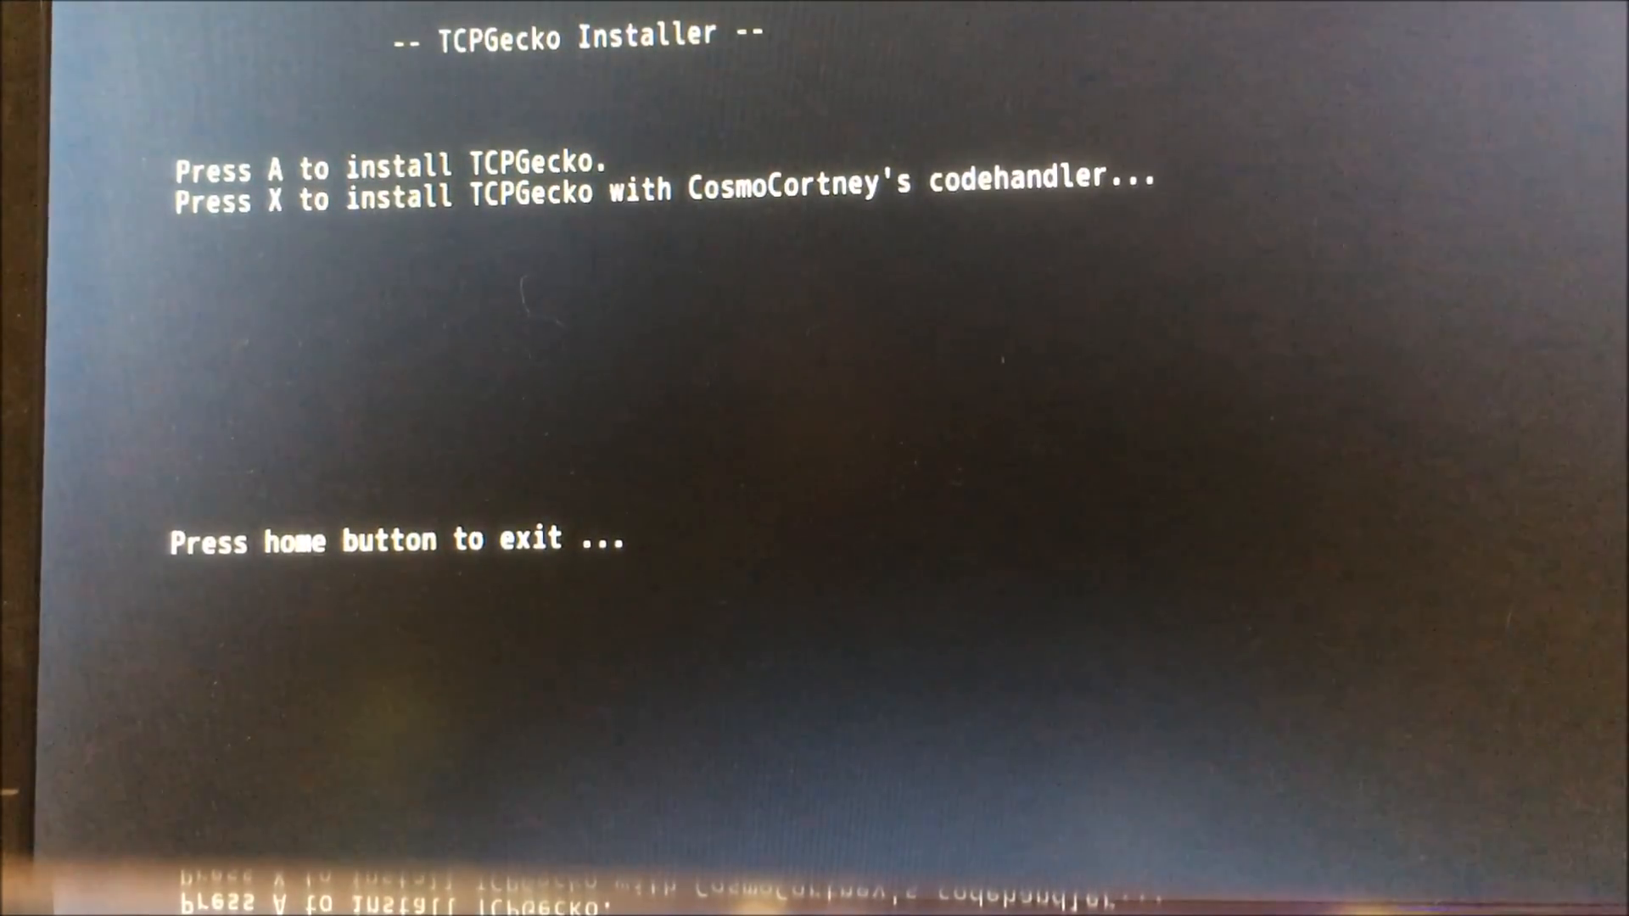
Install TCPGecko with CosmoCortney's codehandler via the X option.
key("home")
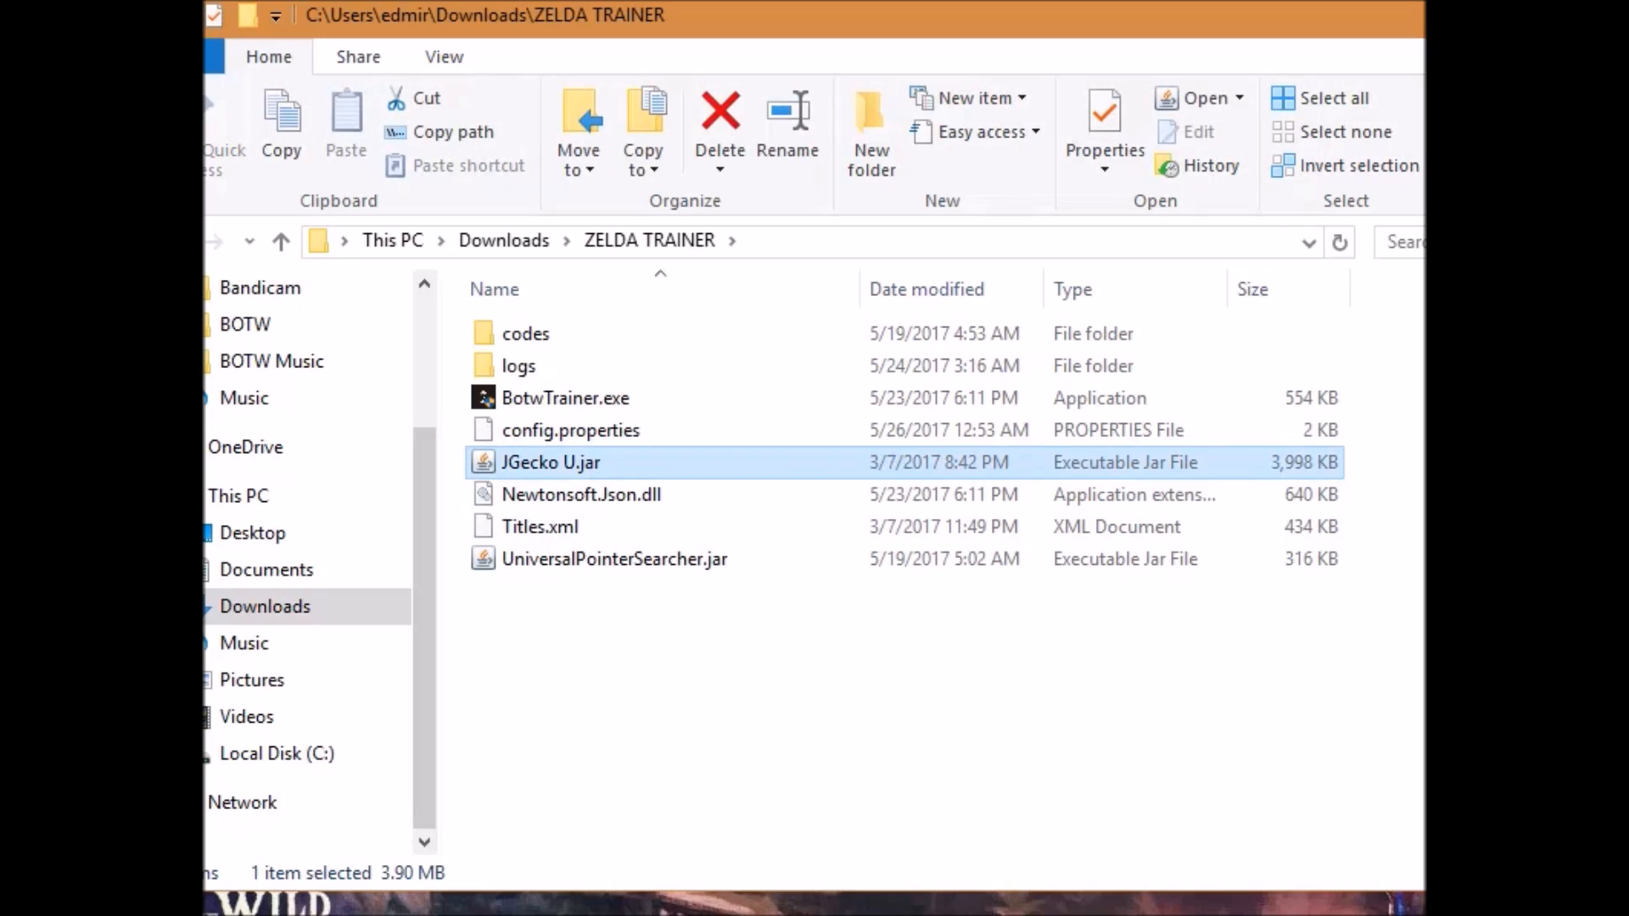
mouse_move(548, 650)
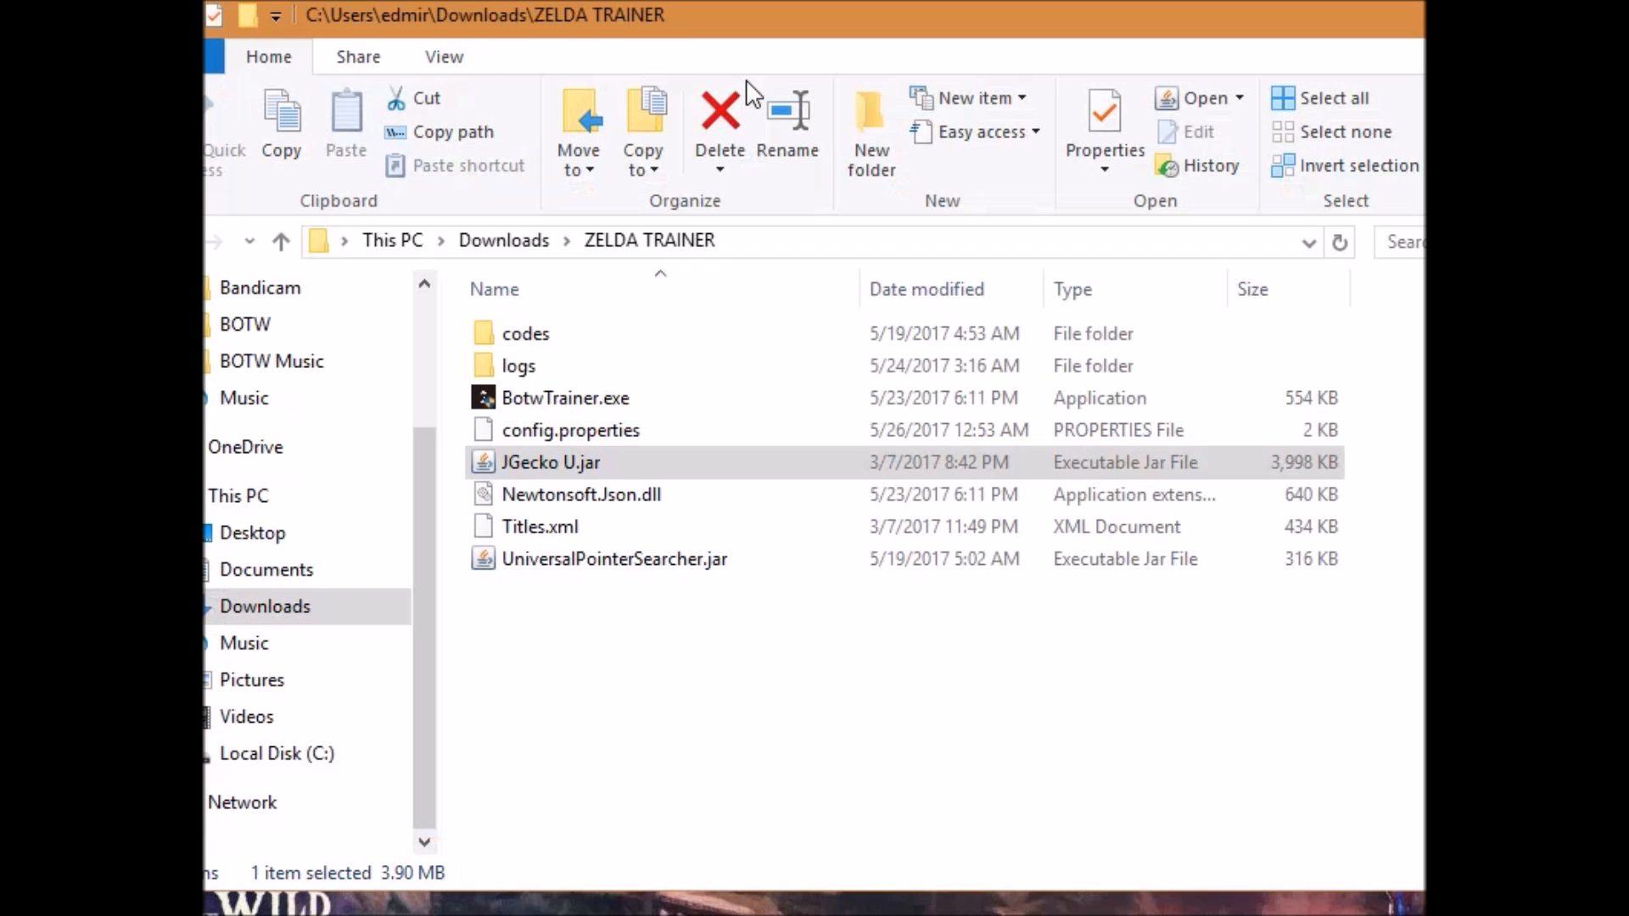
Launch JGecko U.jar from the Downloads > ZELDA TRAINER folder.
left_click(550, 462)
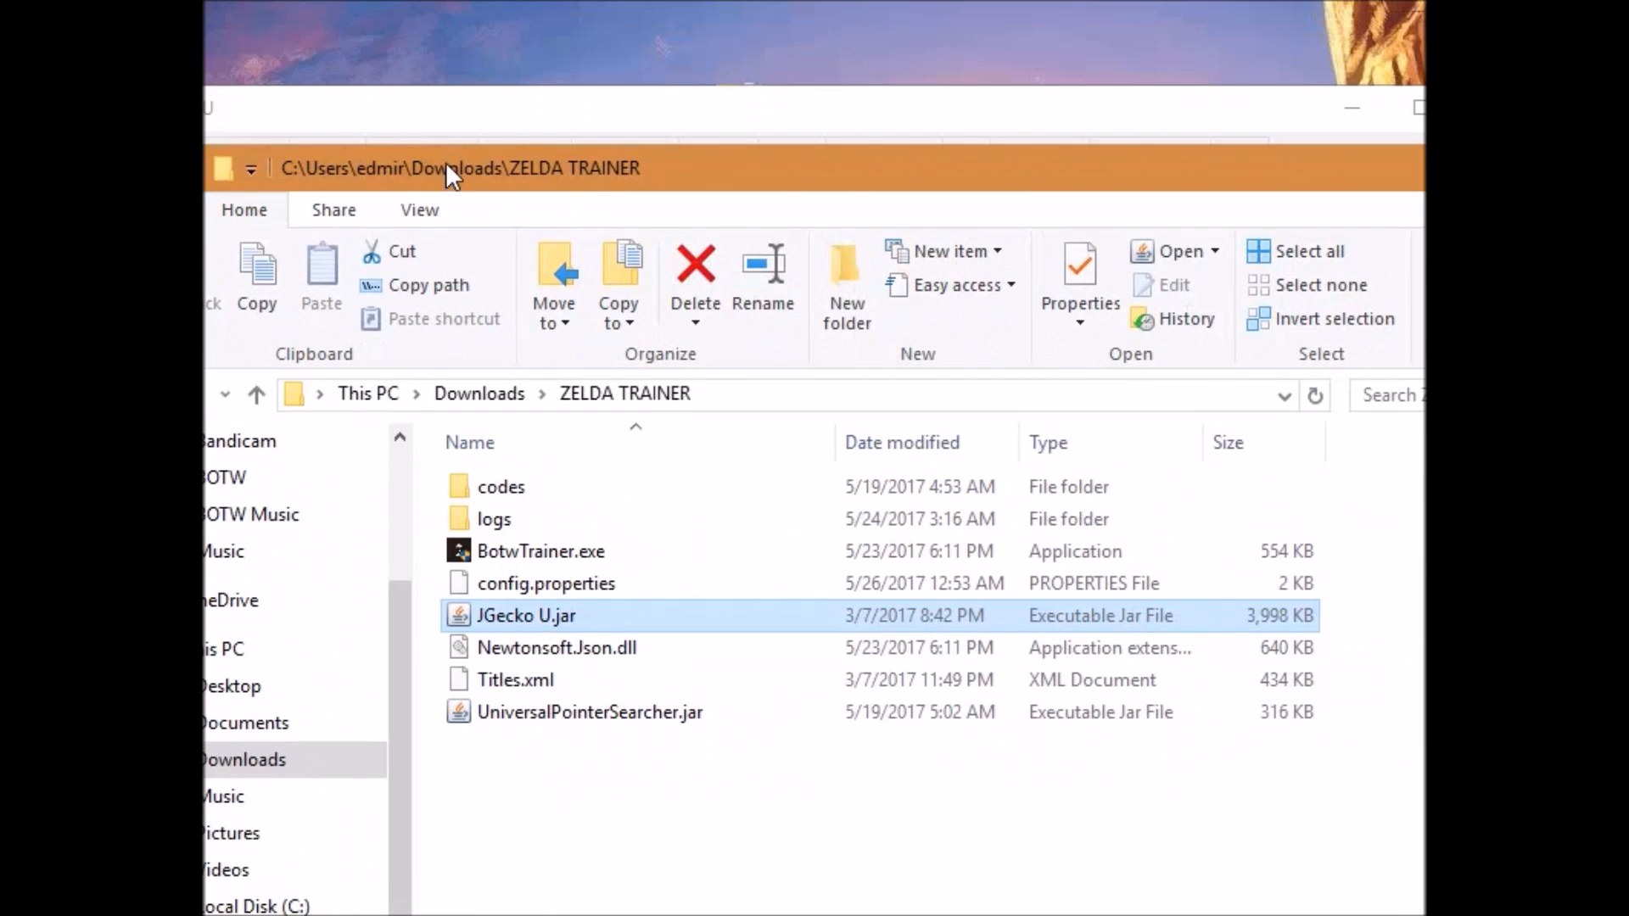
double_click(528, 614)
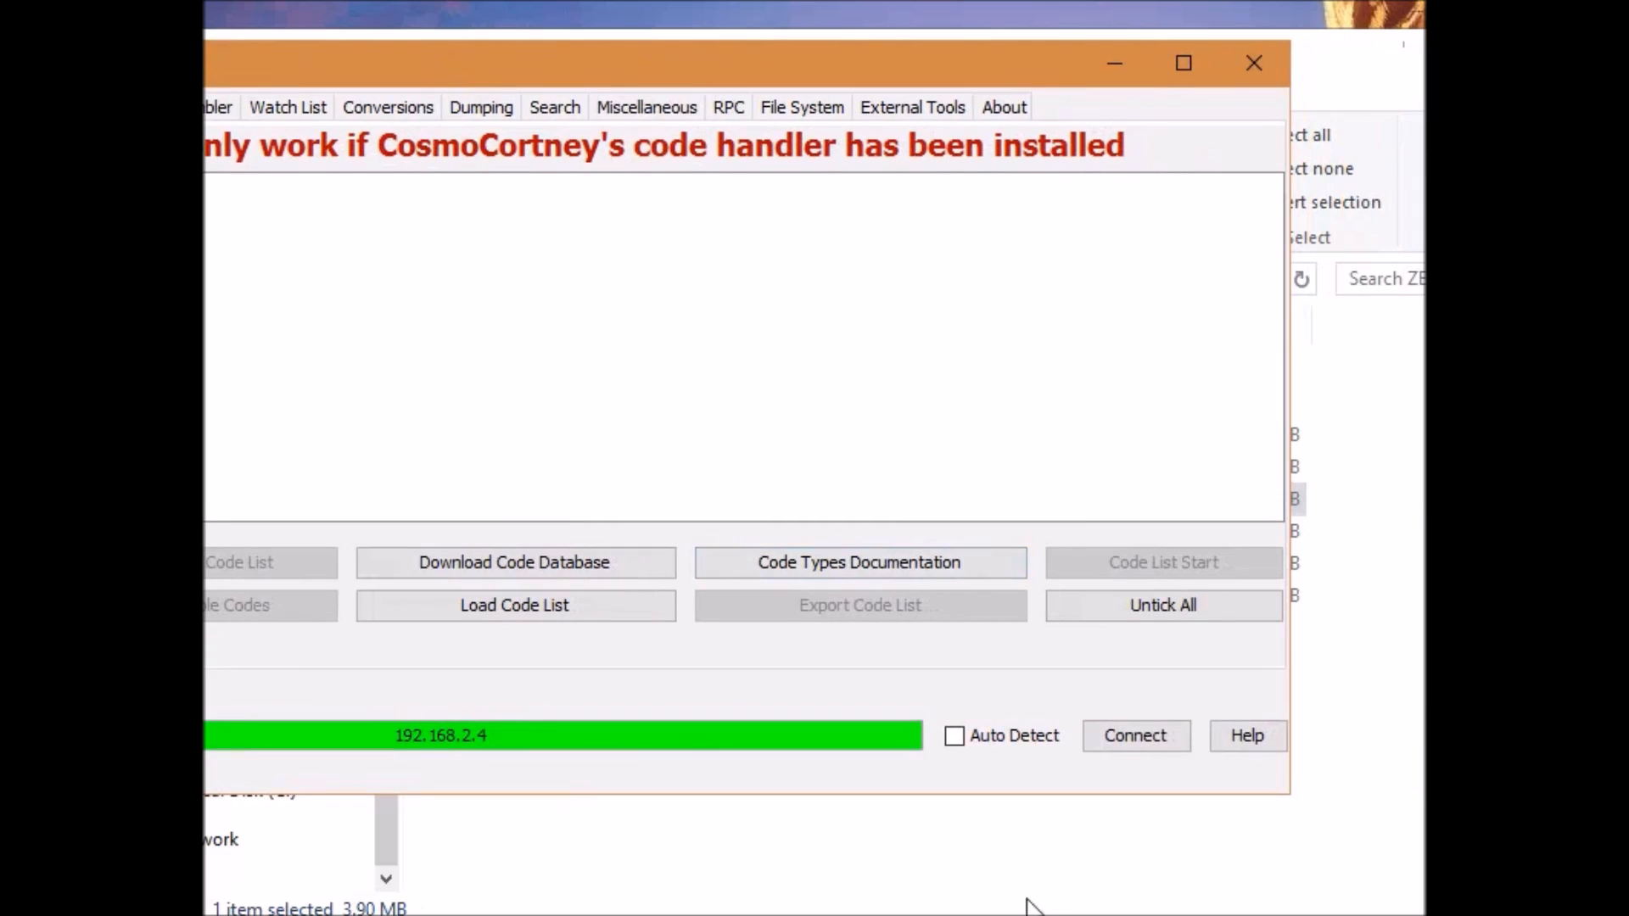
left_click(952, 735)
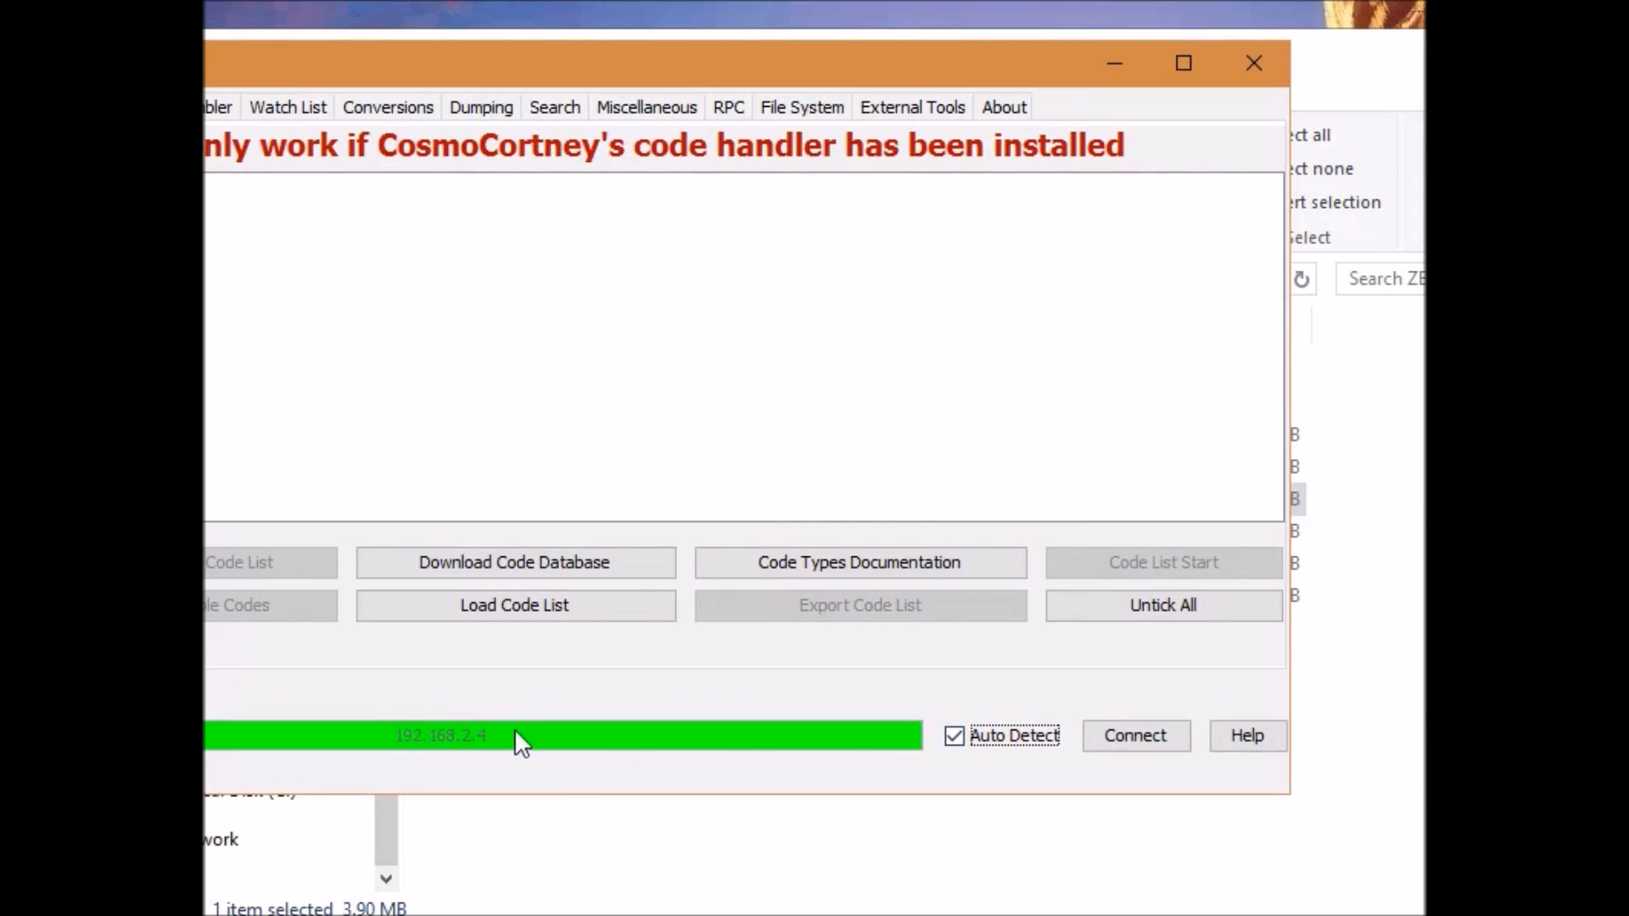
left_click(951, 734)
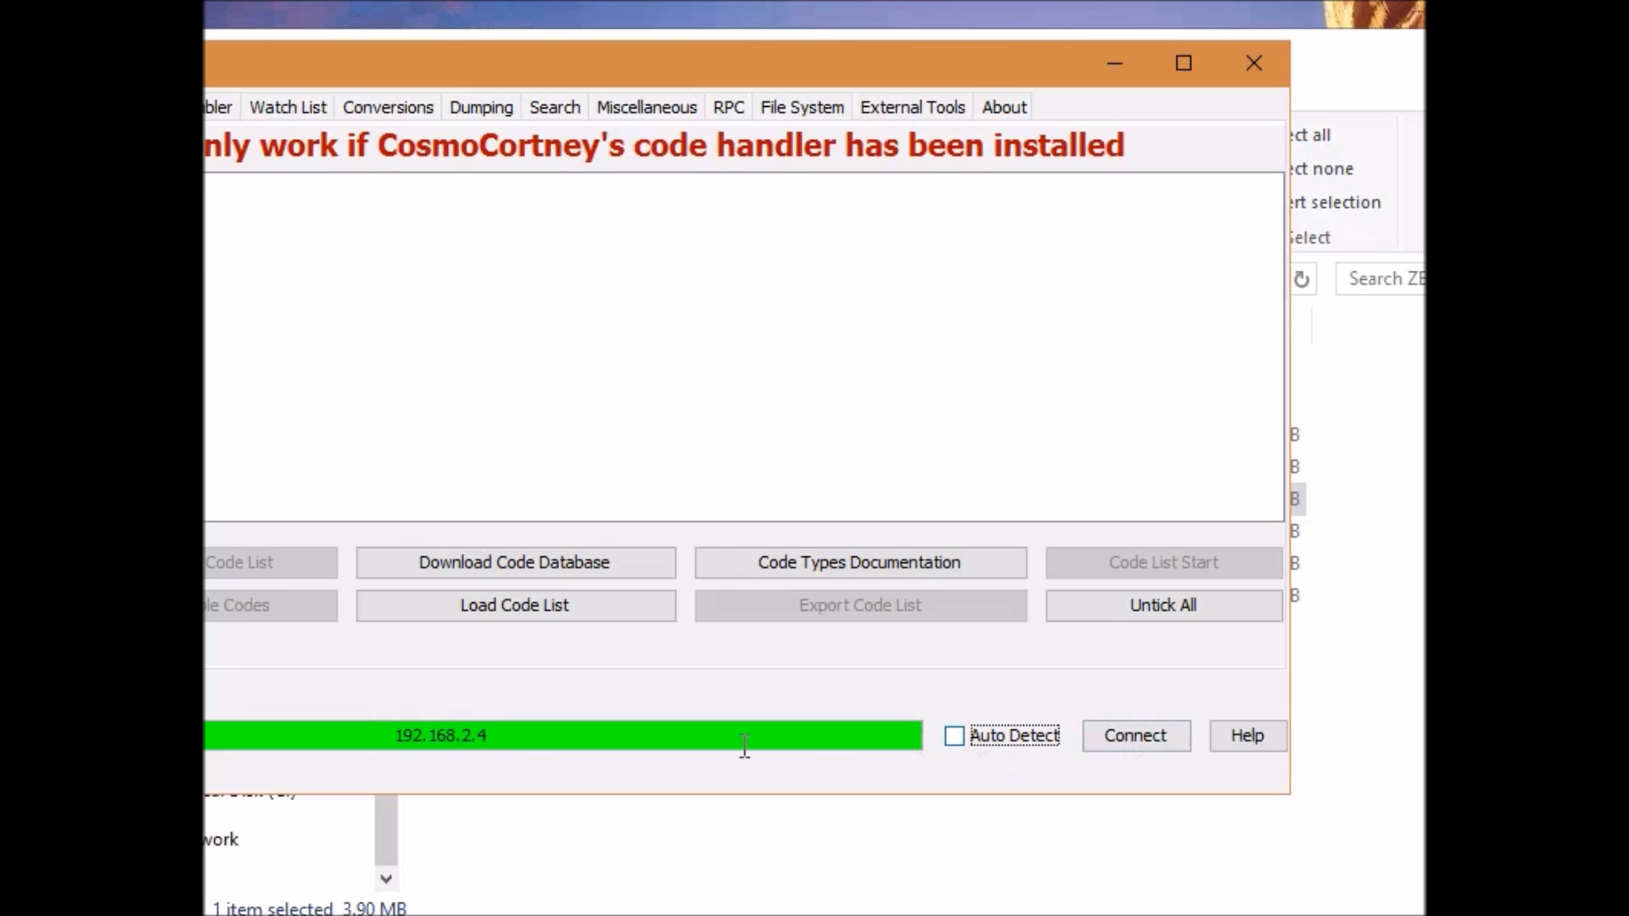
mouse_move(613, 728)
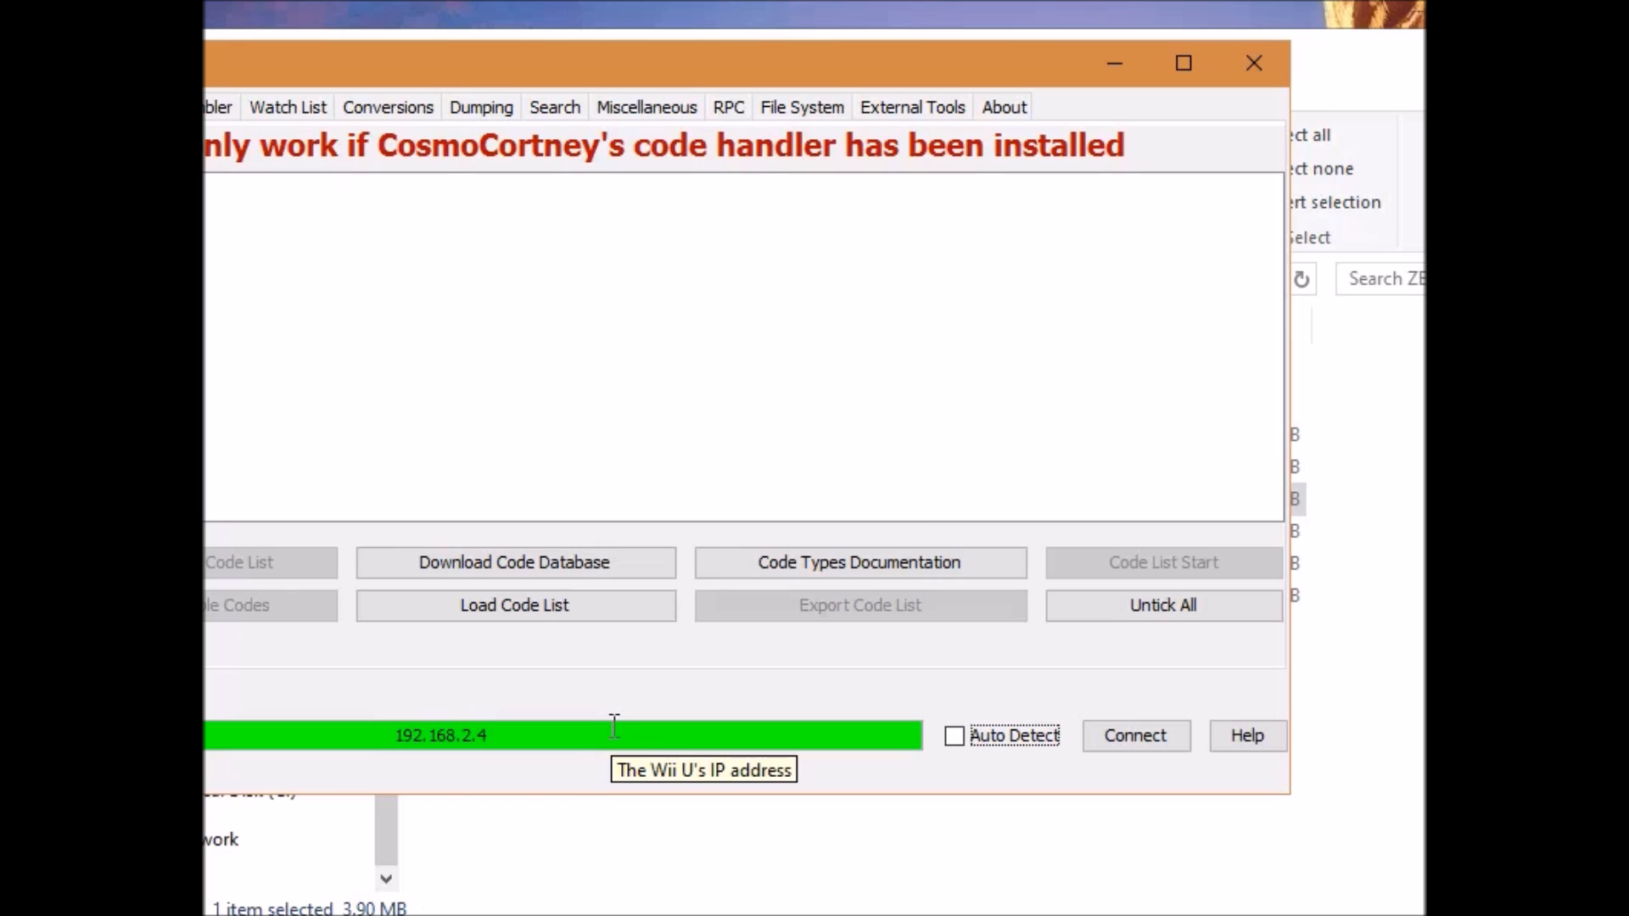
mouse_move(695, 288)
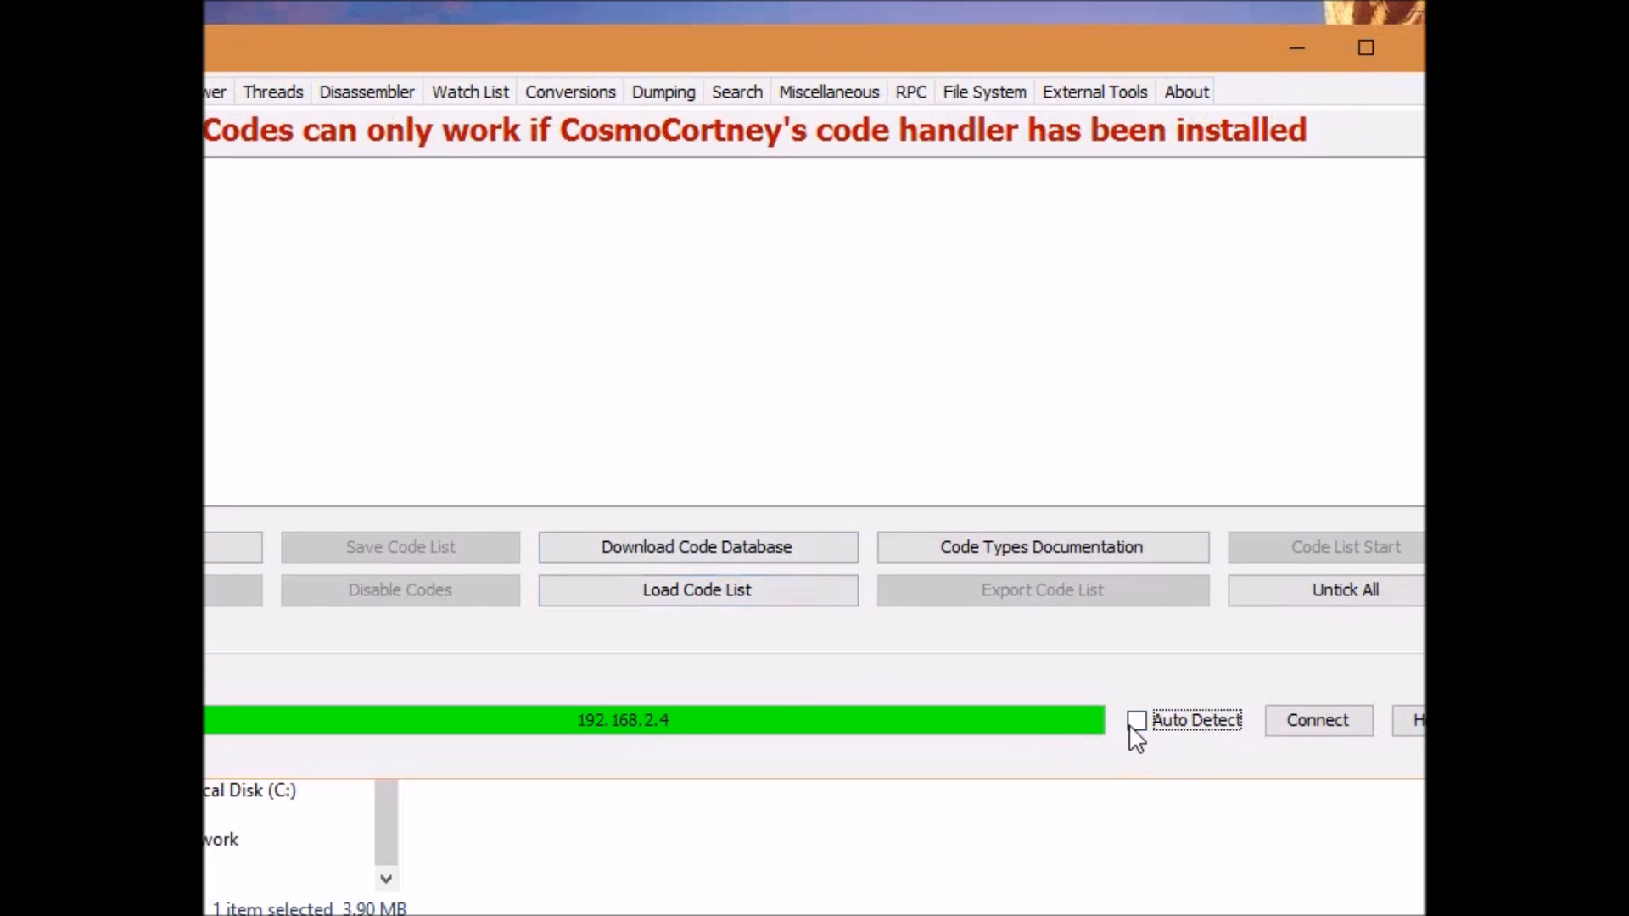
left_click(1137, 719)
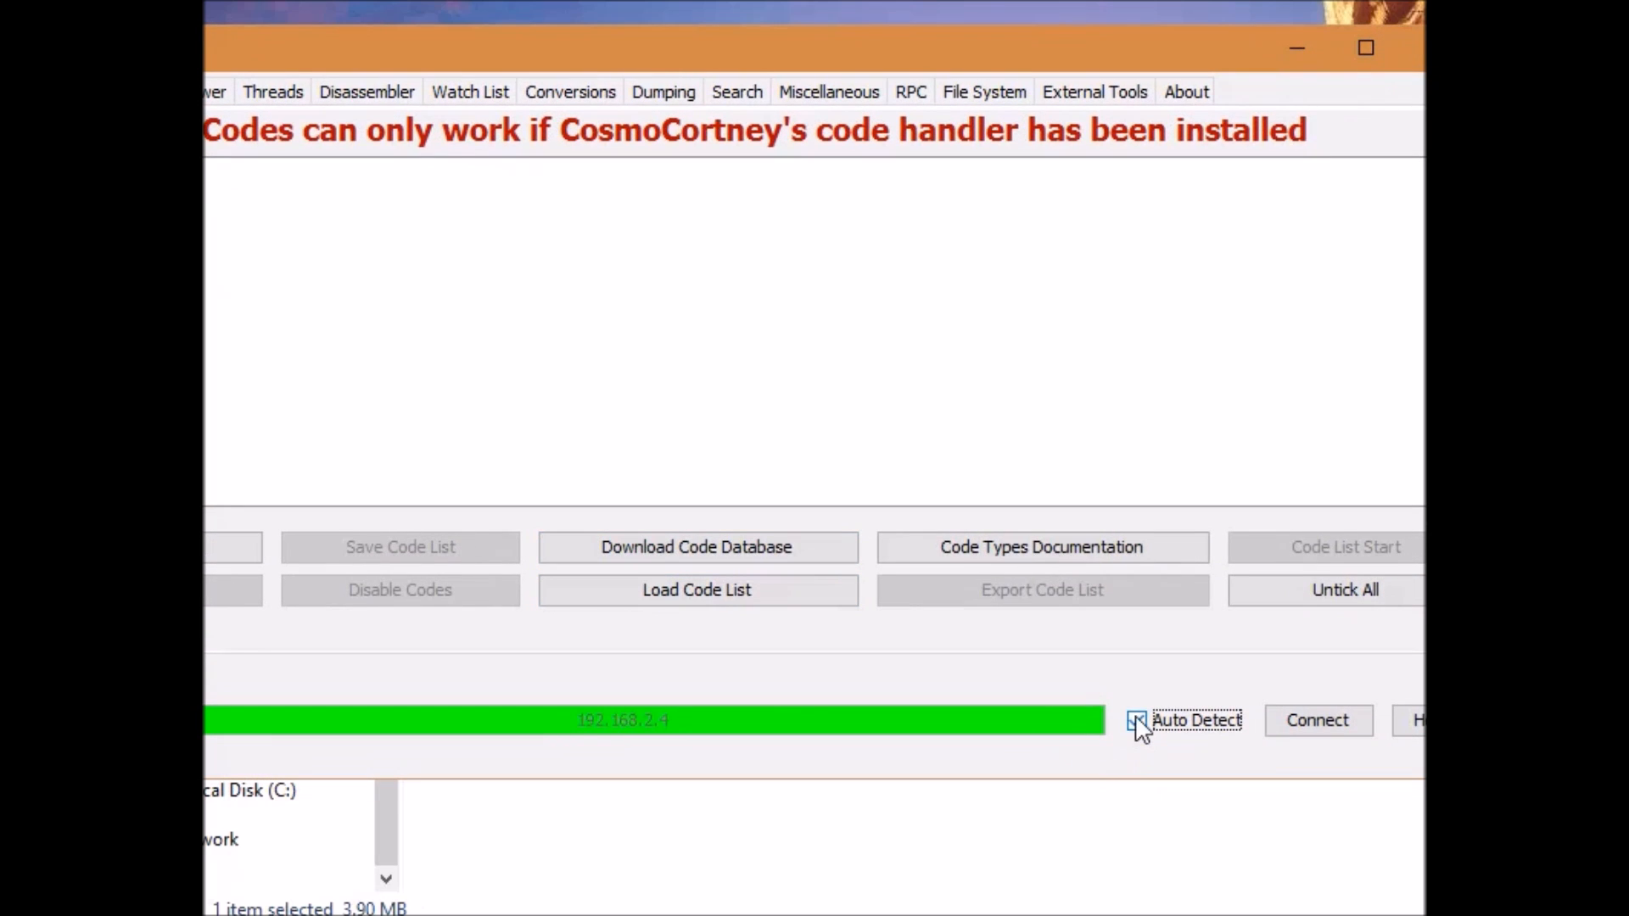
left_click(1137, 719)
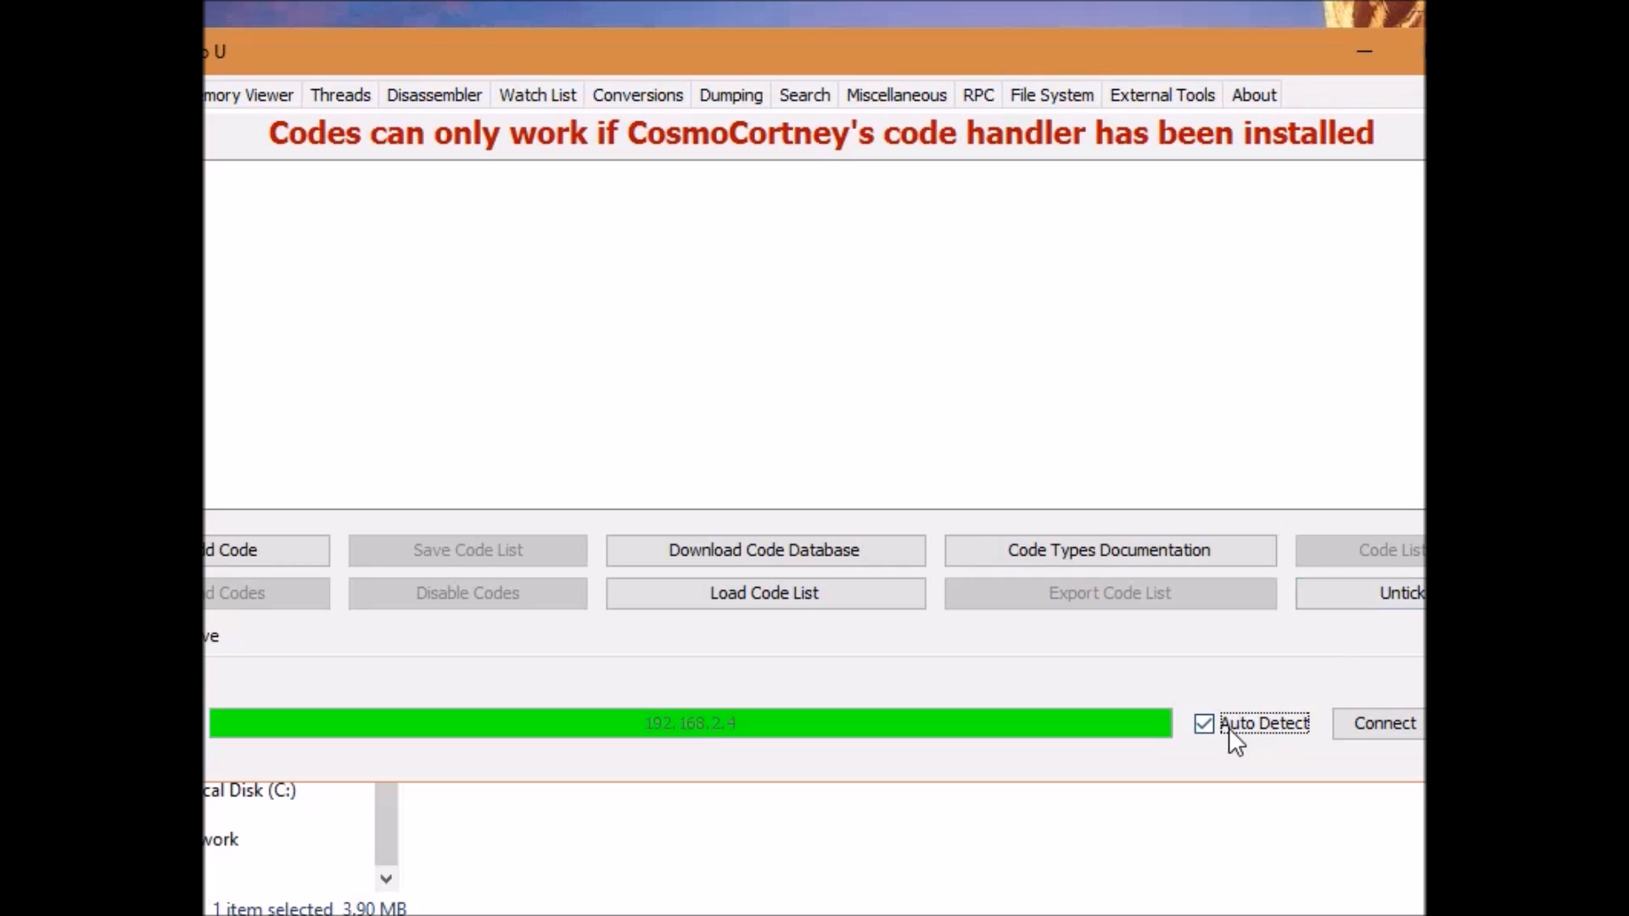
left_click(1204, 723)
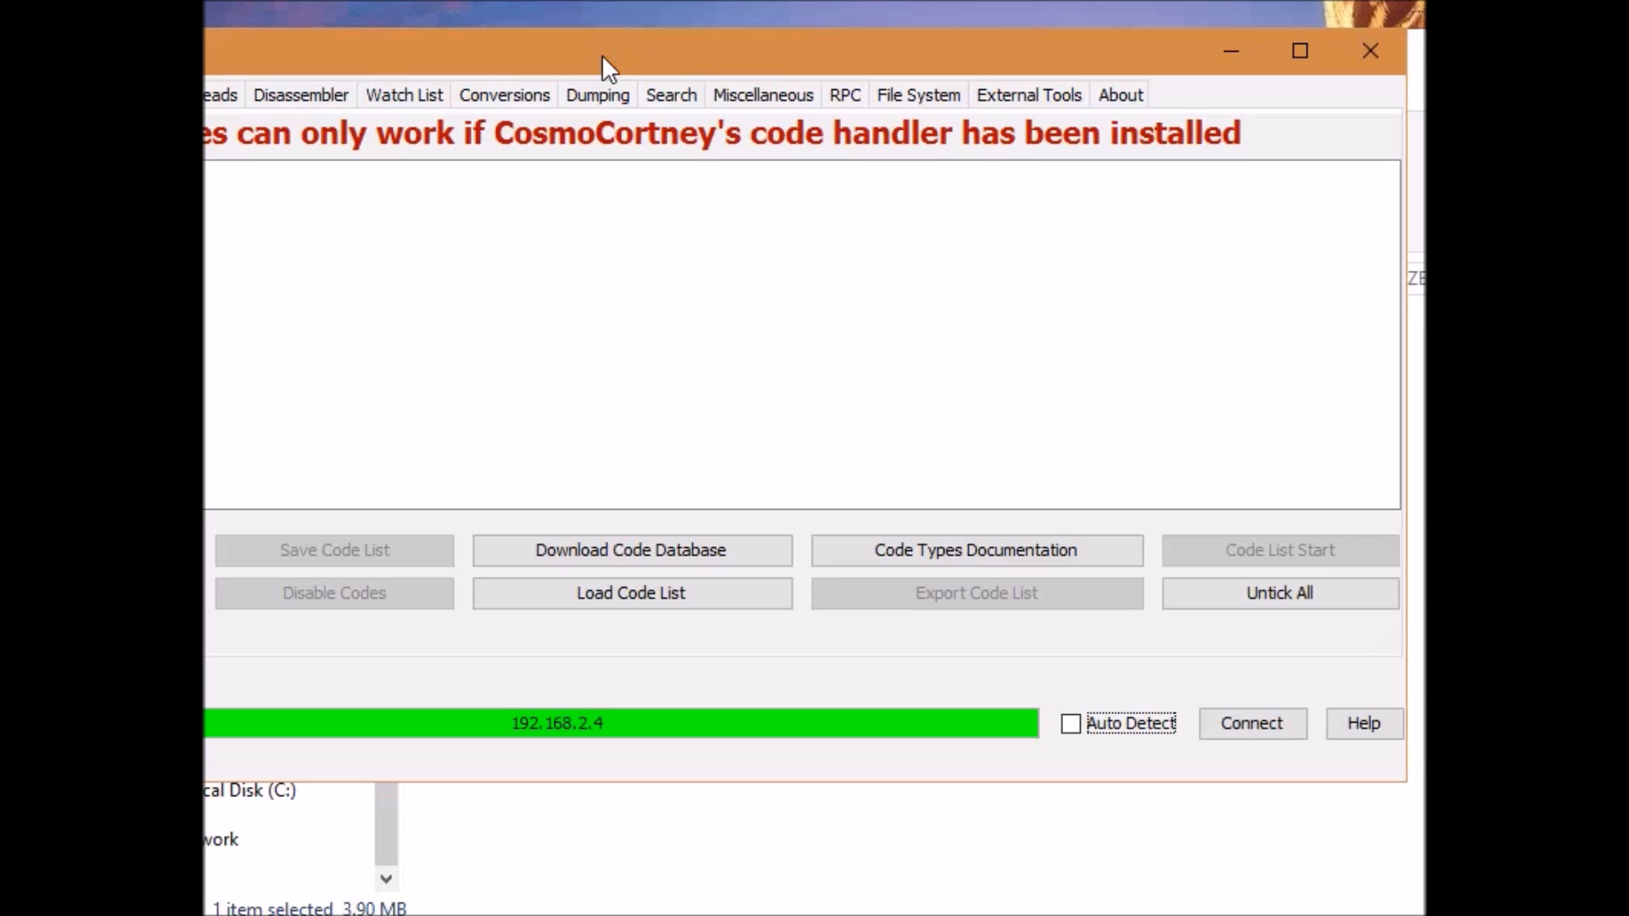
mouse_move(672, 302)
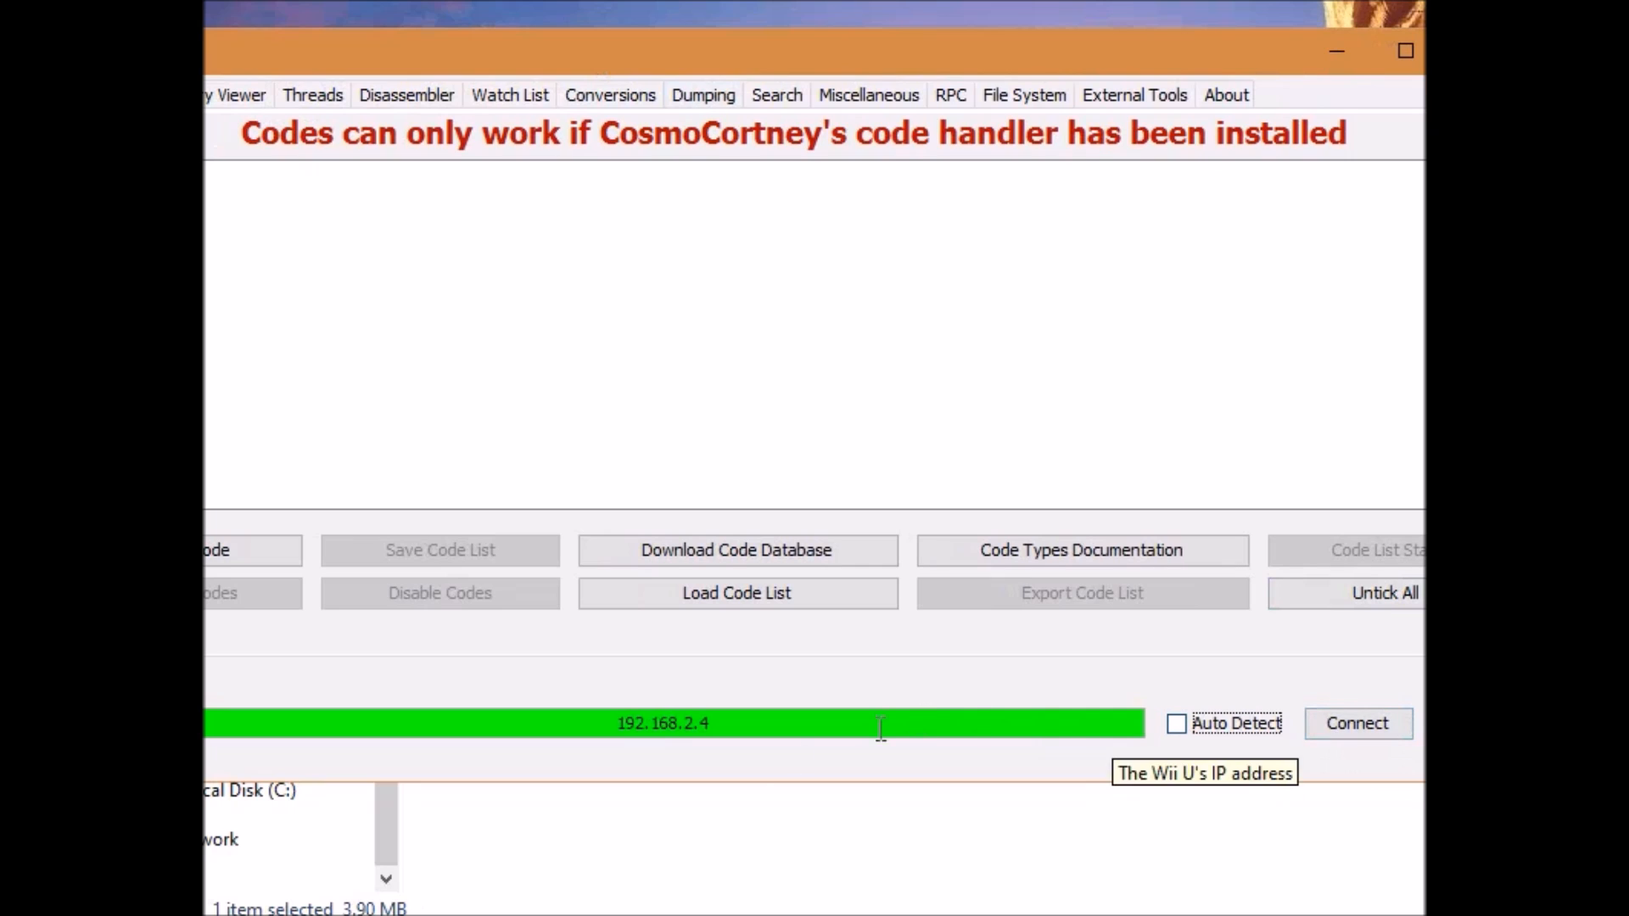
Connect to the Wii U at 192.168.2.4 and load the Breath of the Wild [ALZE] code list.
left_click(1357, 723)
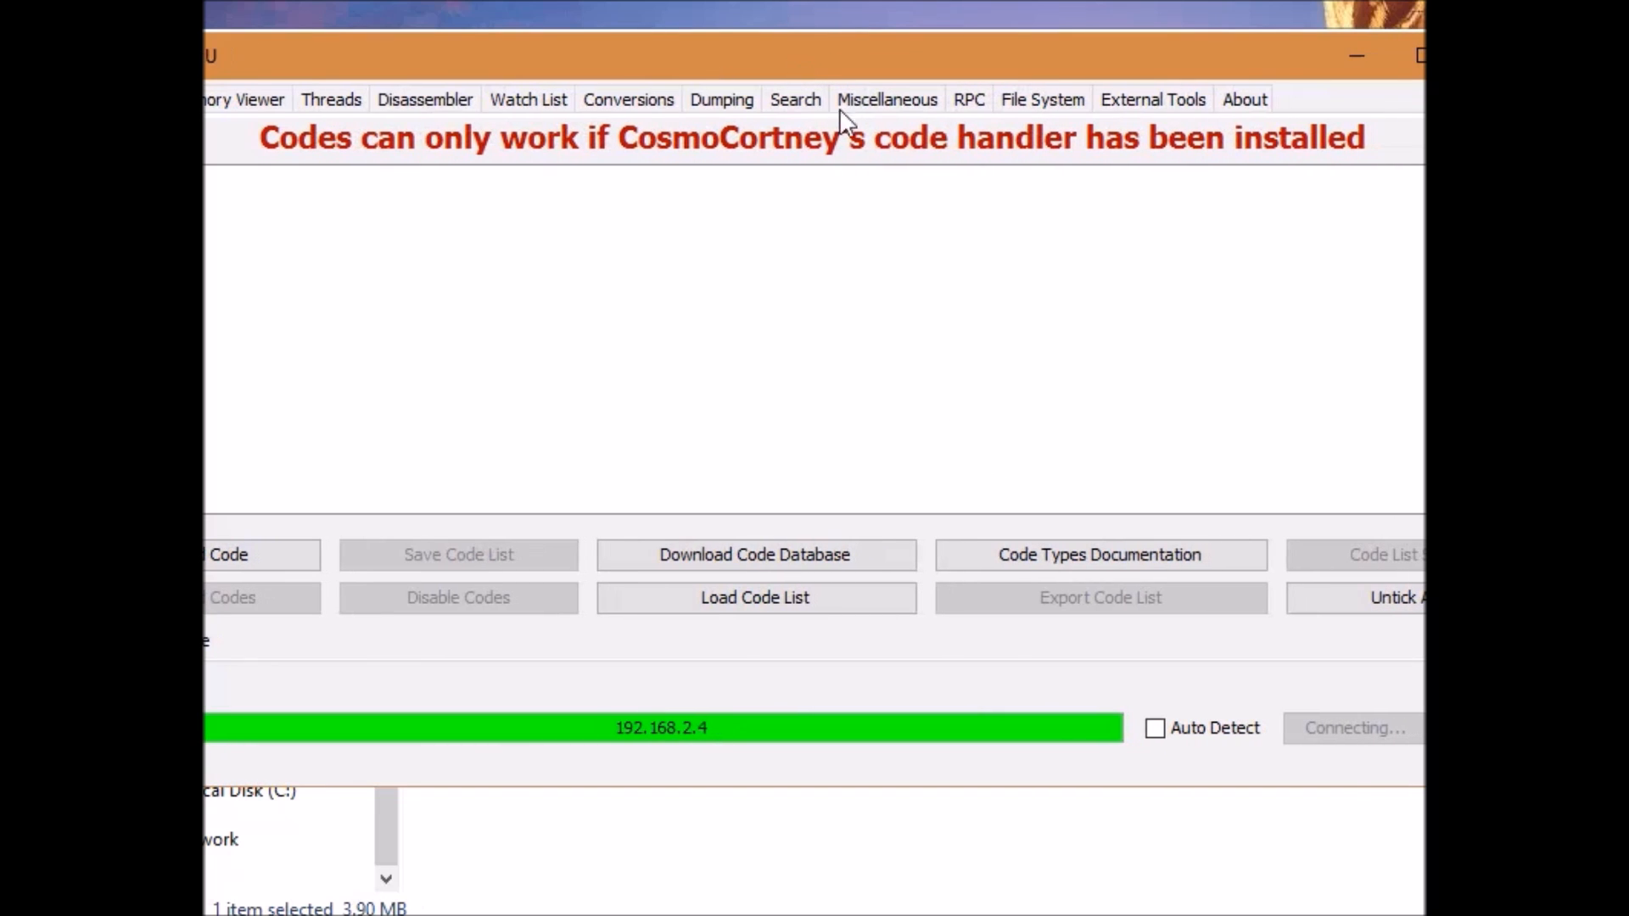
mouse_move(1361, 757)
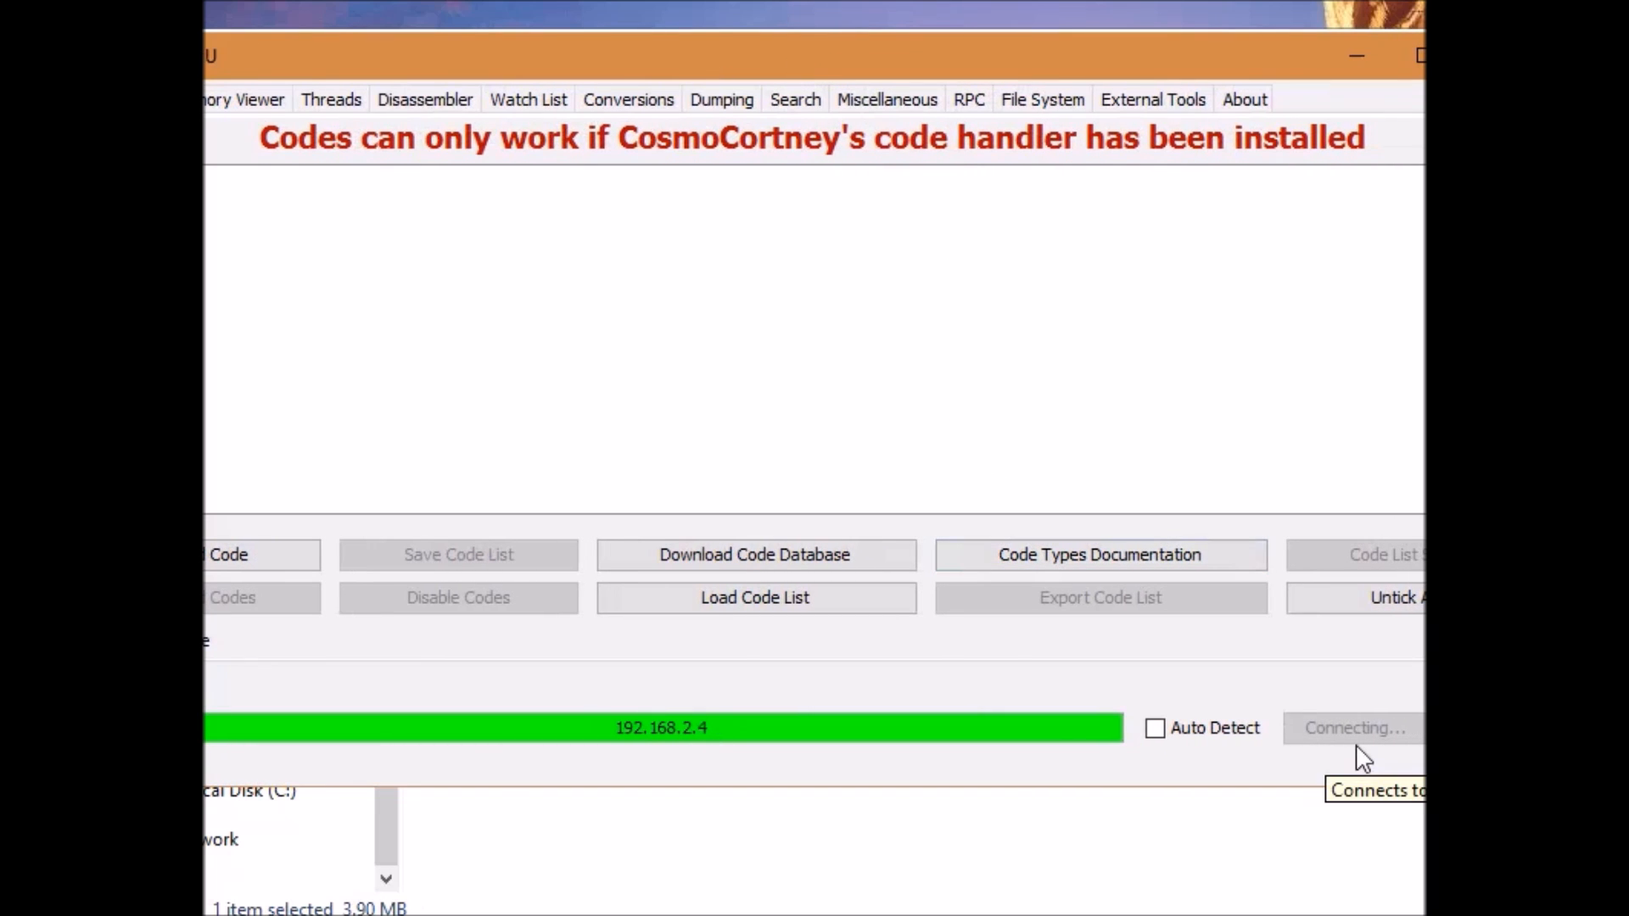
mouse_move(1302, 716)
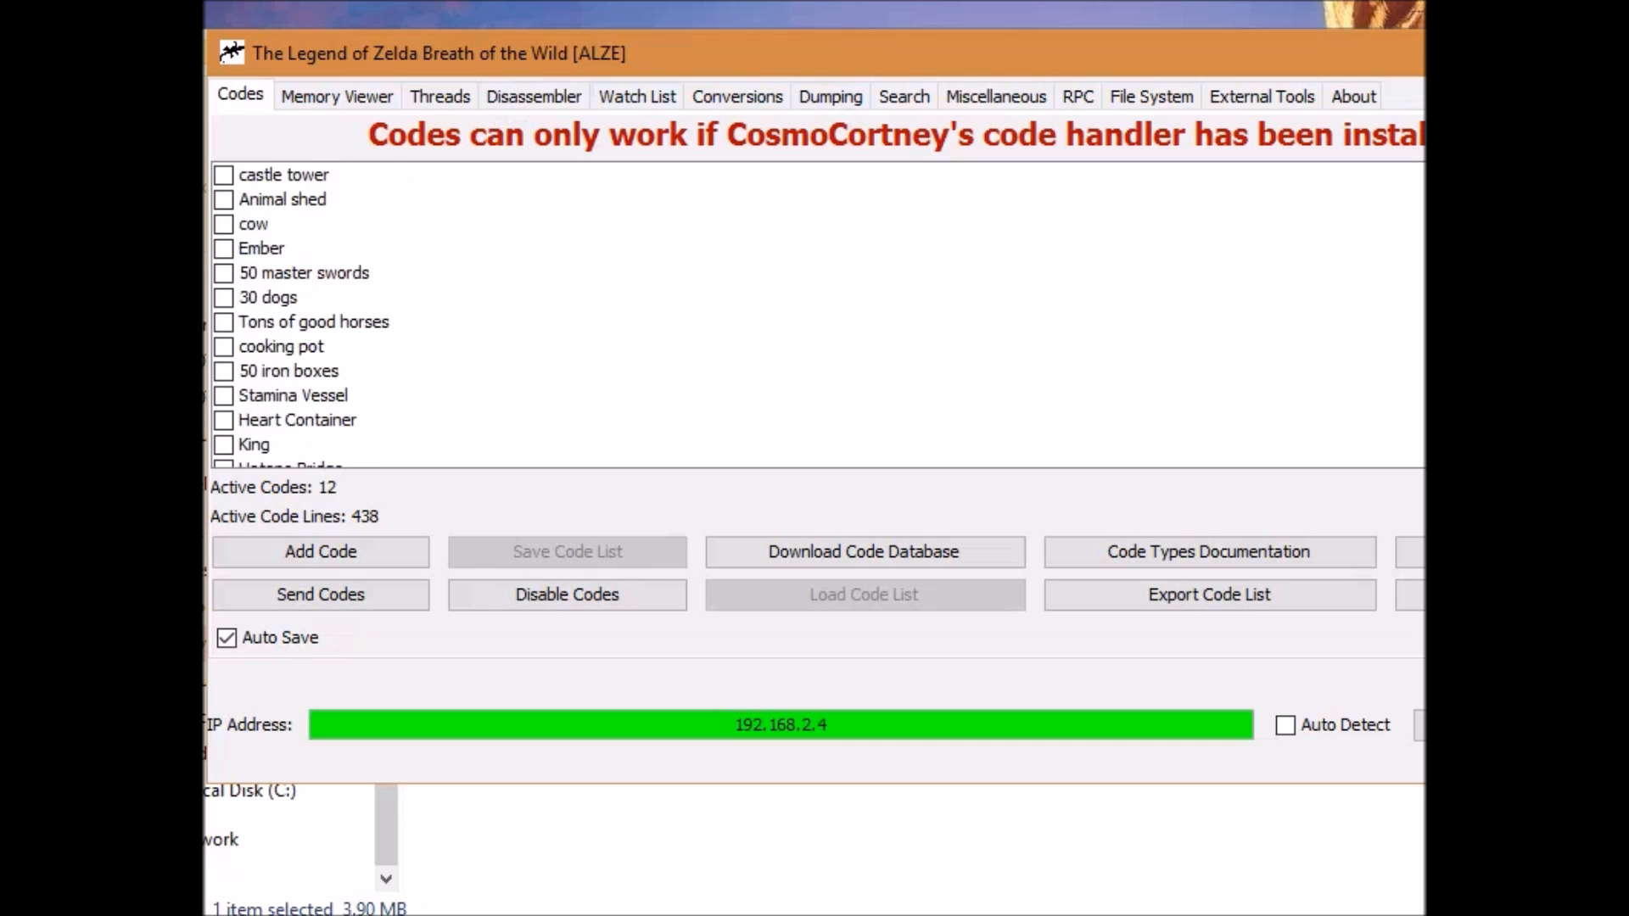
scroll("down", 3)
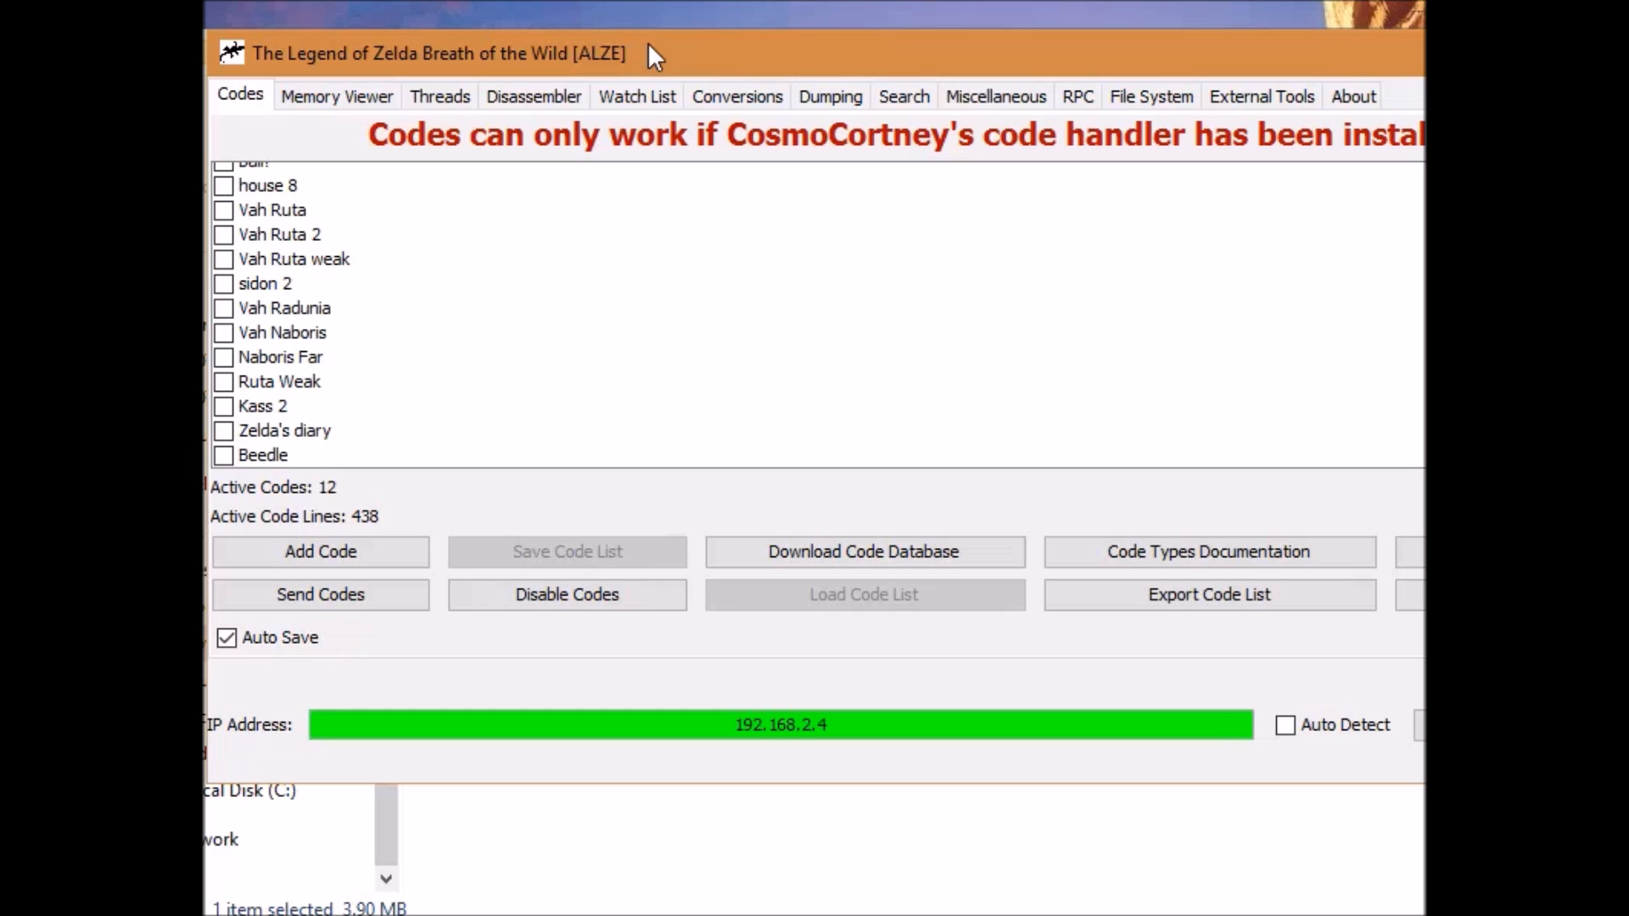
mouse_move(543, 58)
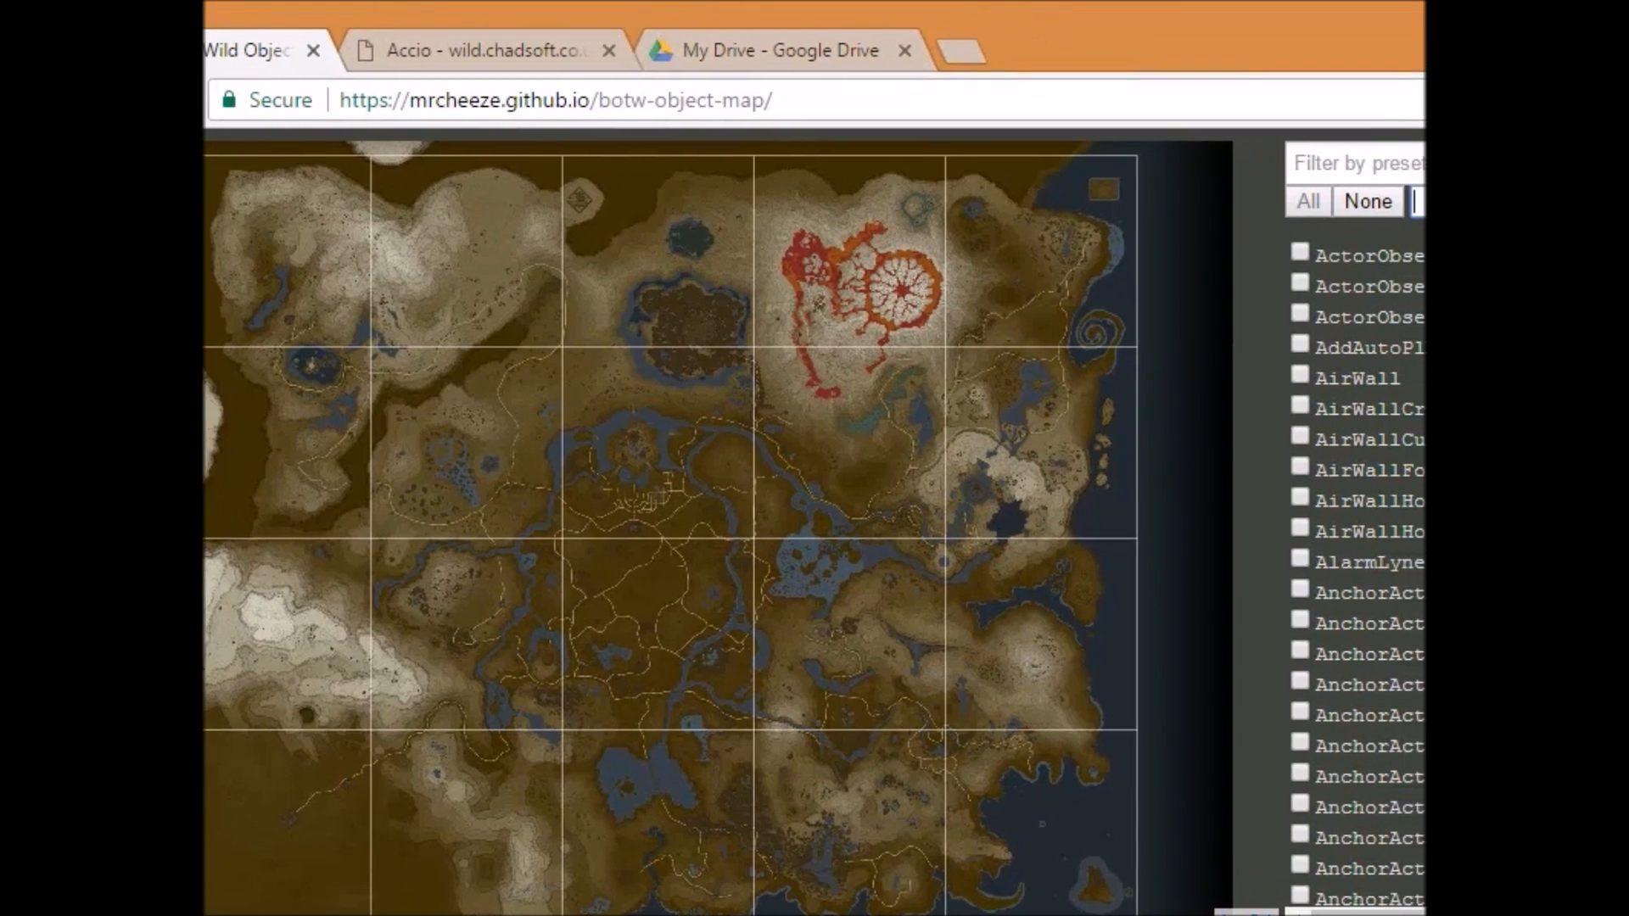
In a new tab, load the bookmarked Breath of the Wild Pastebin page.
left_click(446, 49)
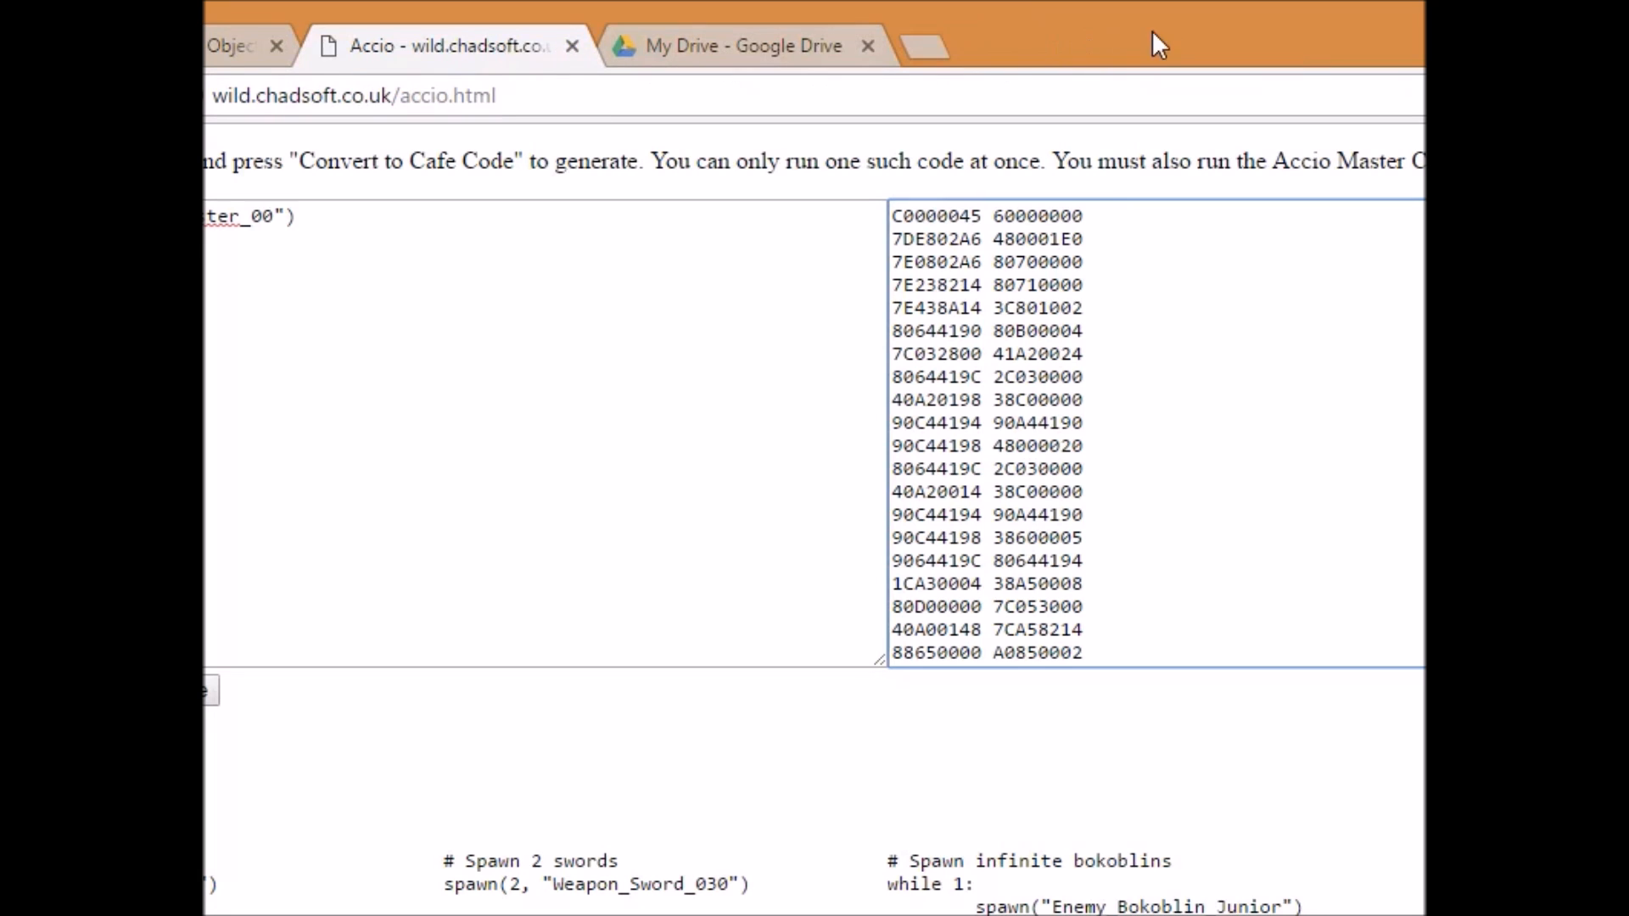
left_click(229, 44)
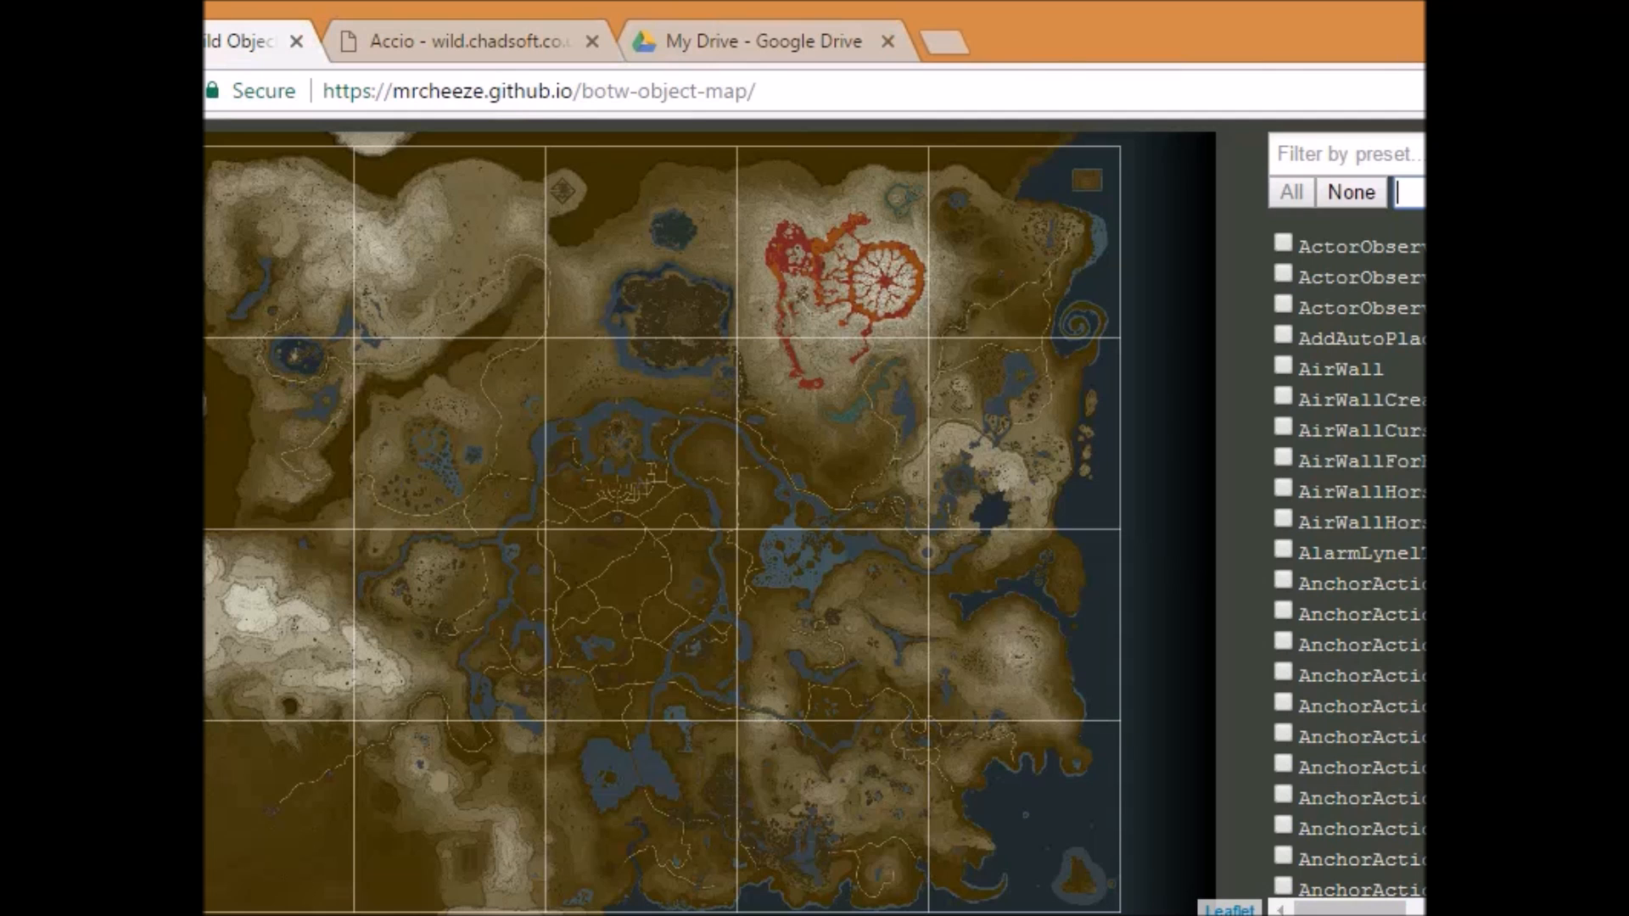
left_click(941, 41)
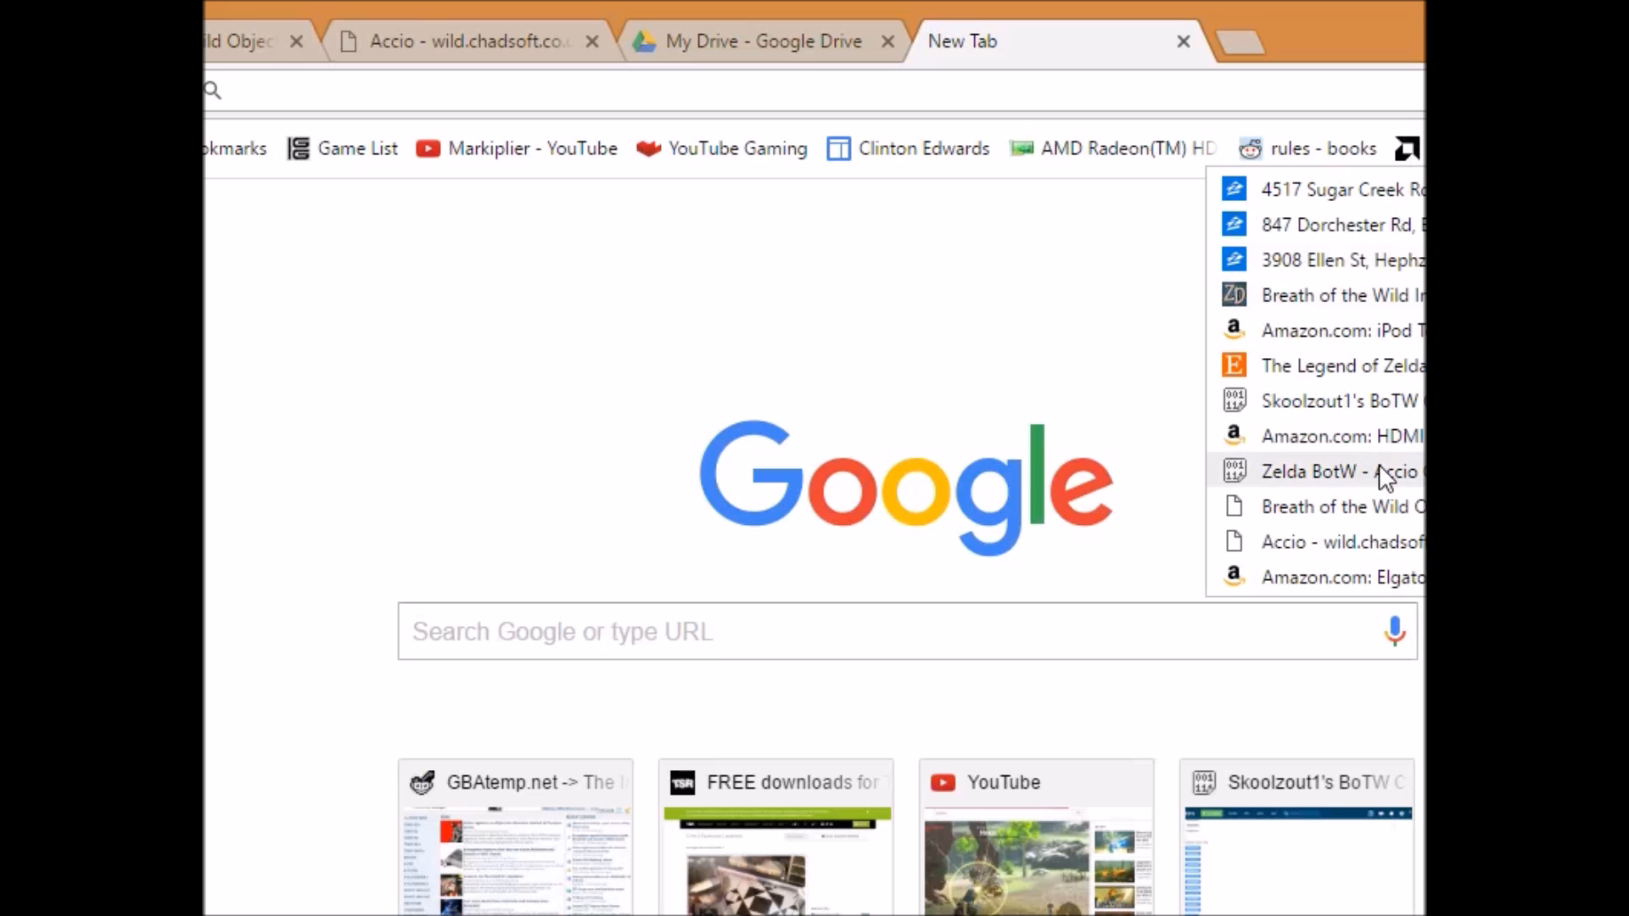
mouse_move(1350, 507)
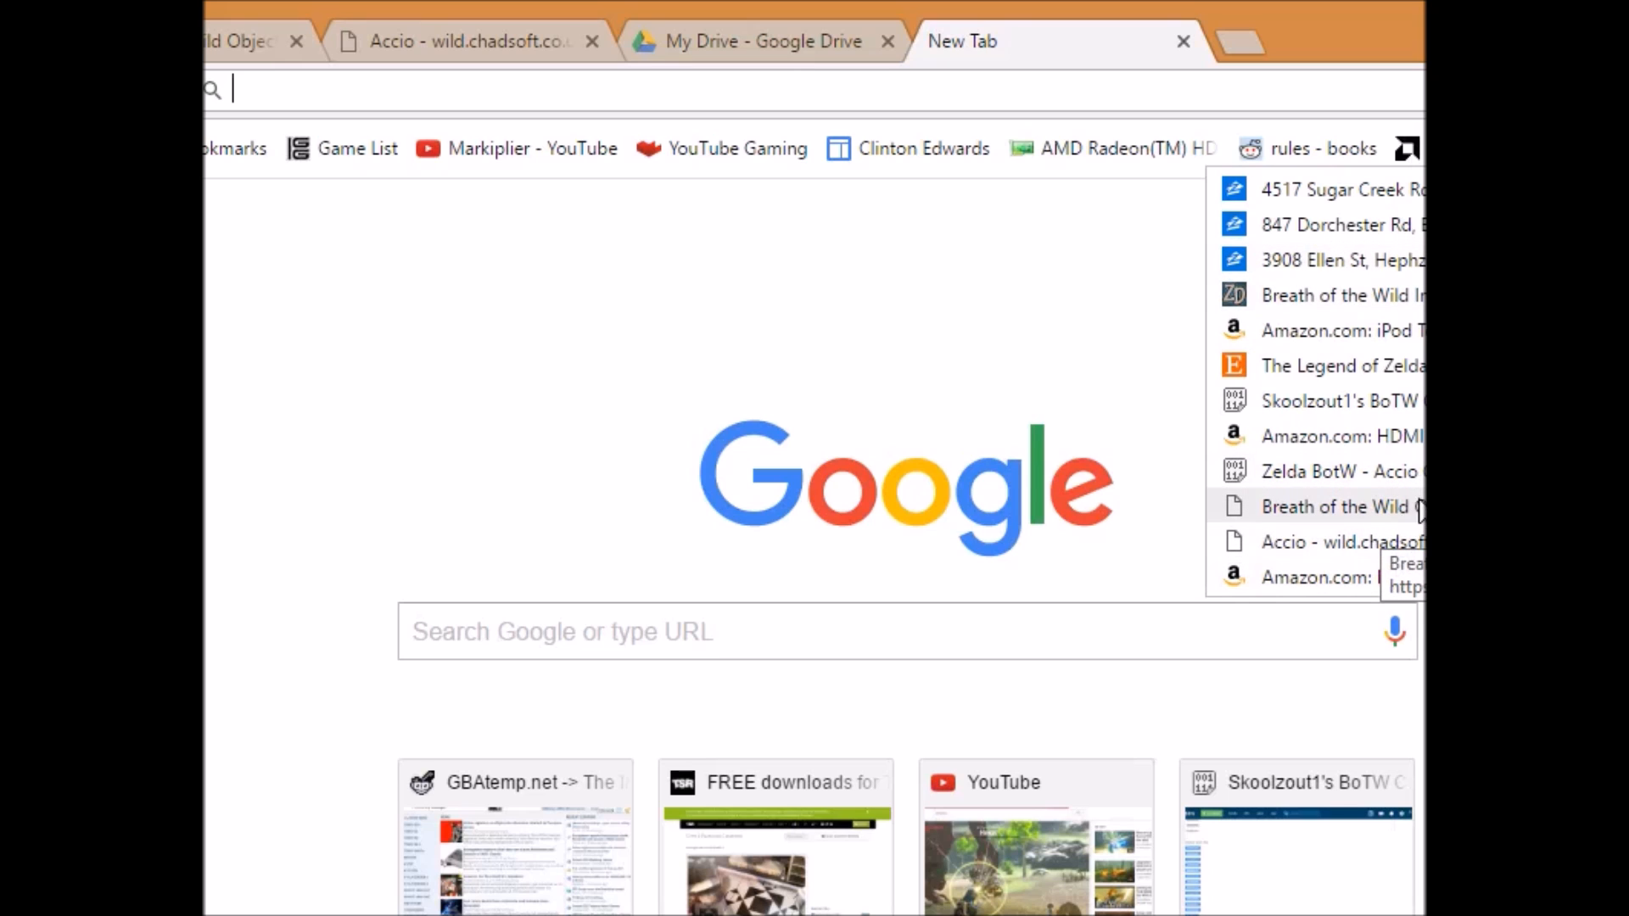
left_click(1330, 505)
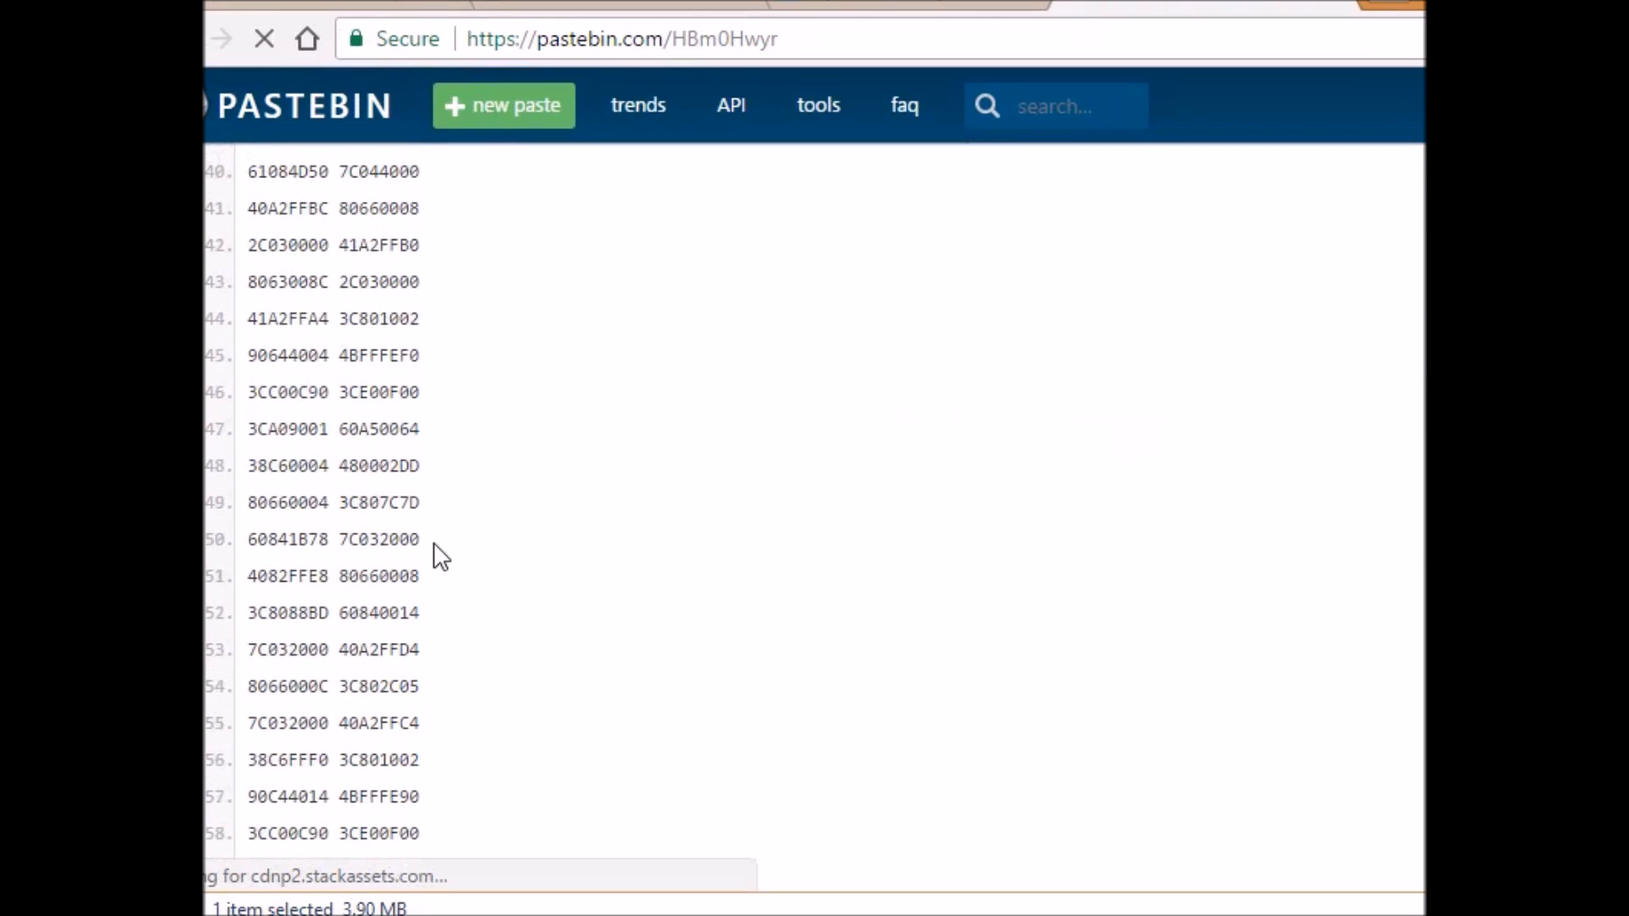
Scroll the paste to the Accio Master Code section and copy its code lines.
scroll("up", 3)
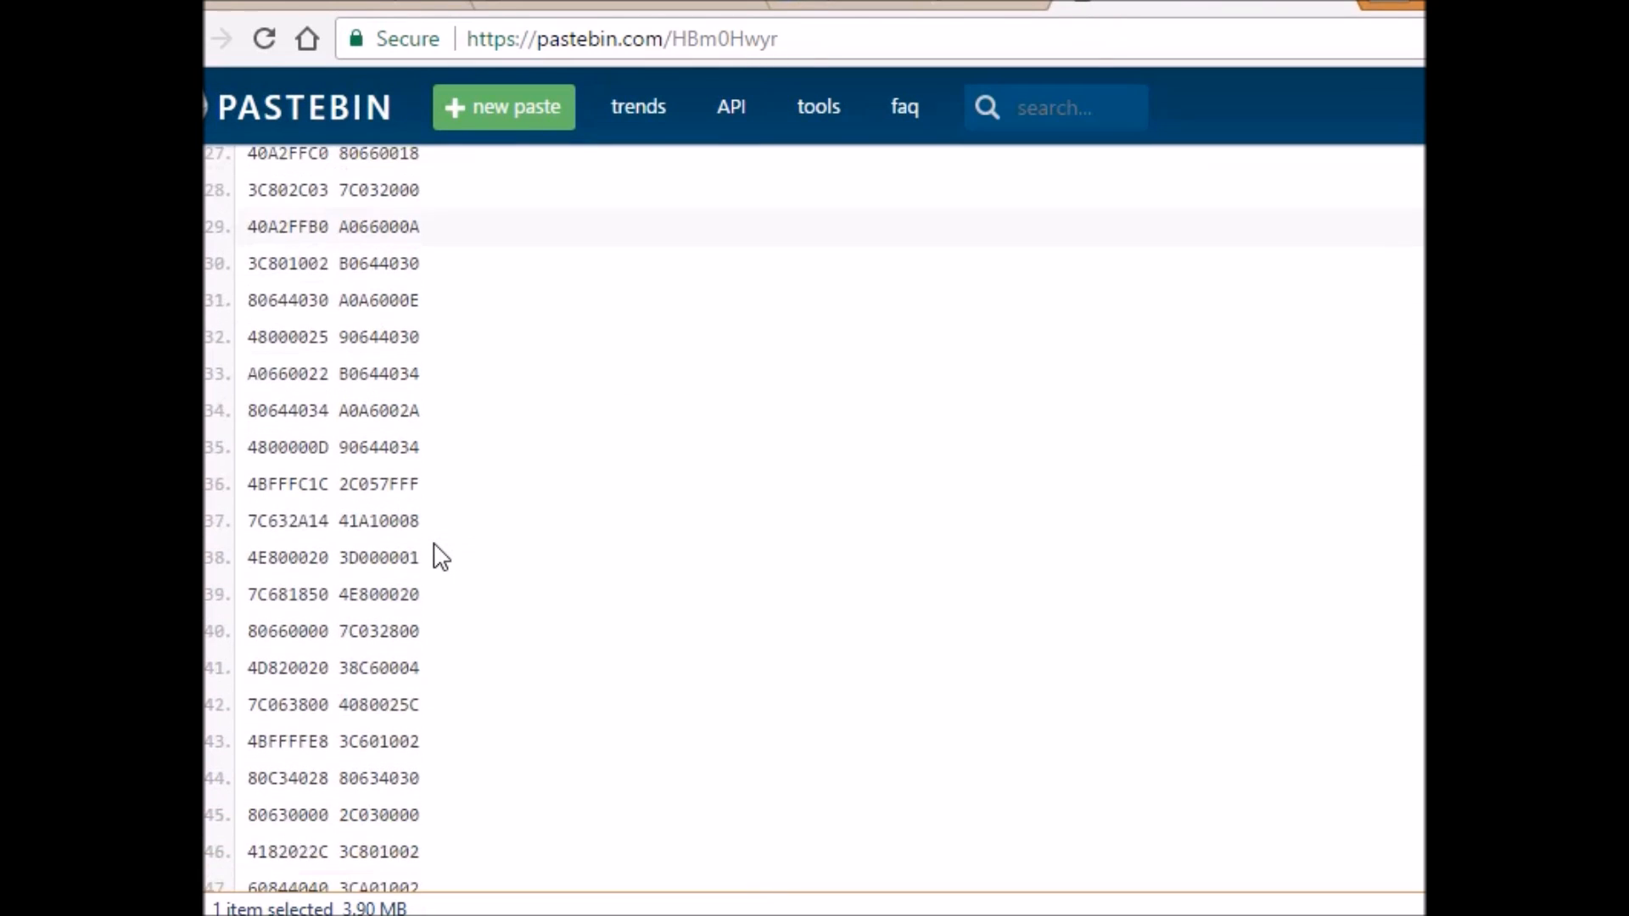
scroll("down", 3)
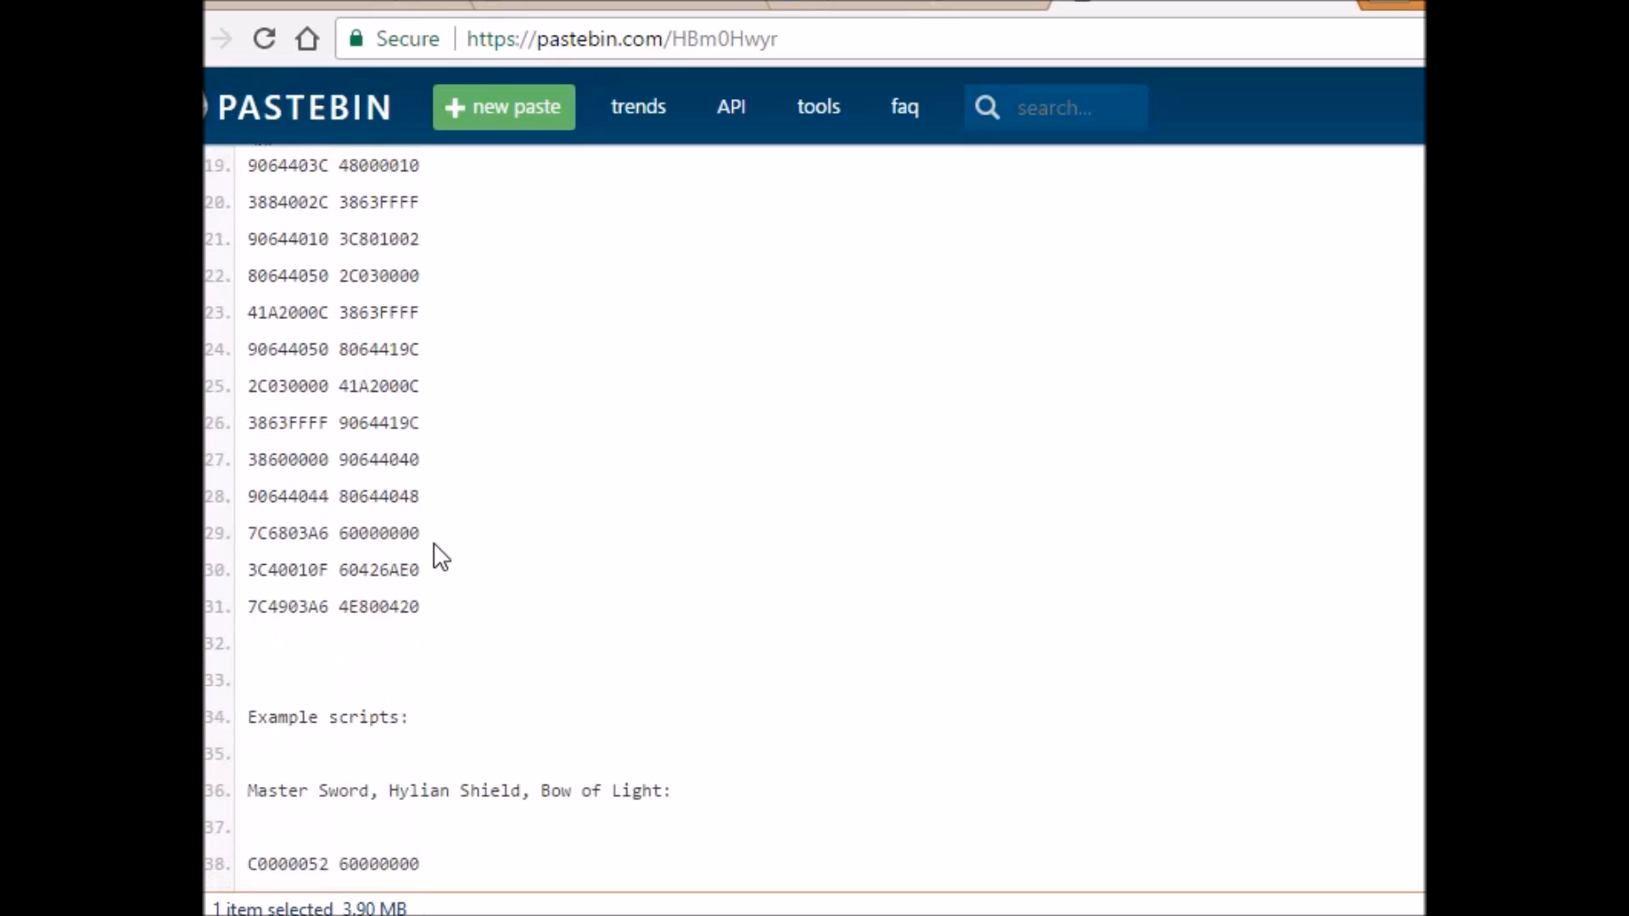
scroll("down", 3)
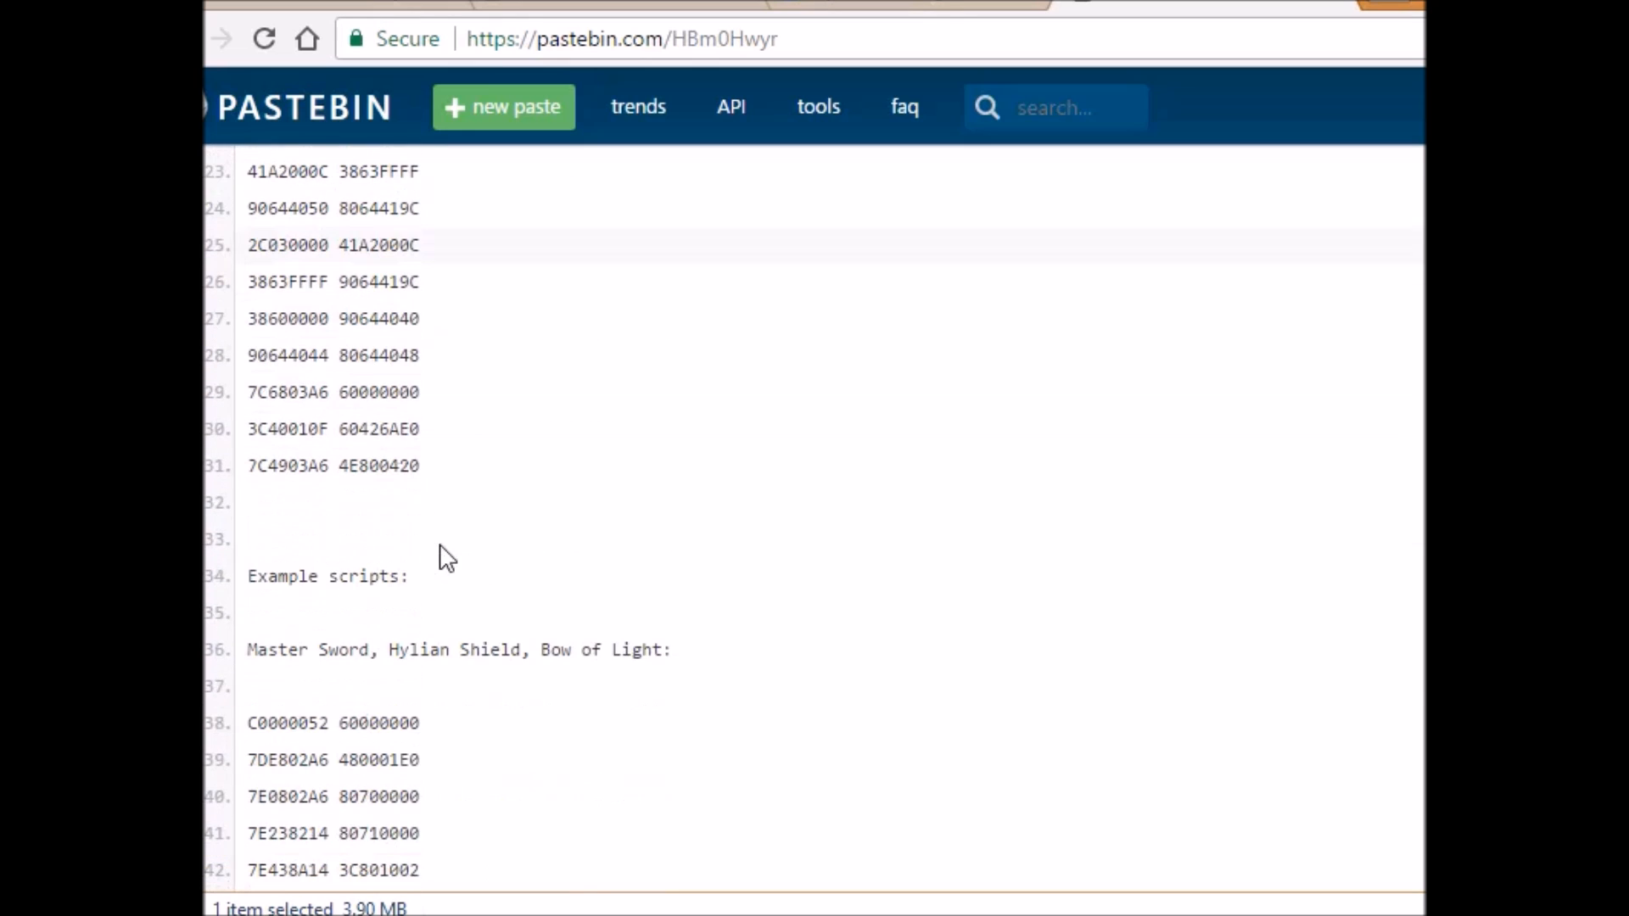
scroll("down", 3)
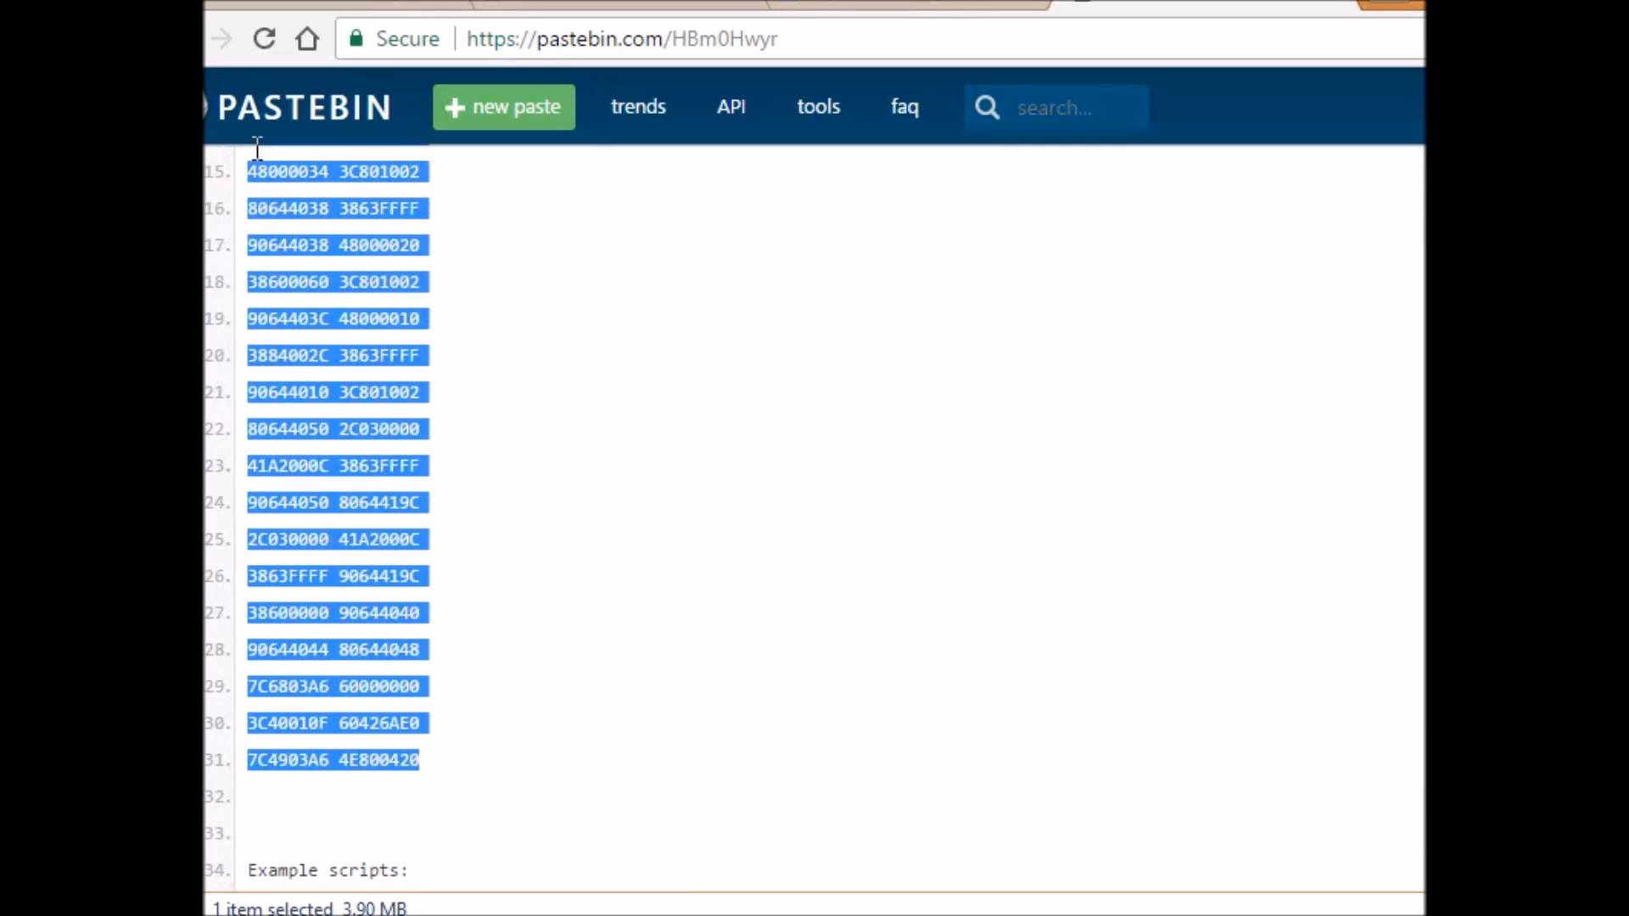
scroll("down", 3)
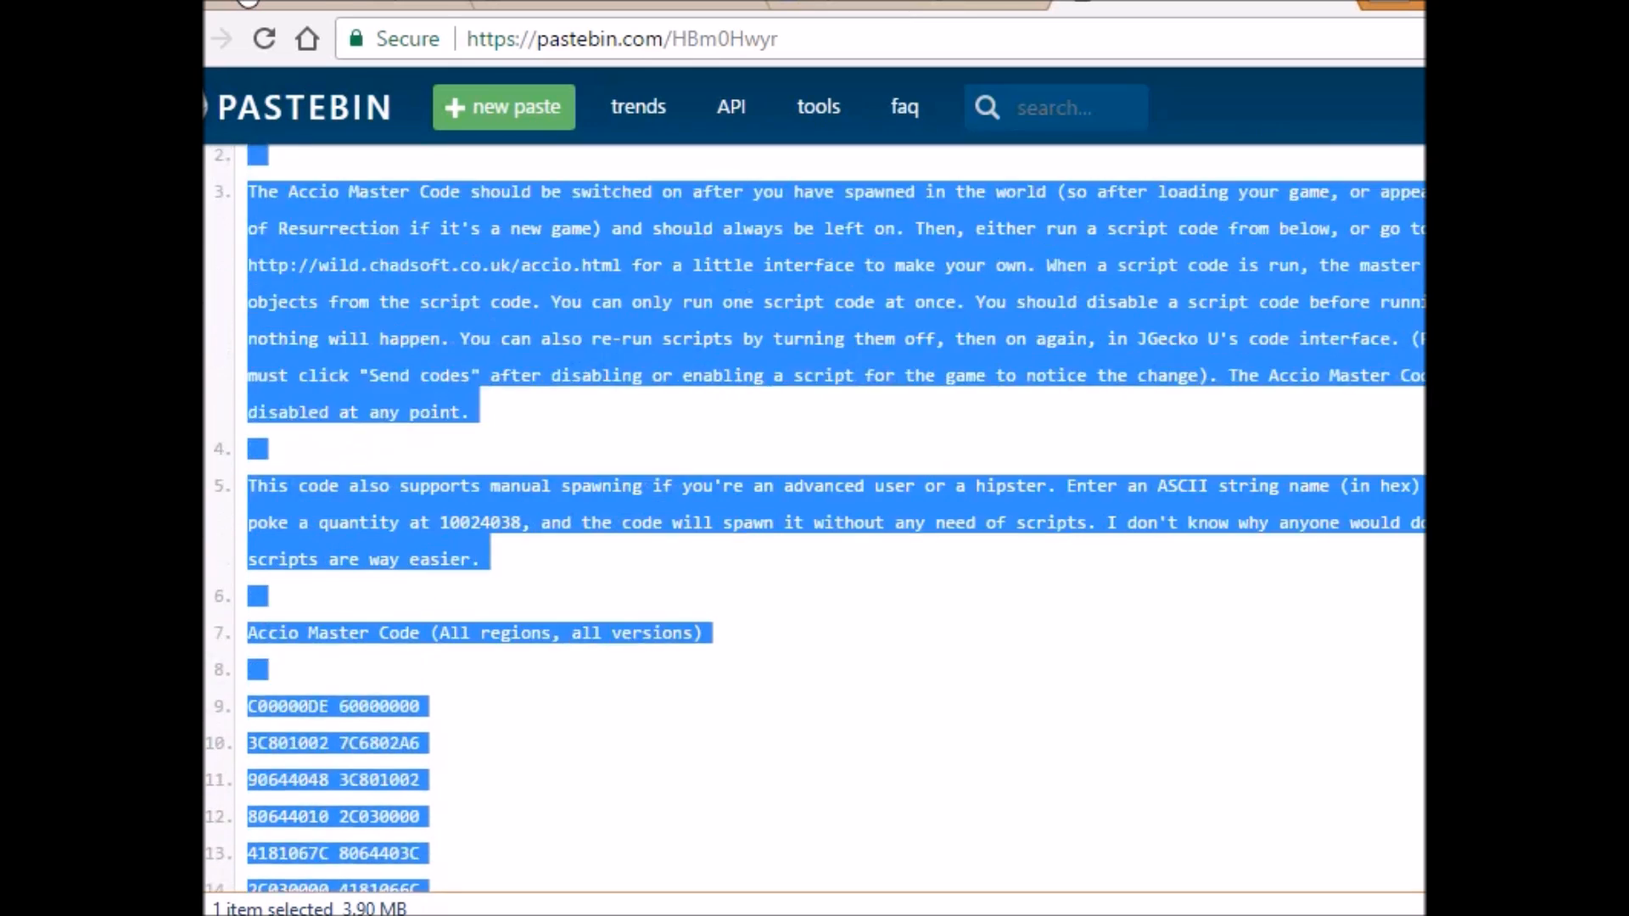
scroll("down", 3)
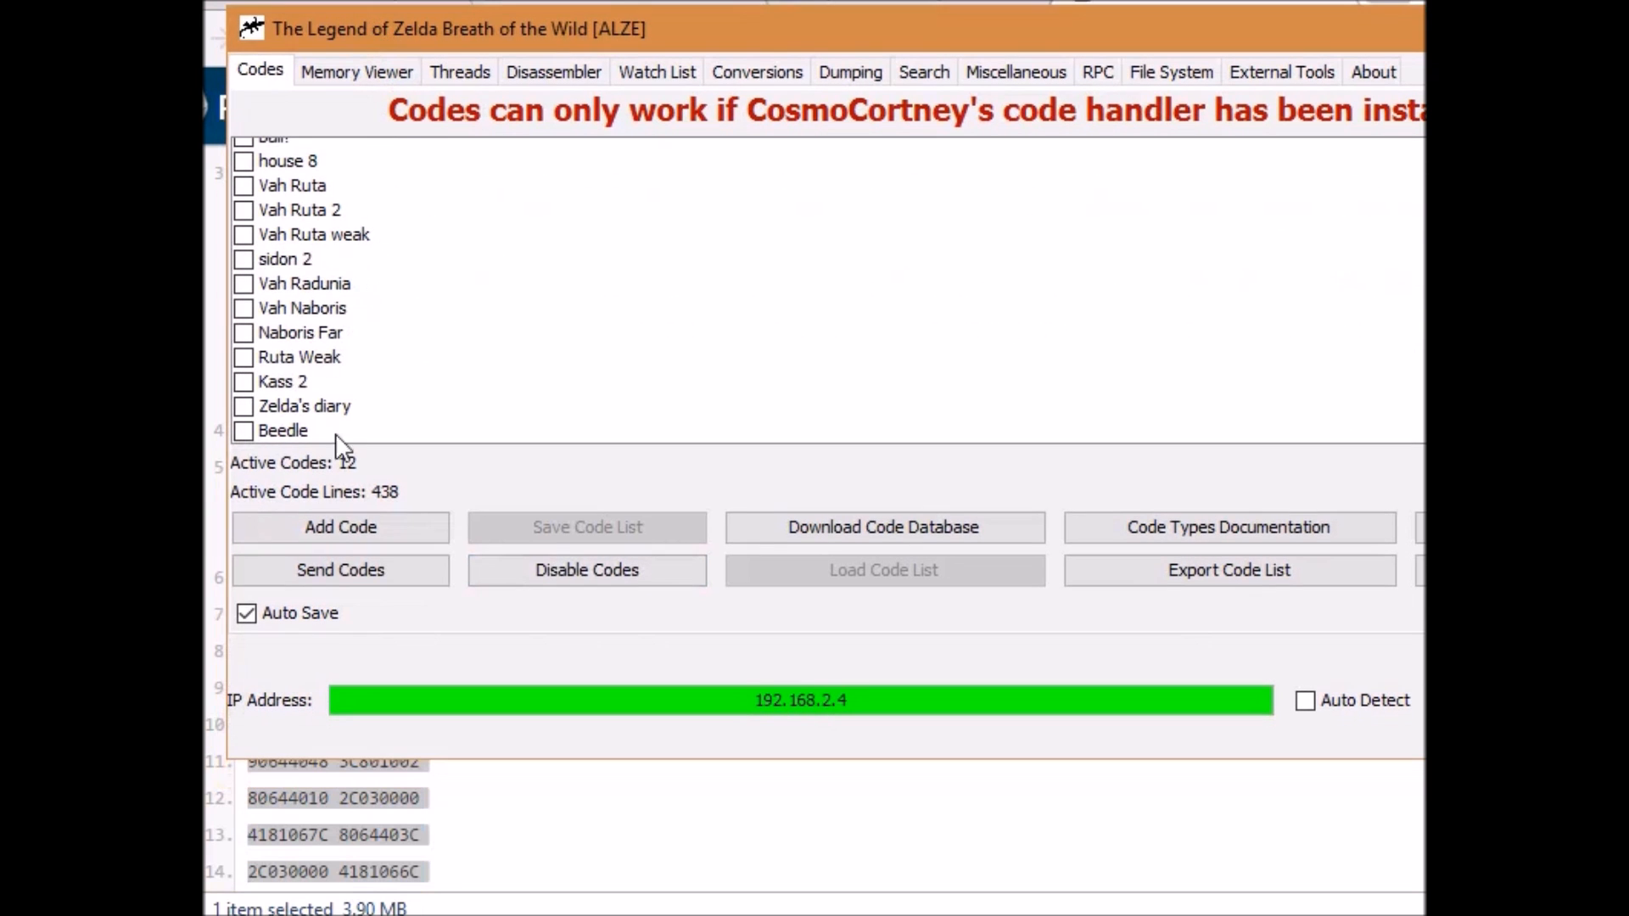
Add a code entry pasting the Accio Master Code, title it Master, and enable it.
left_click(340, 526)
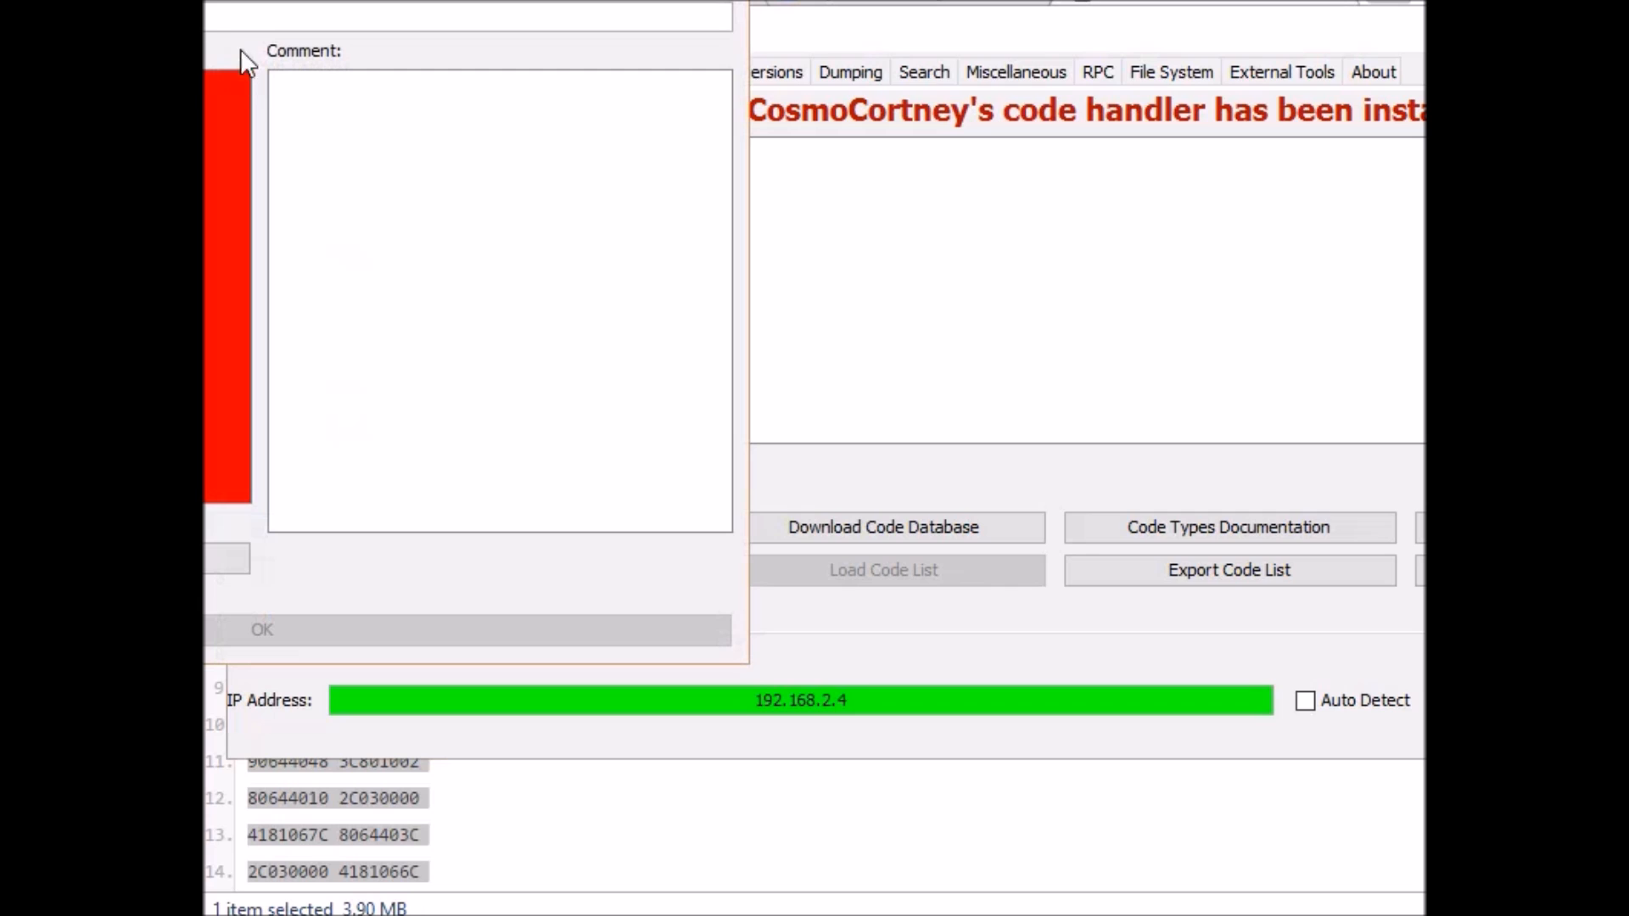
right_click(608, 415)
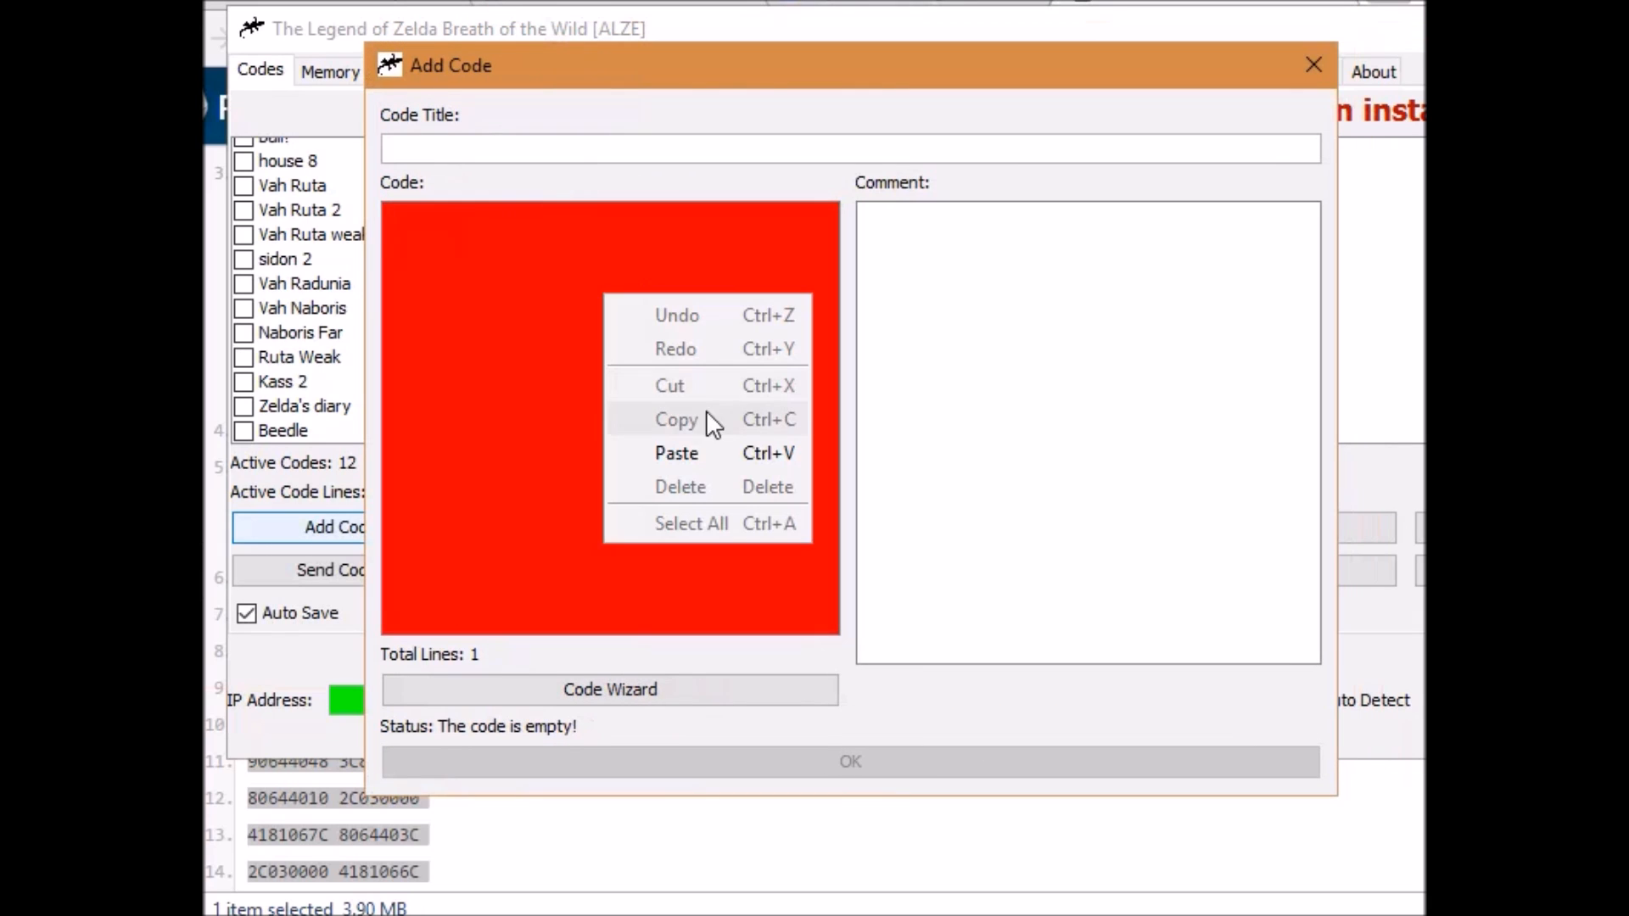
left_click(677, 453)
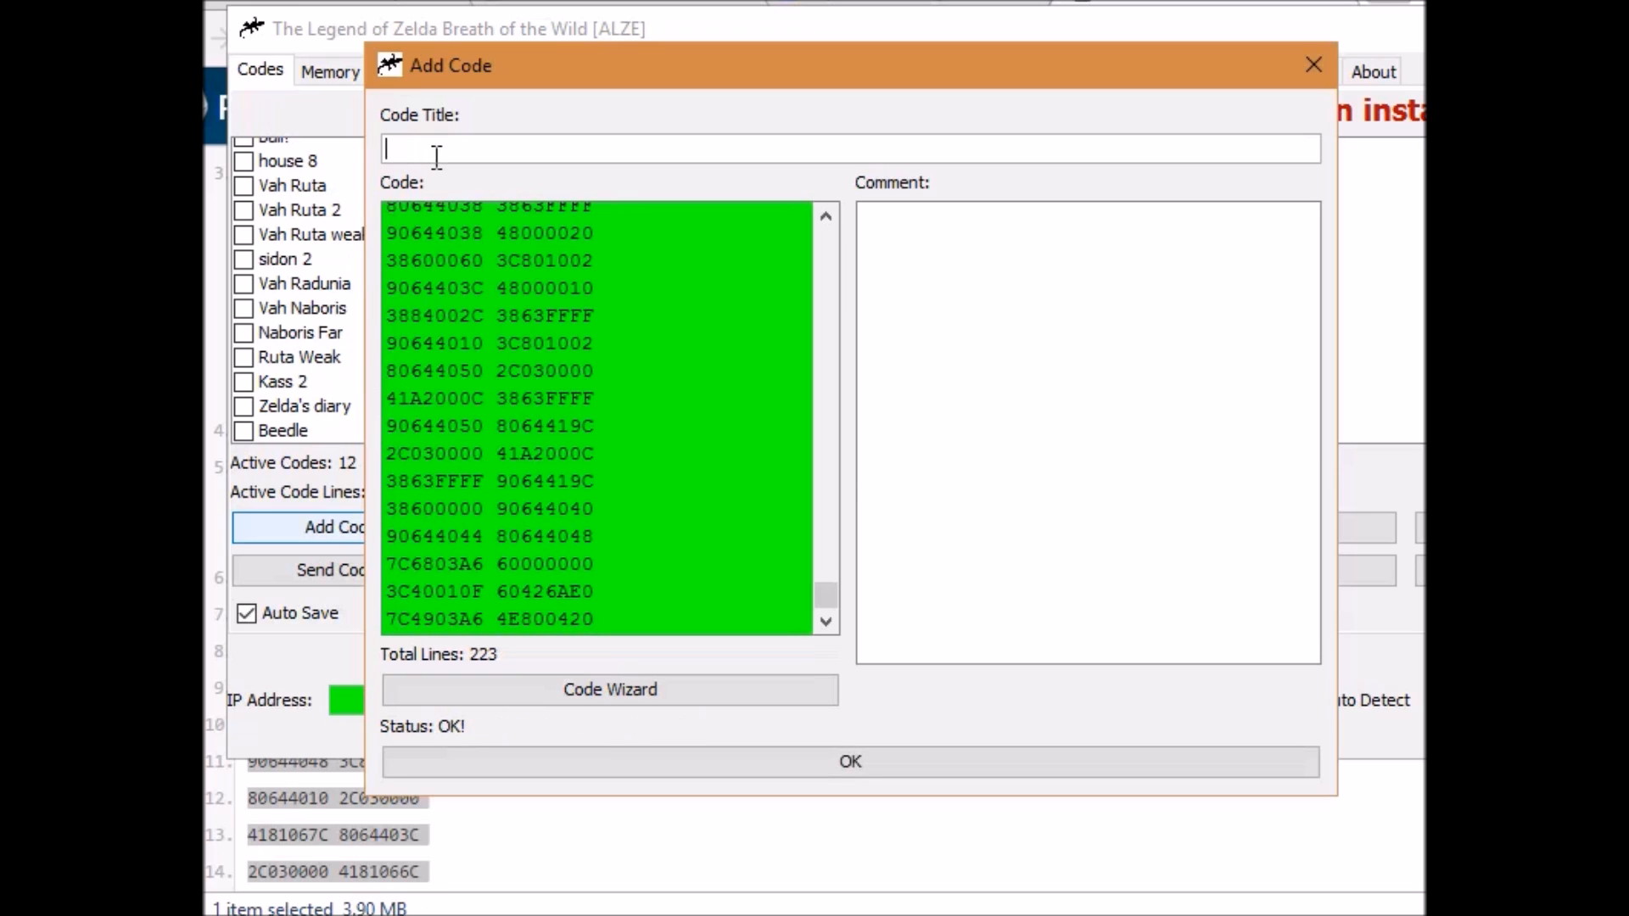
type("Master")
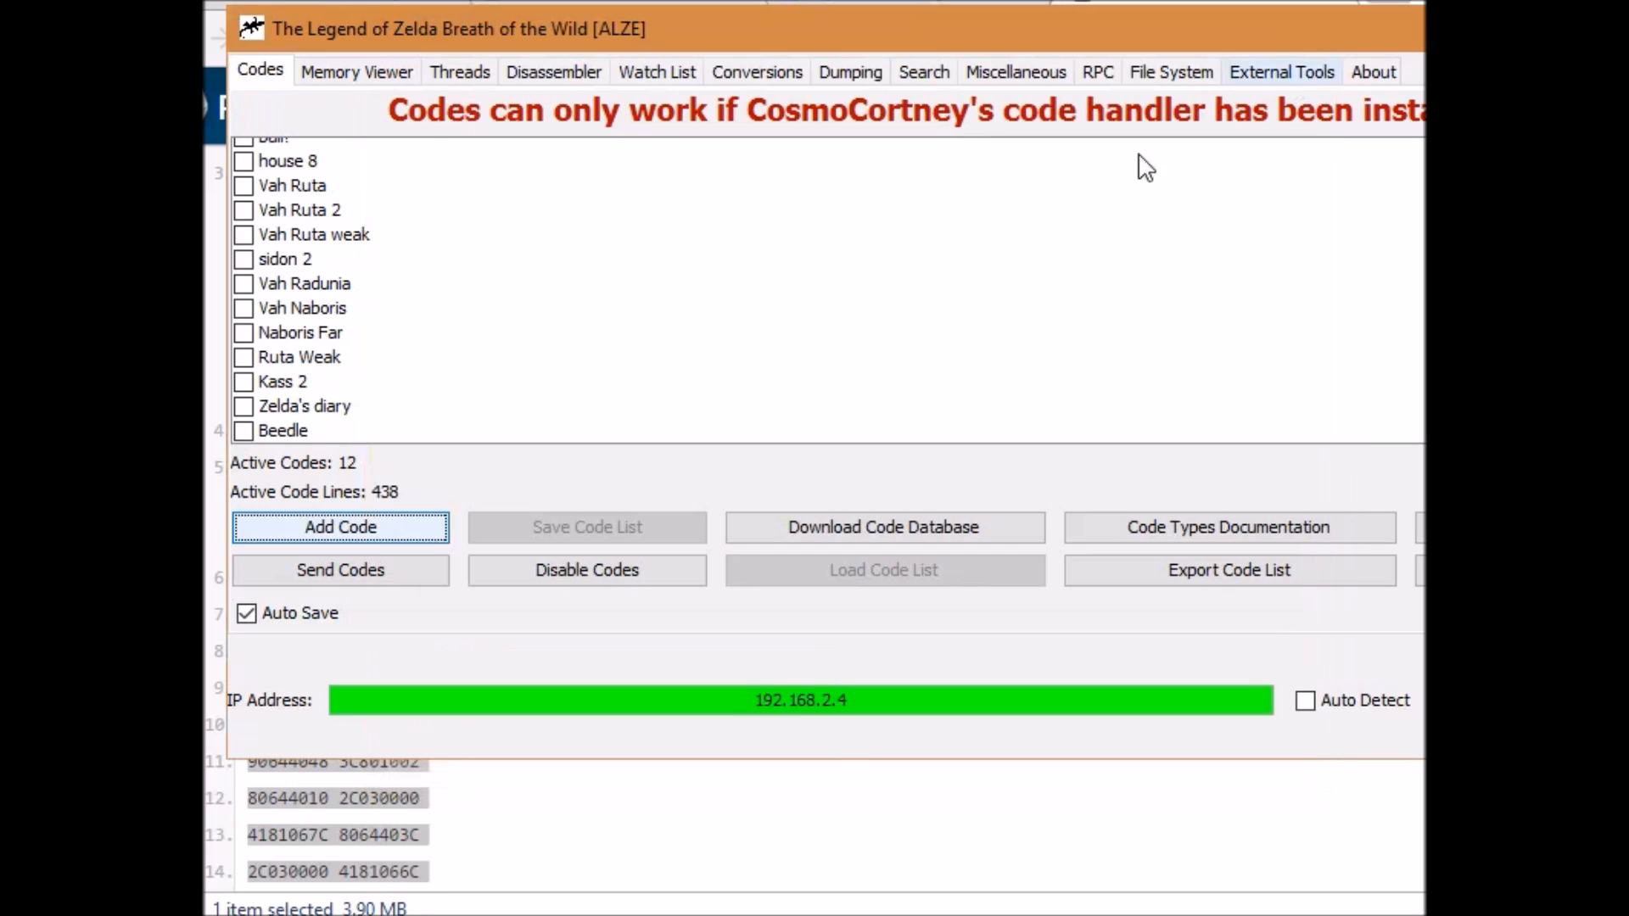
scroll("down", 3)
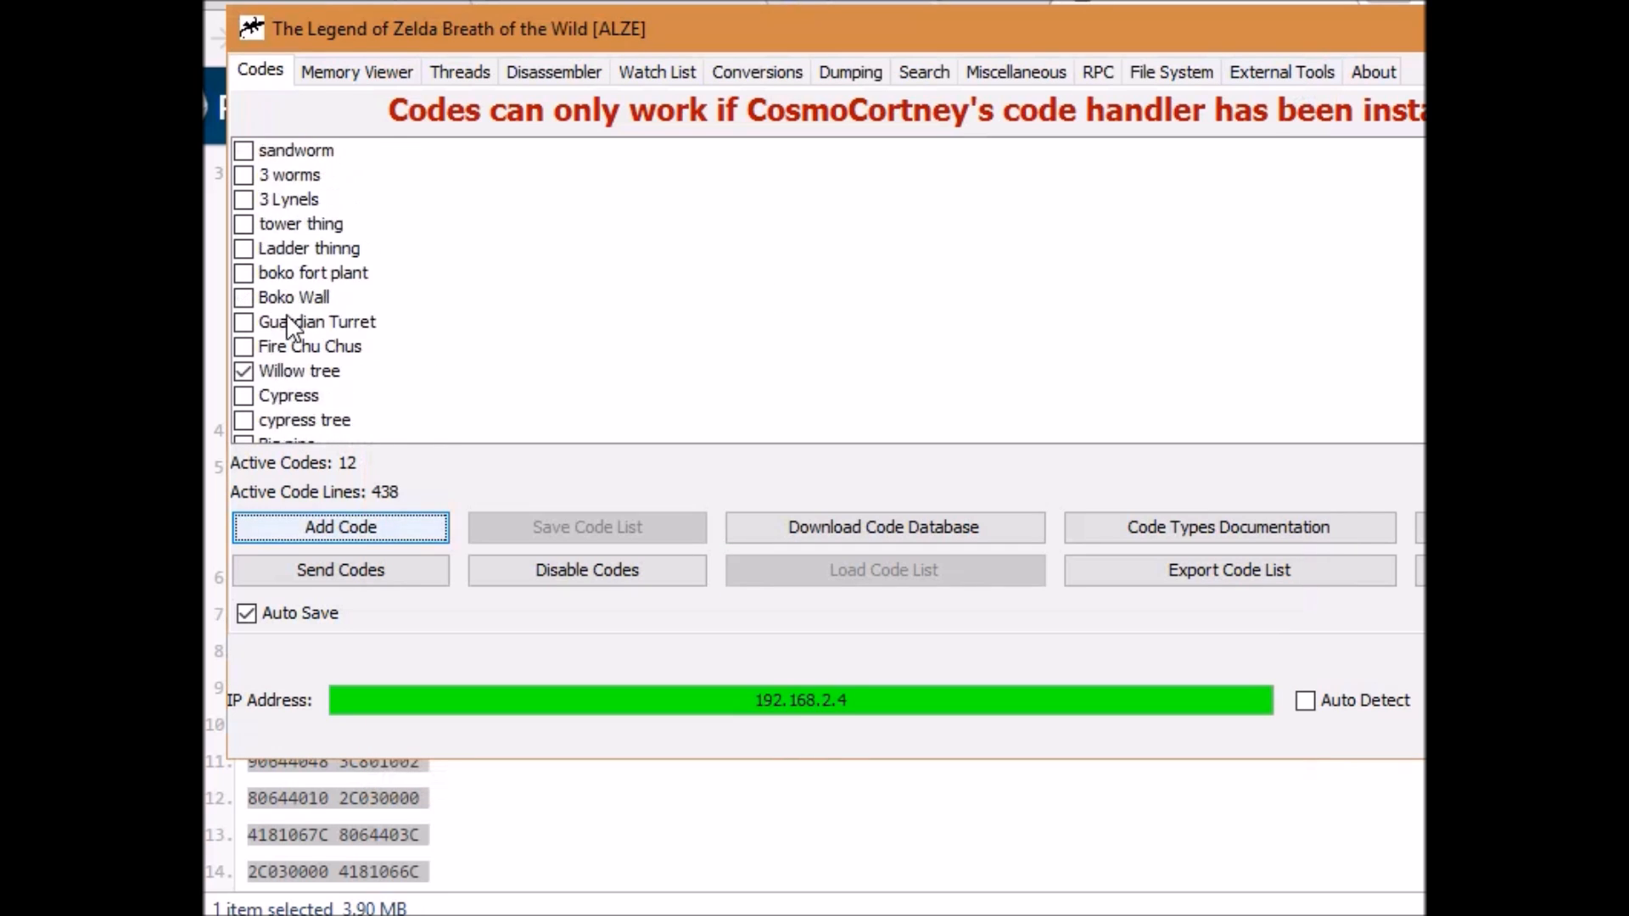
scroll("down", 3)
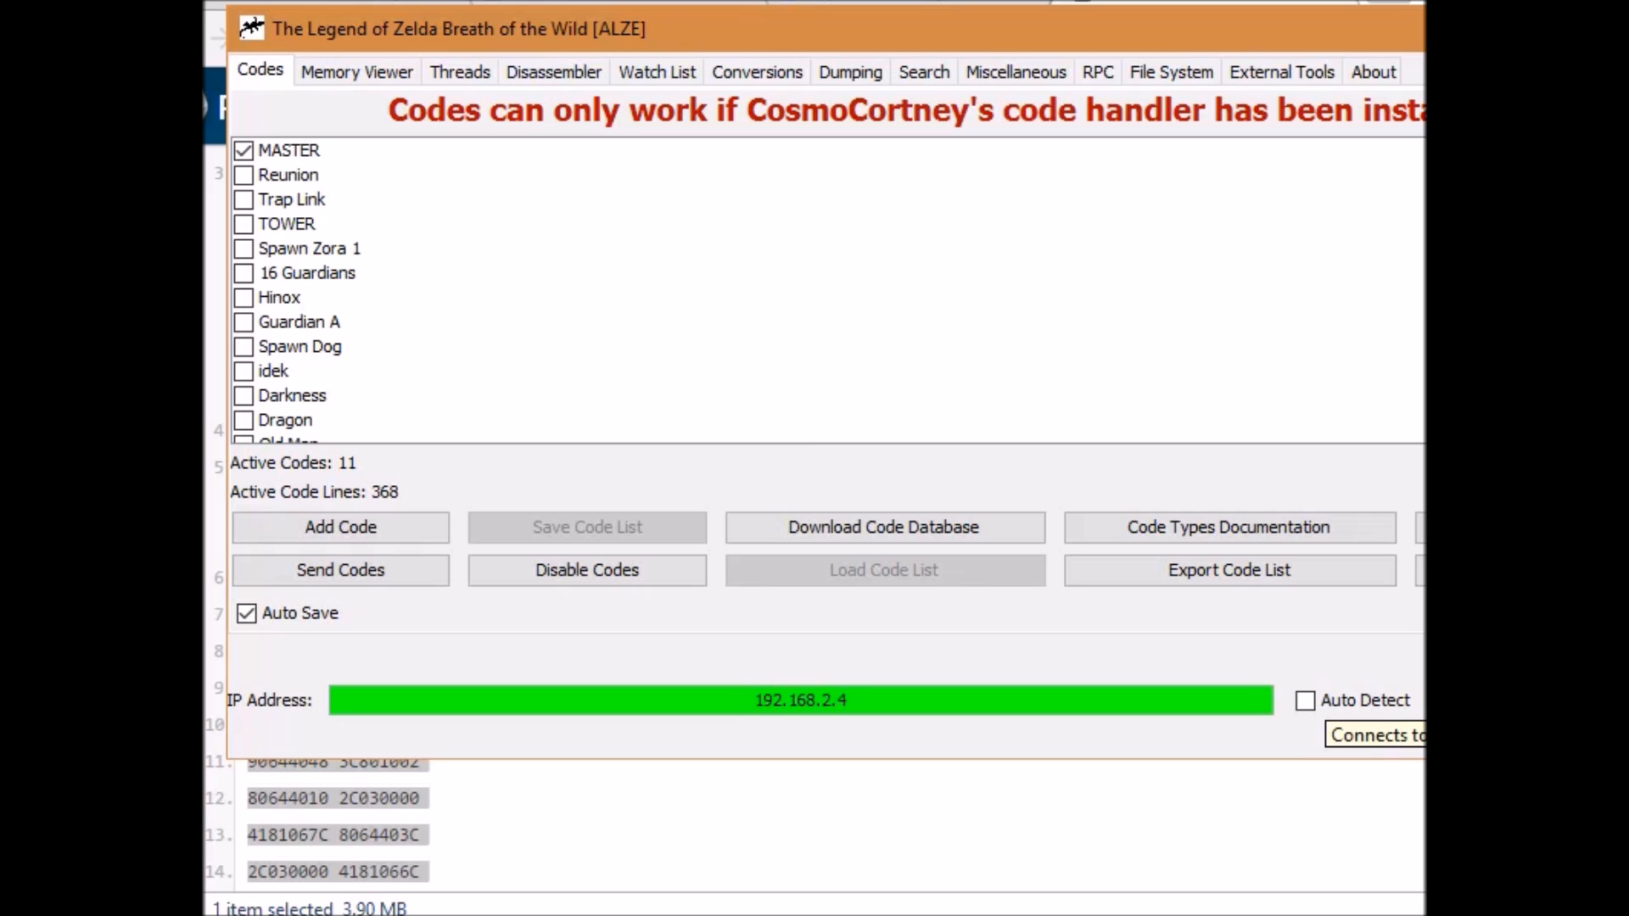
mouse_move(340, 570)
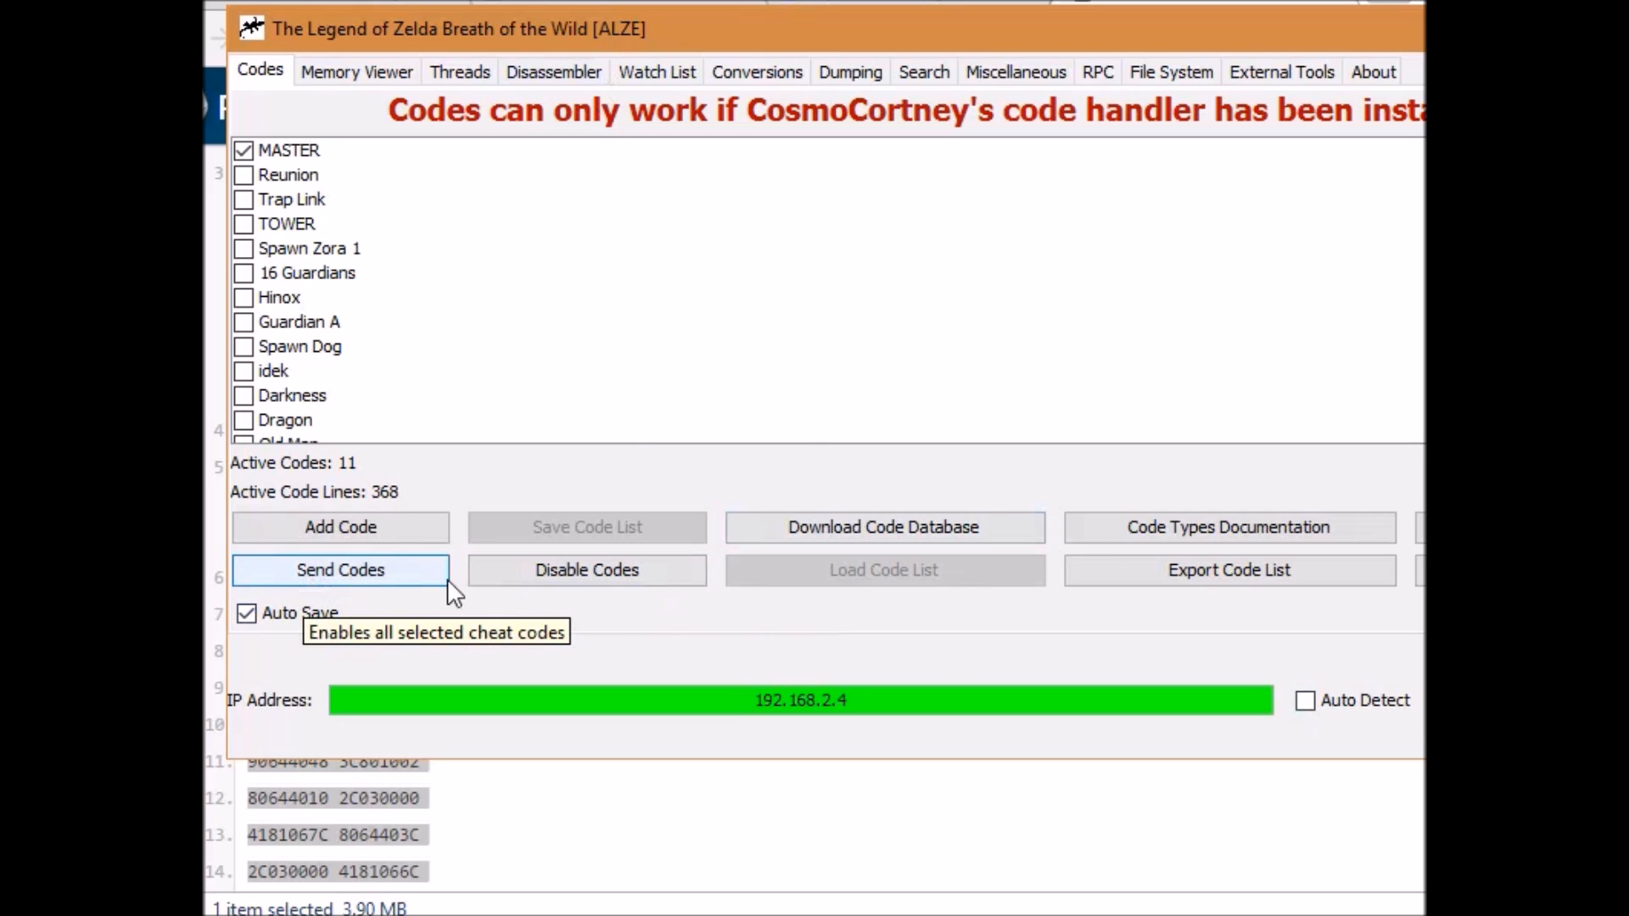
Send the enabled codes to the game and confirm the success message.
left_click(339, 570)
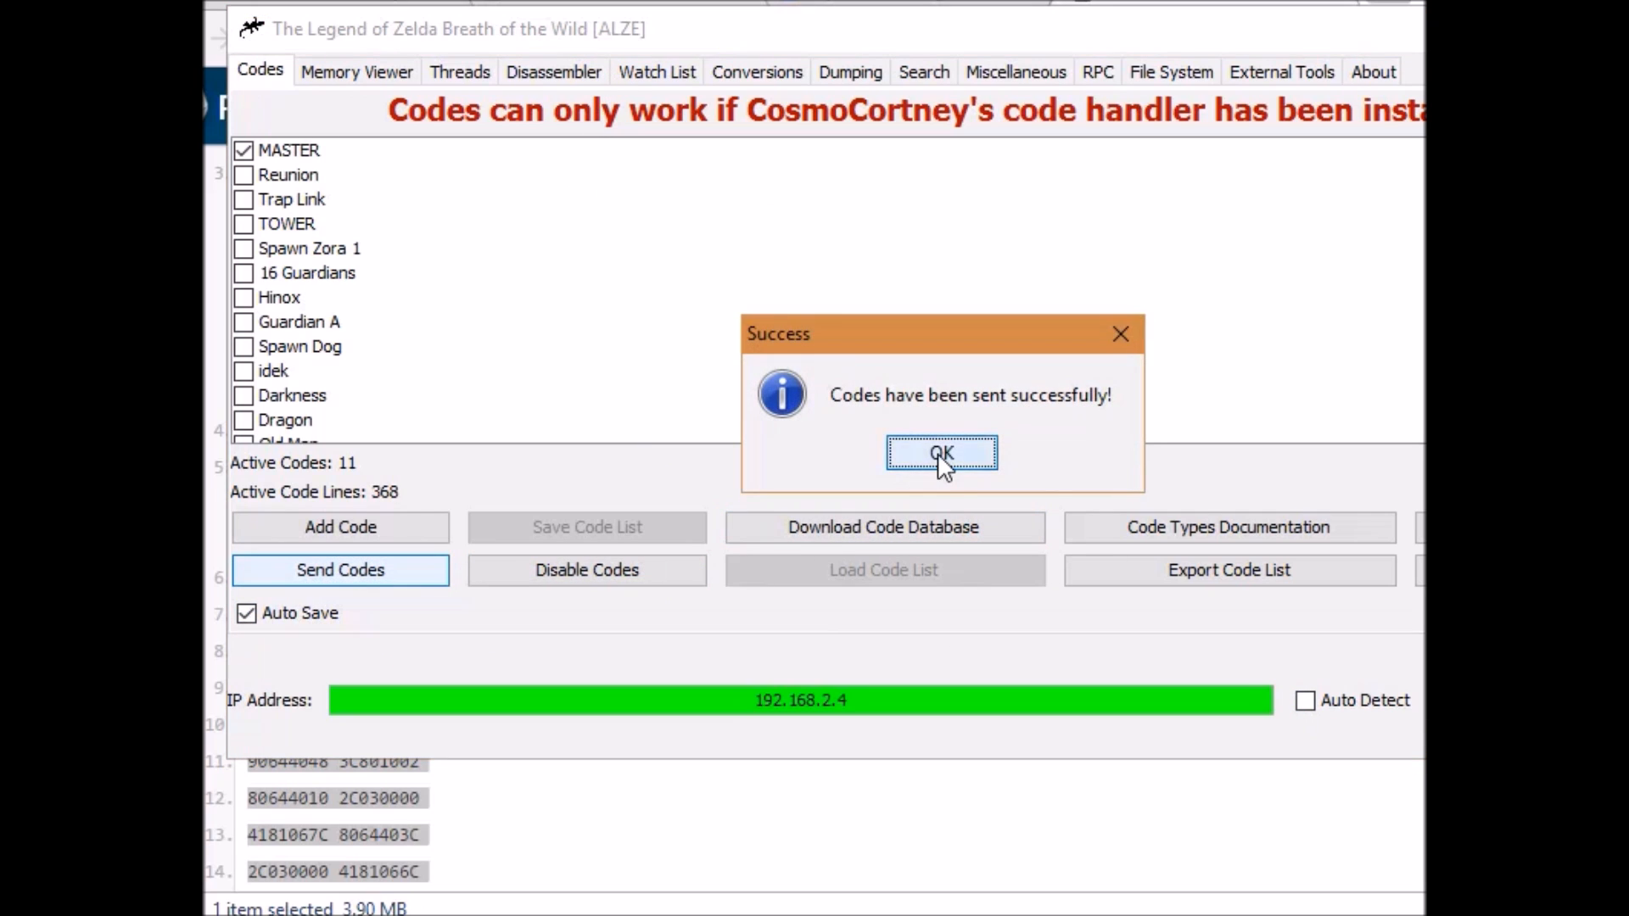
left_click(940, 453)
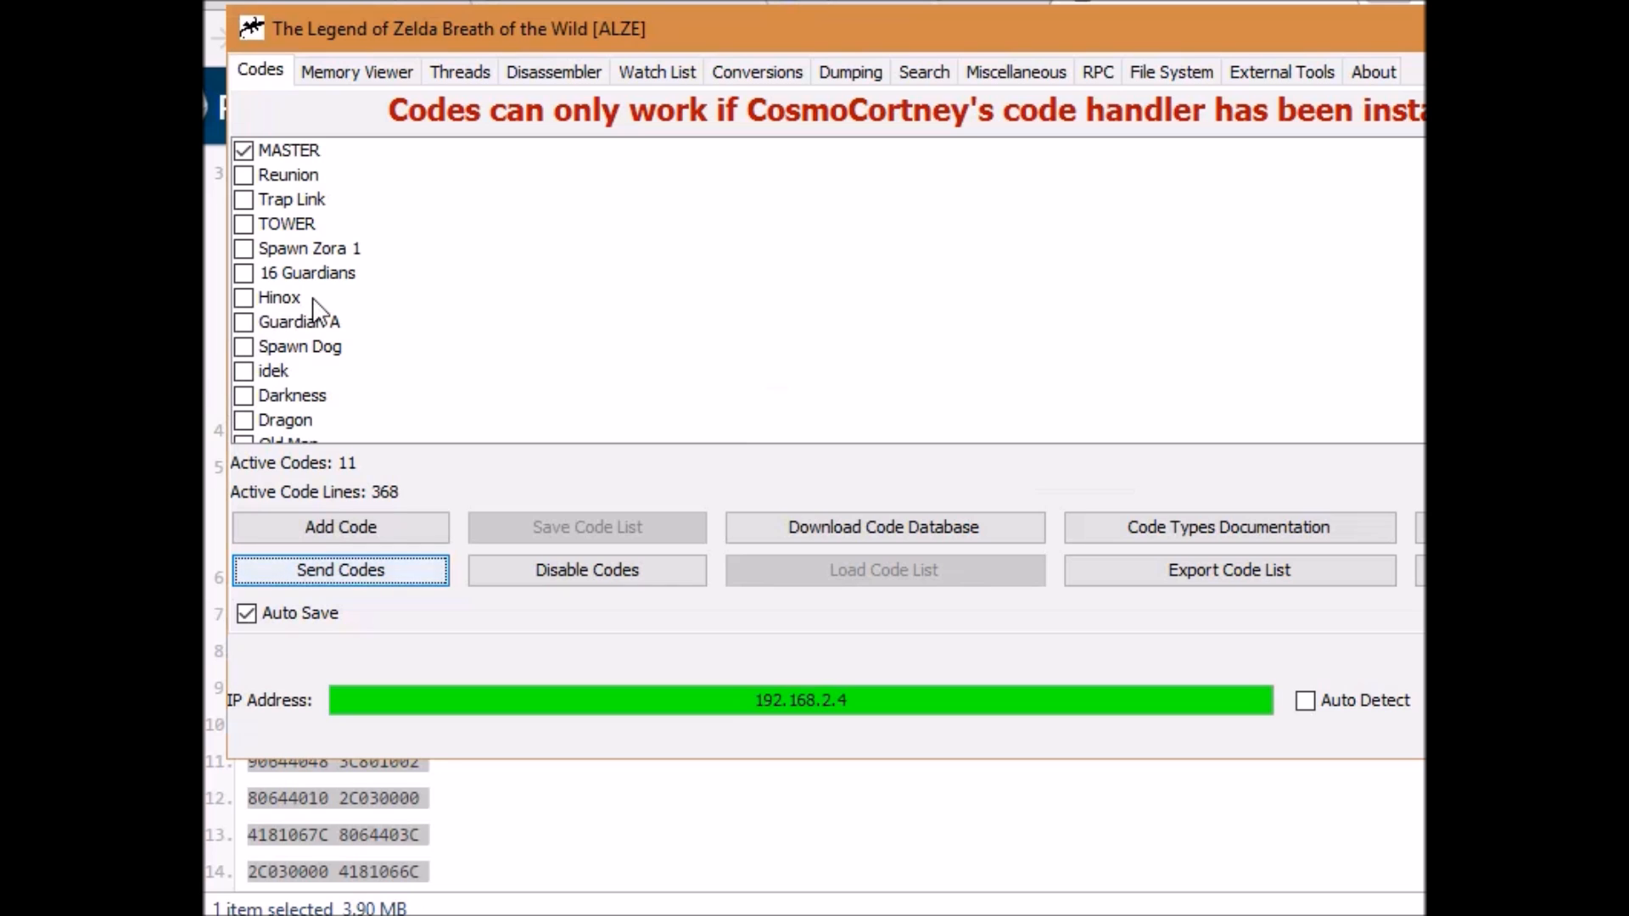
mouse_move(318, 307)
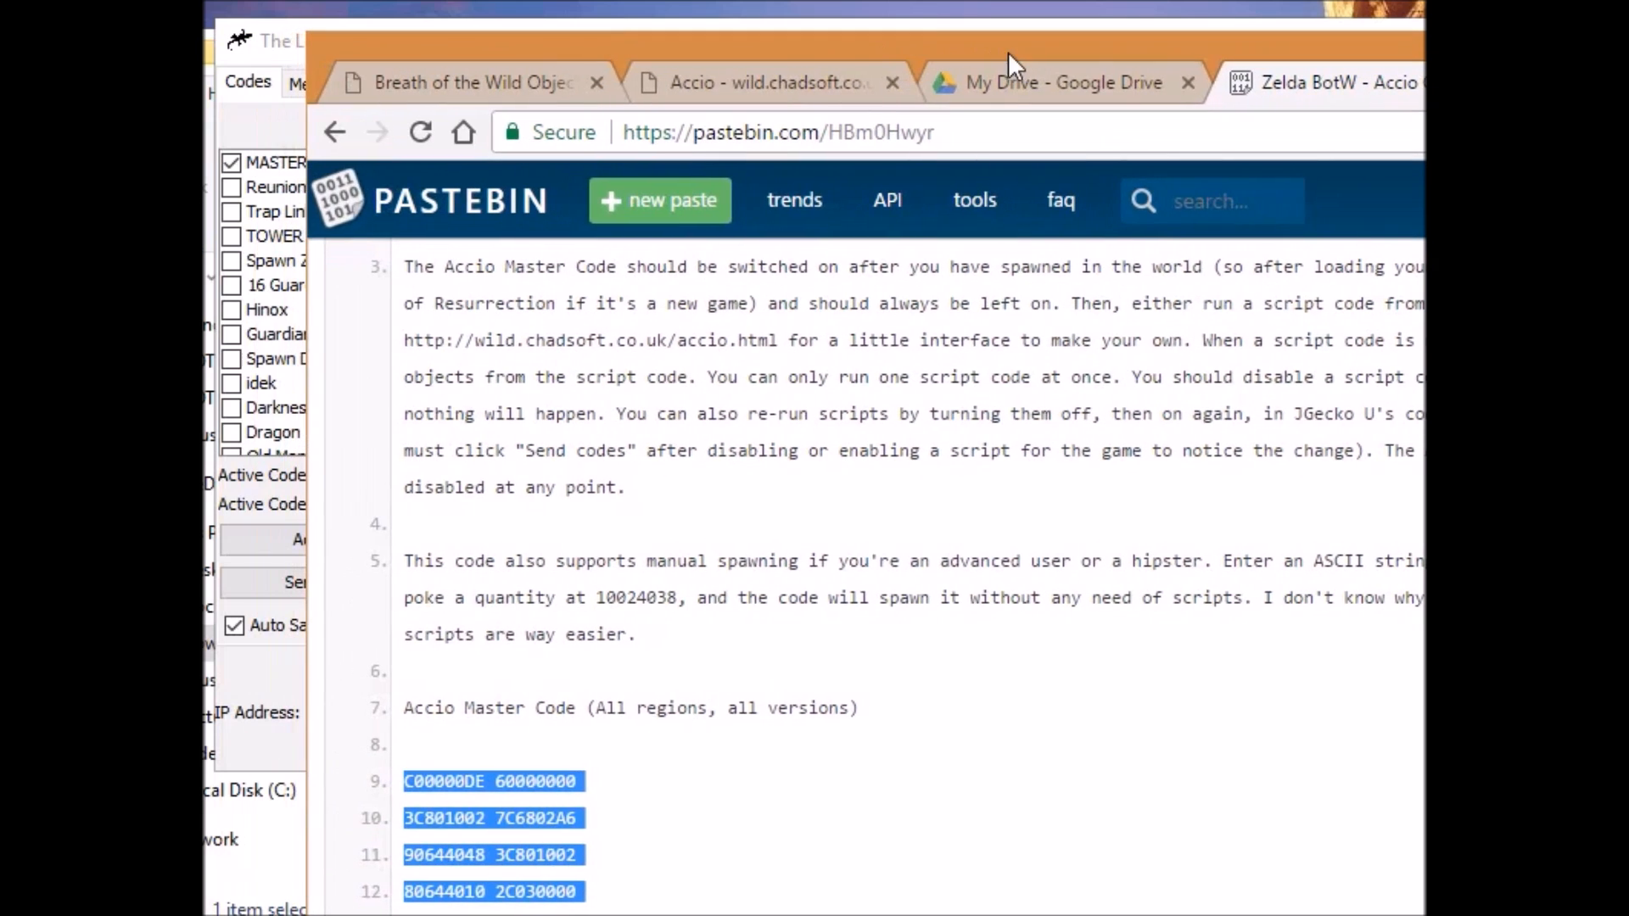
On the Object Map list, find Bird Egg and select its identifier Item_Material_04.
left_click(473, 81)
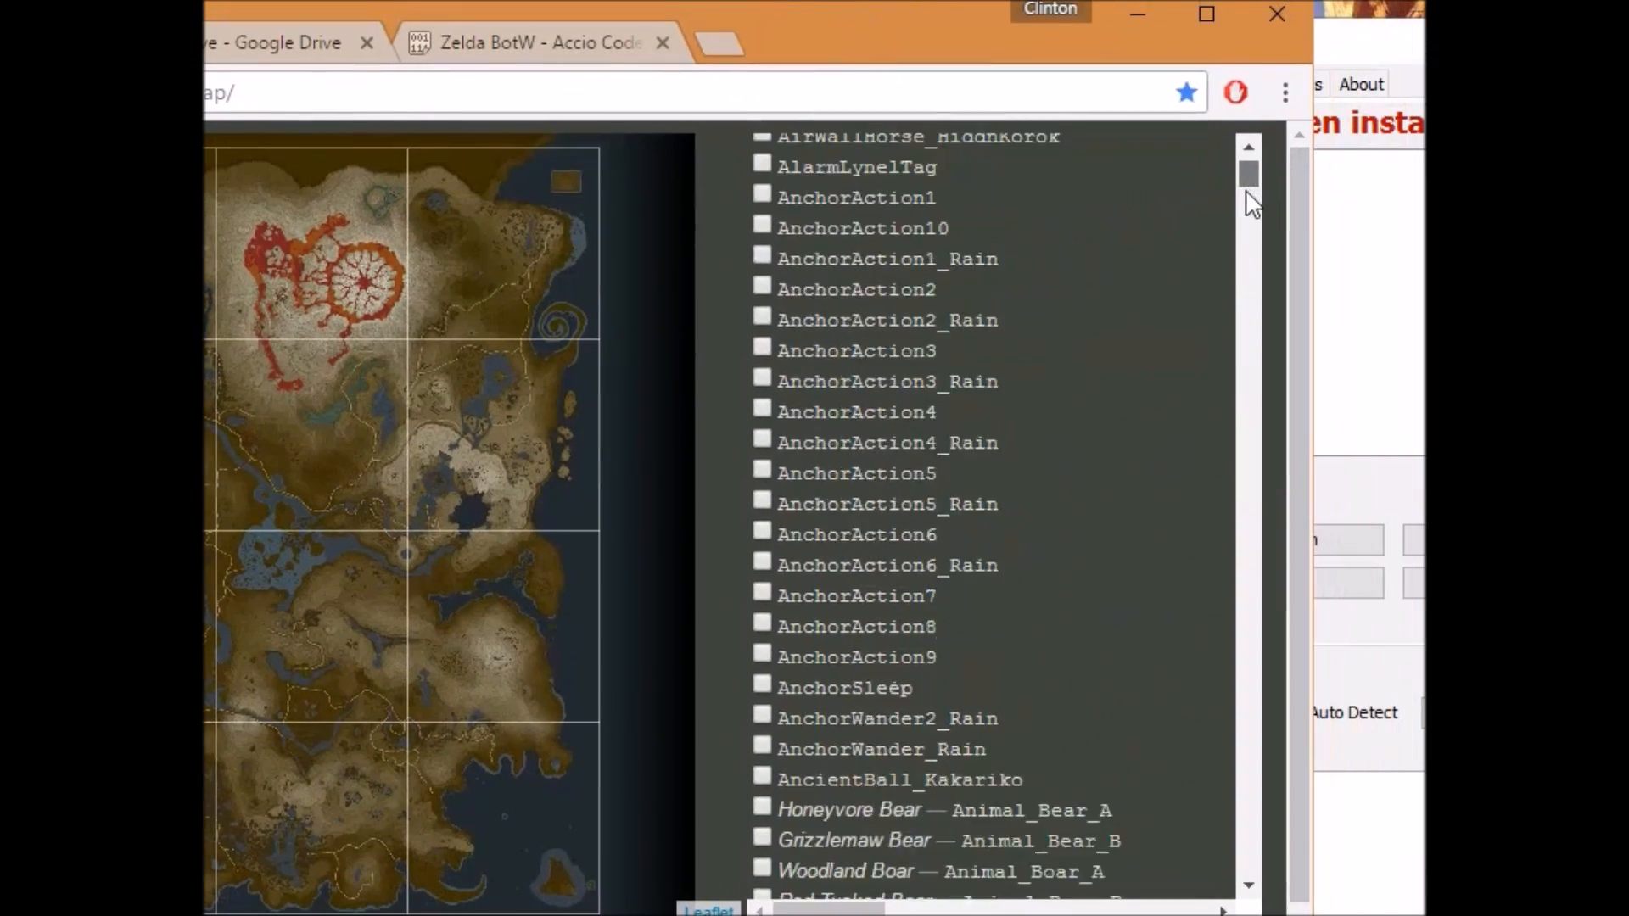
scroll("down", 3)
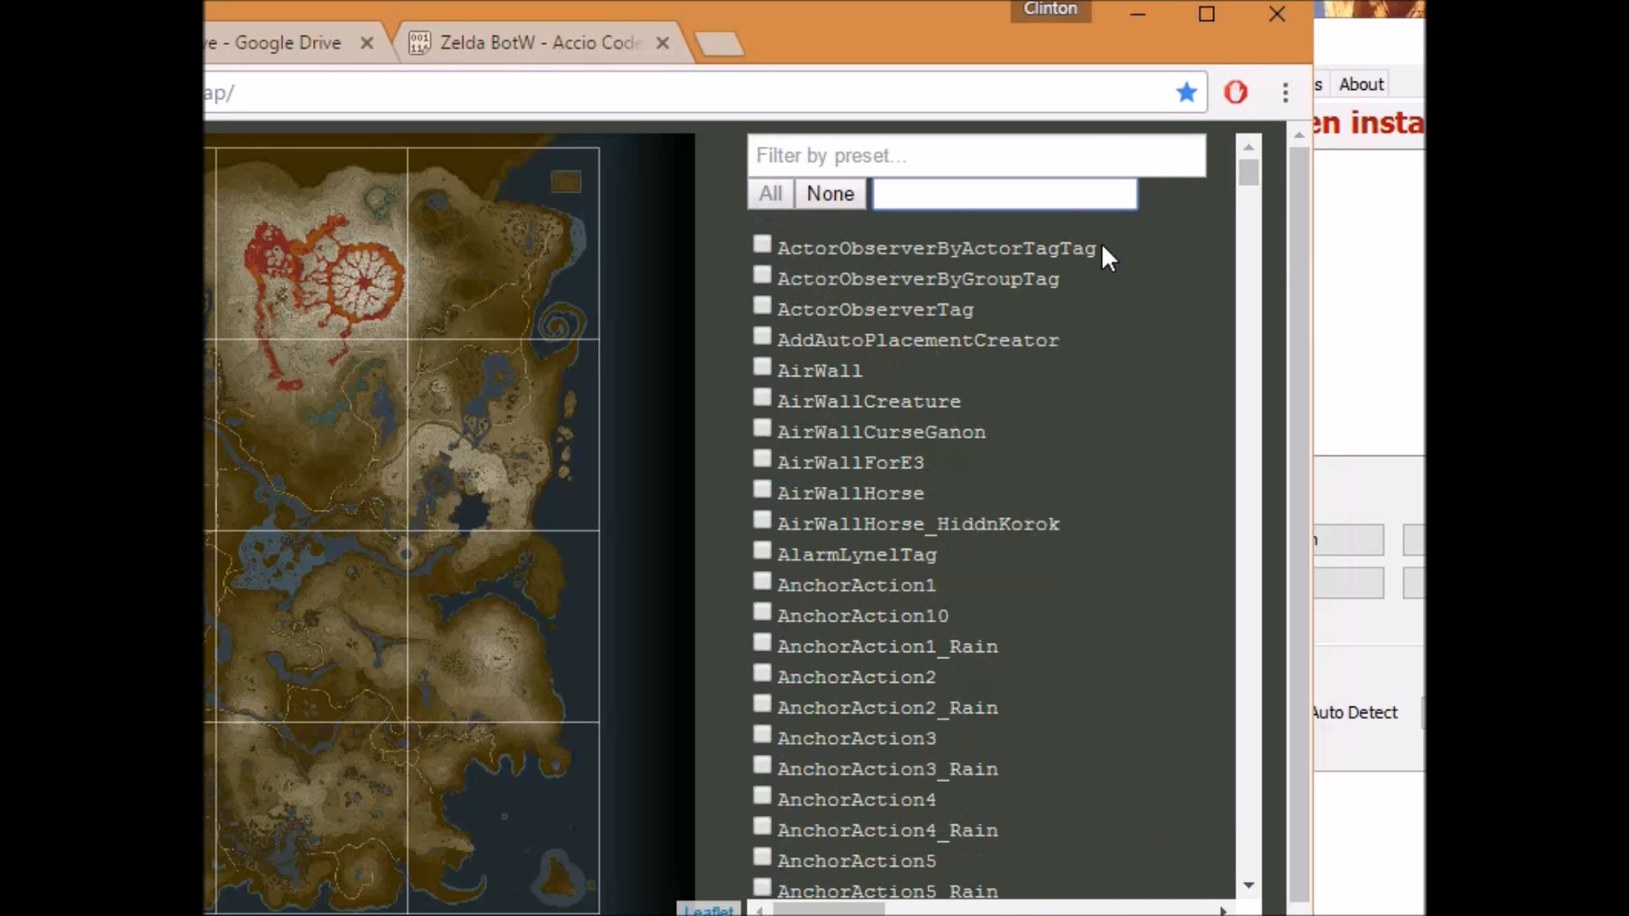
double_click(934, 247)
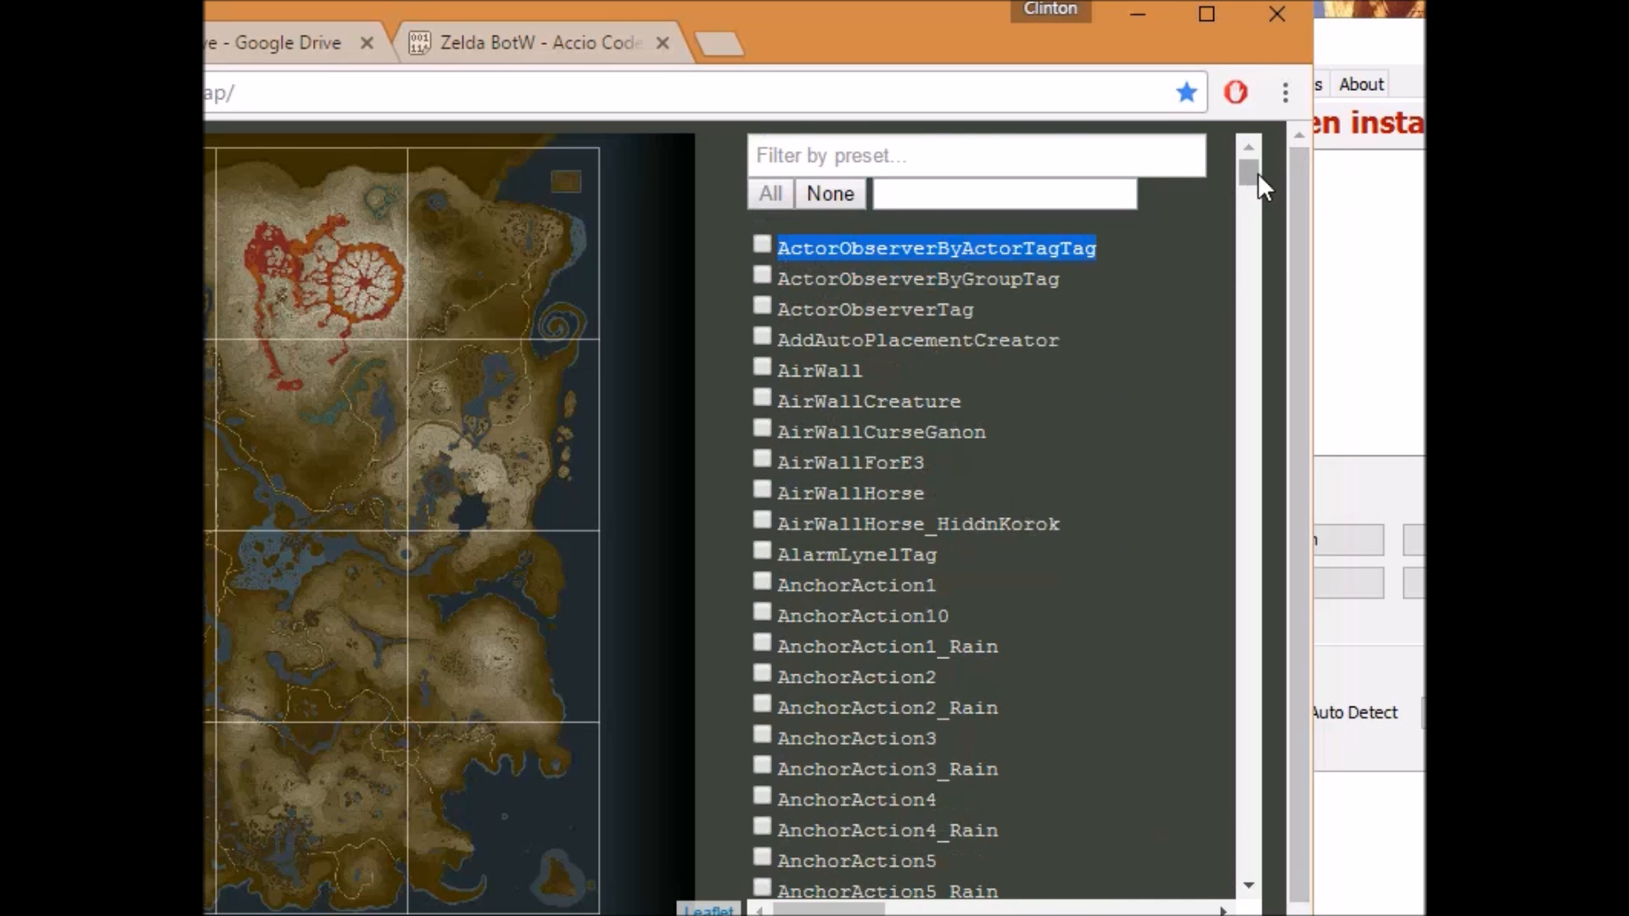
scroll("down", 3)
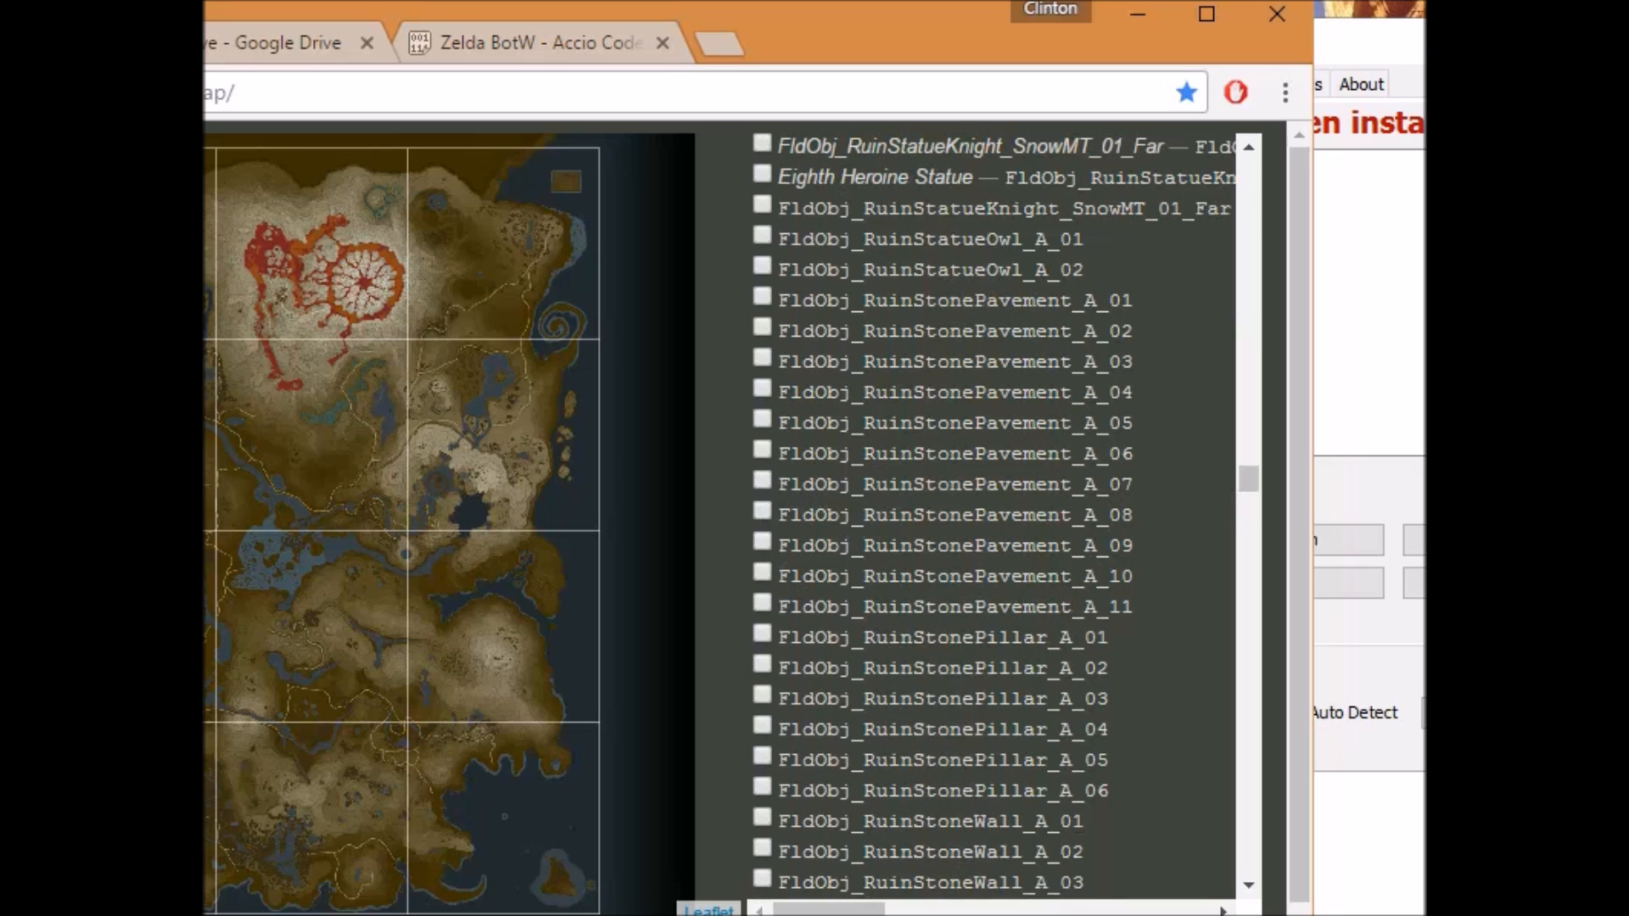
scroll("down", 3)
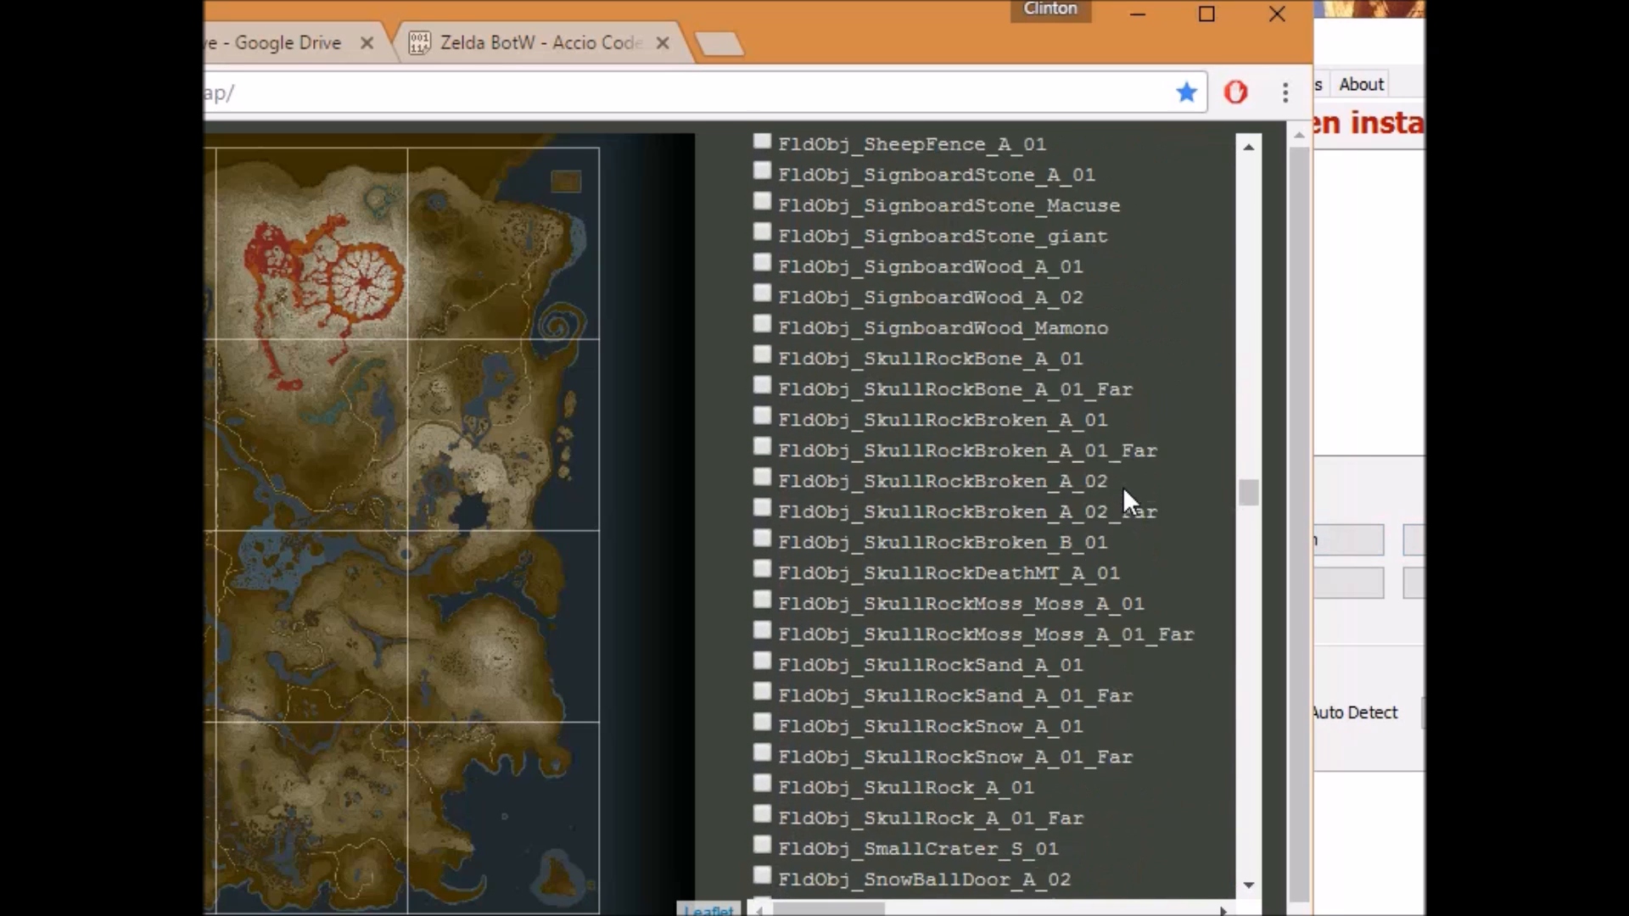
scroll("down", 3)
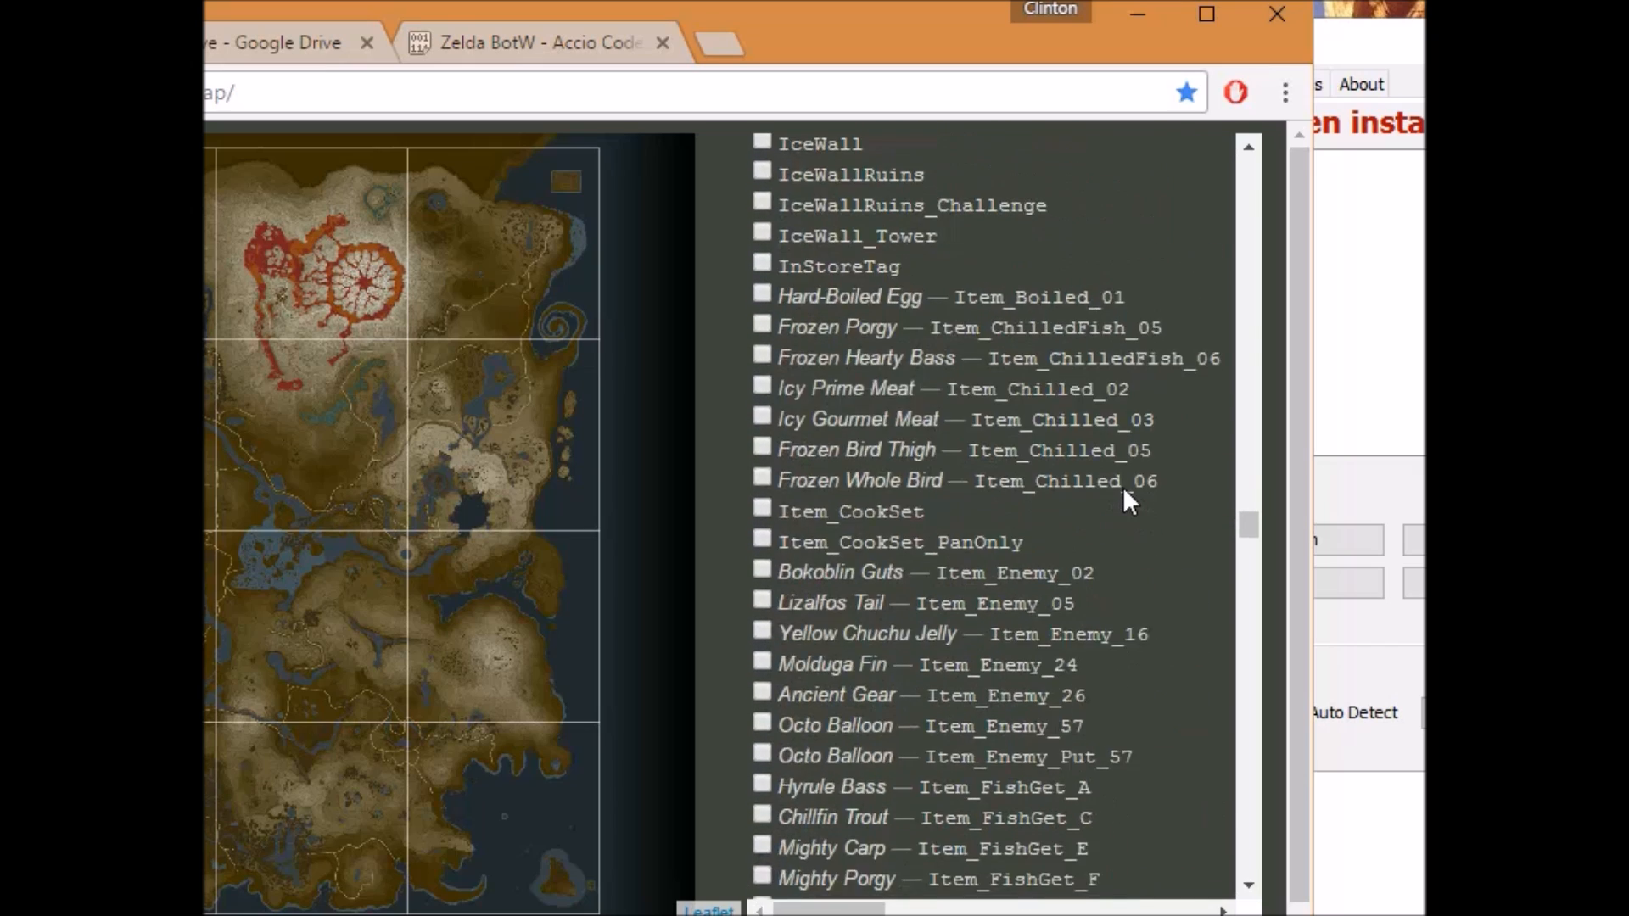
scroll("down", 3)
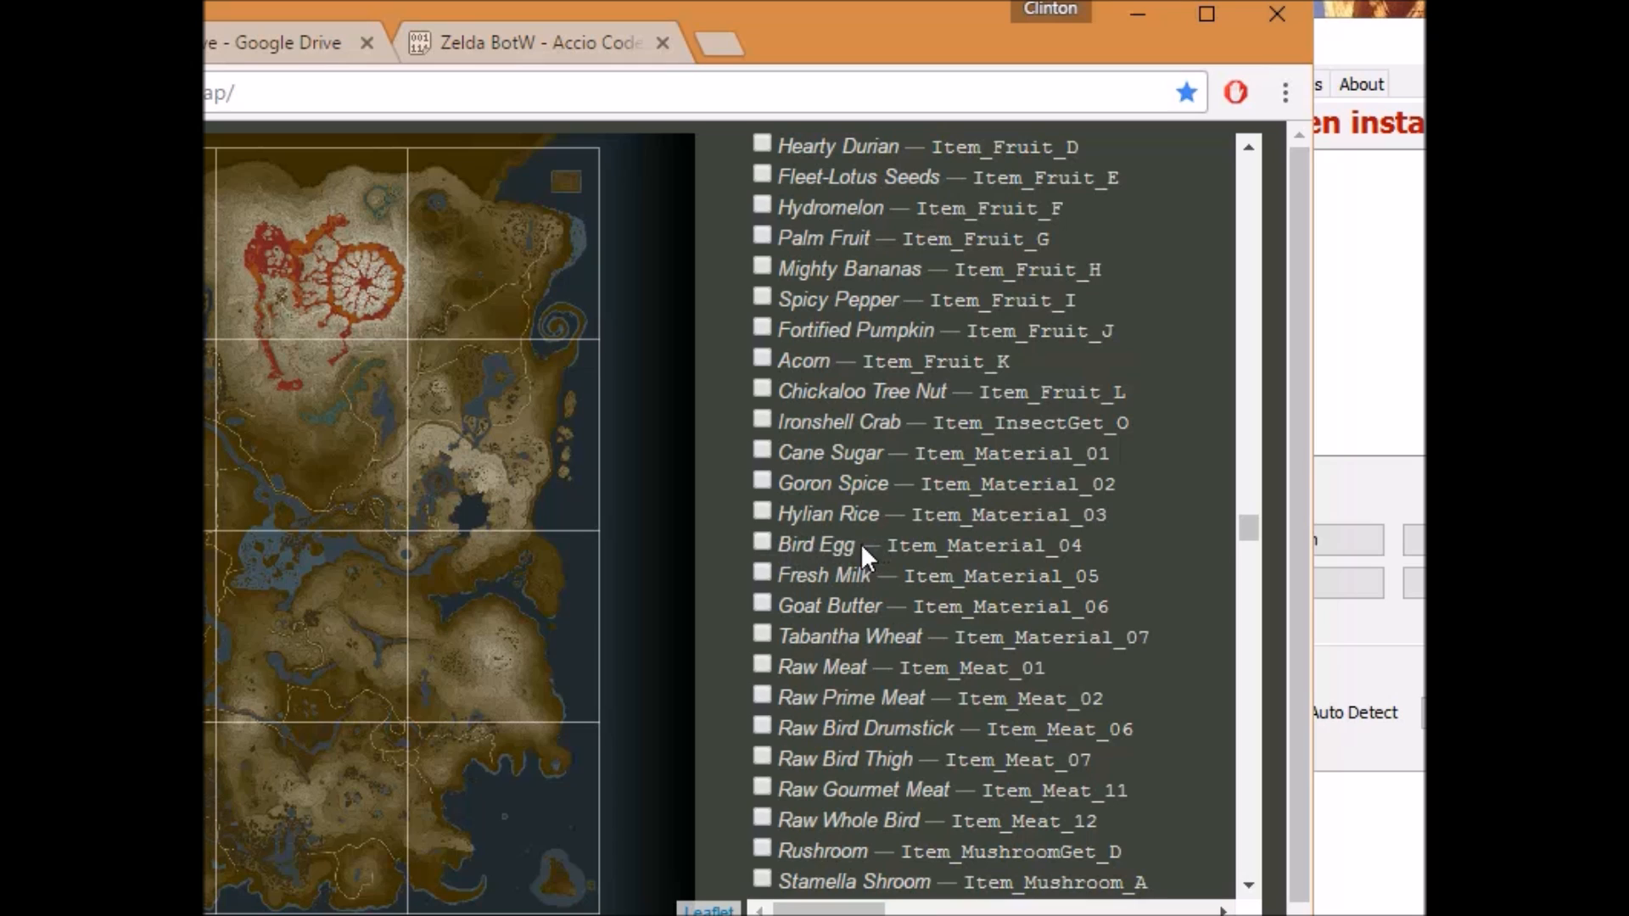
double_click(826, 545)
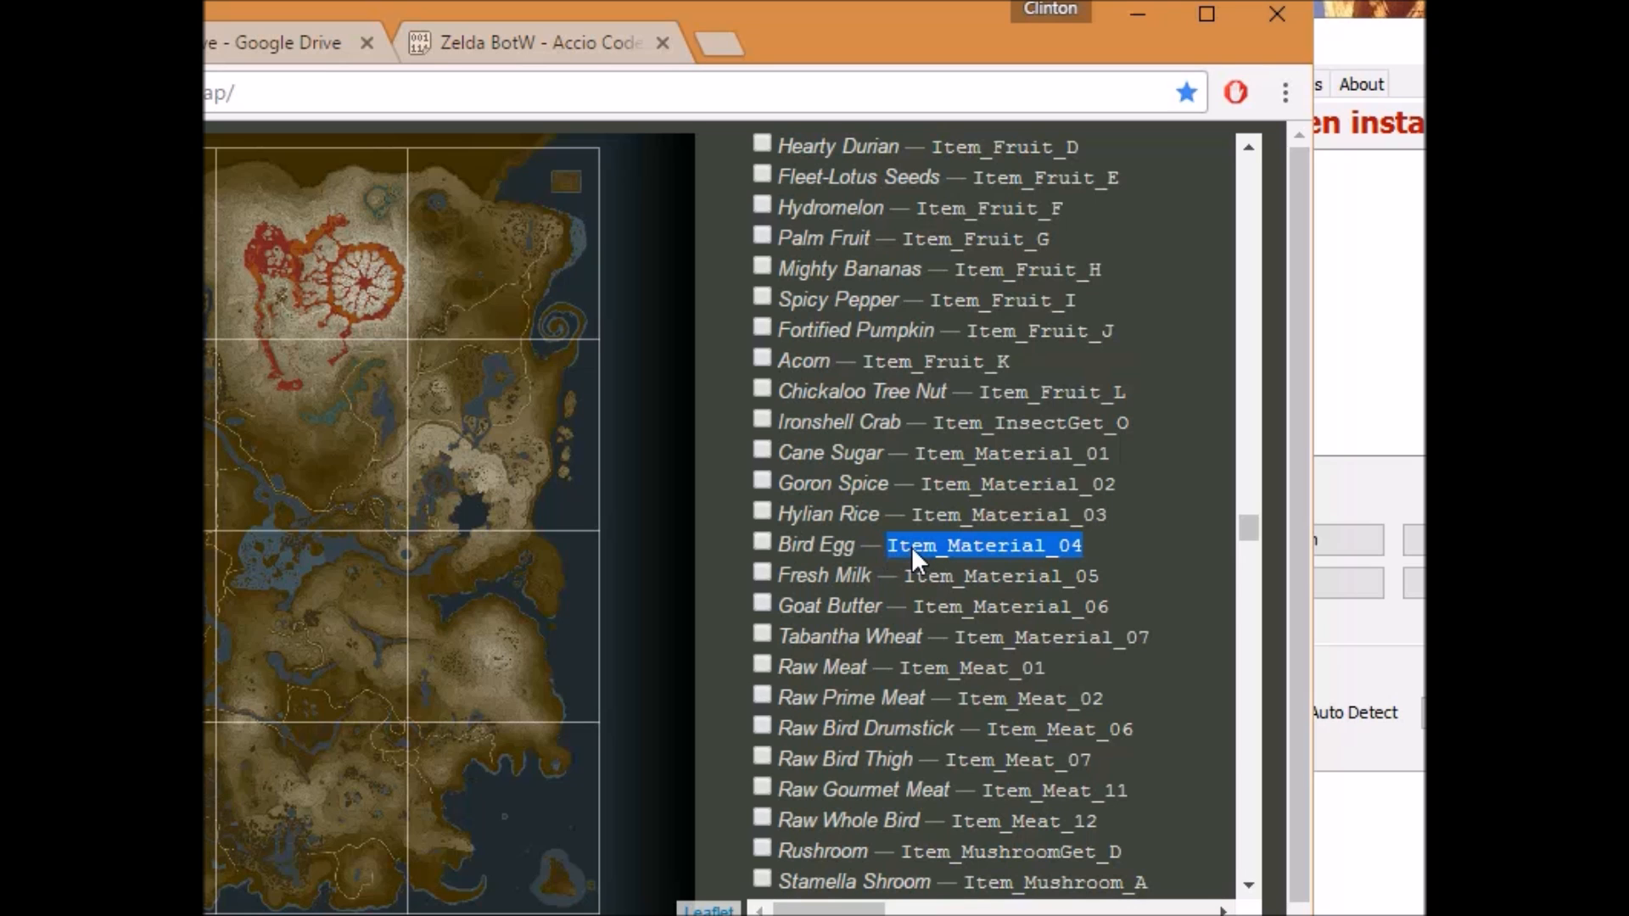
mouse_move(887, 31)
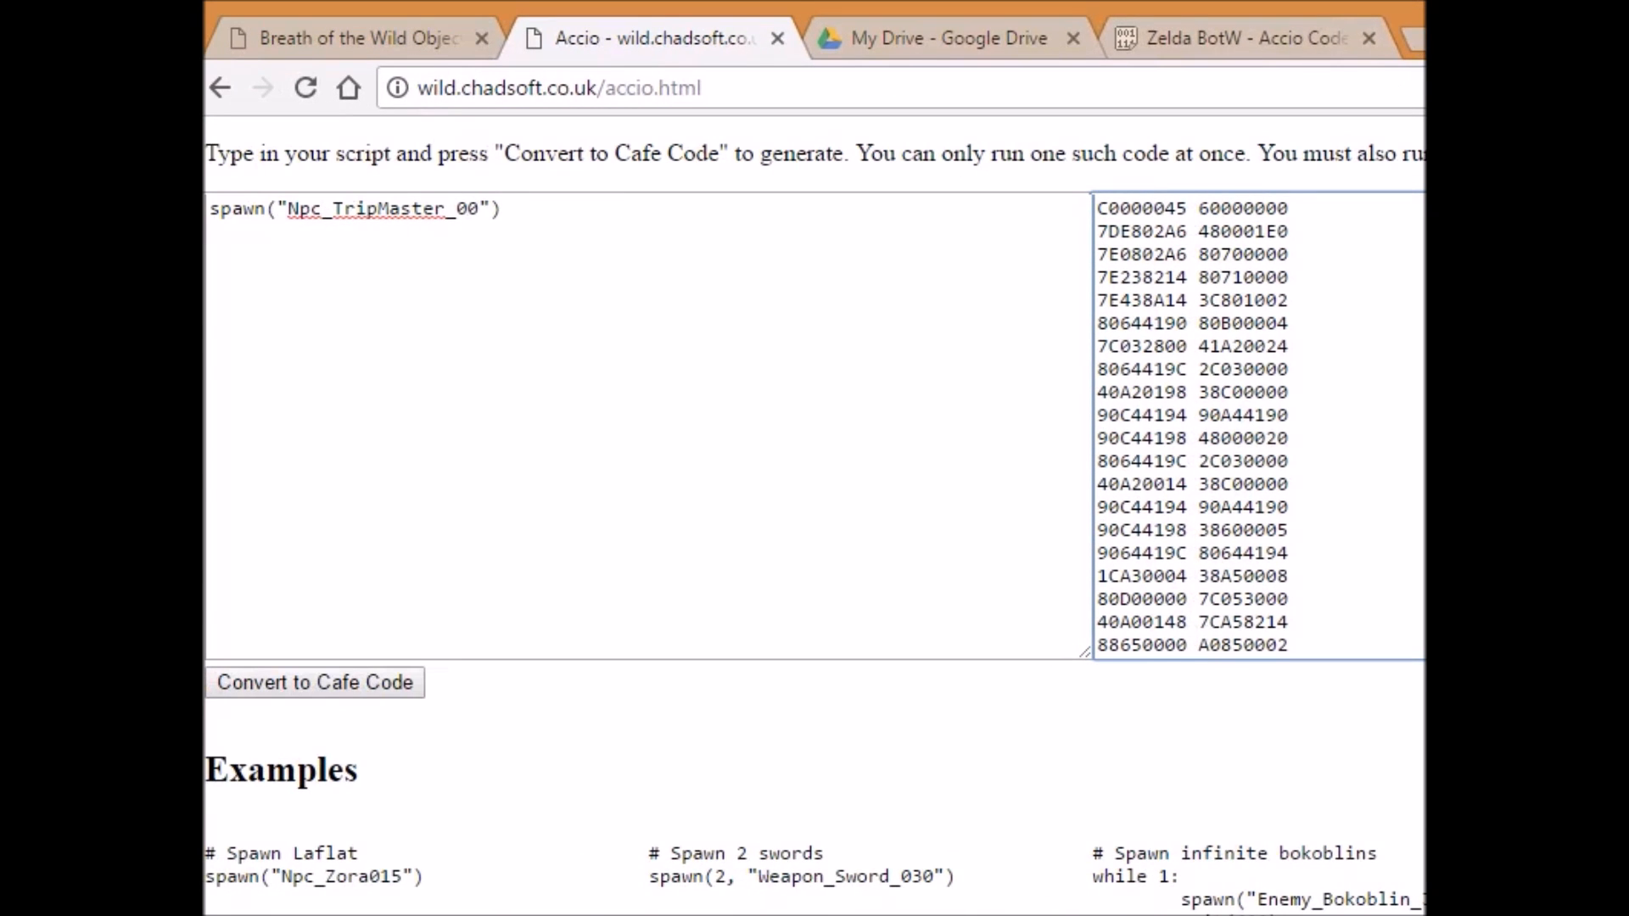
Select Item_Material_04 in the spawn script and review the generated 70-line code output.
right_click(406, 207)
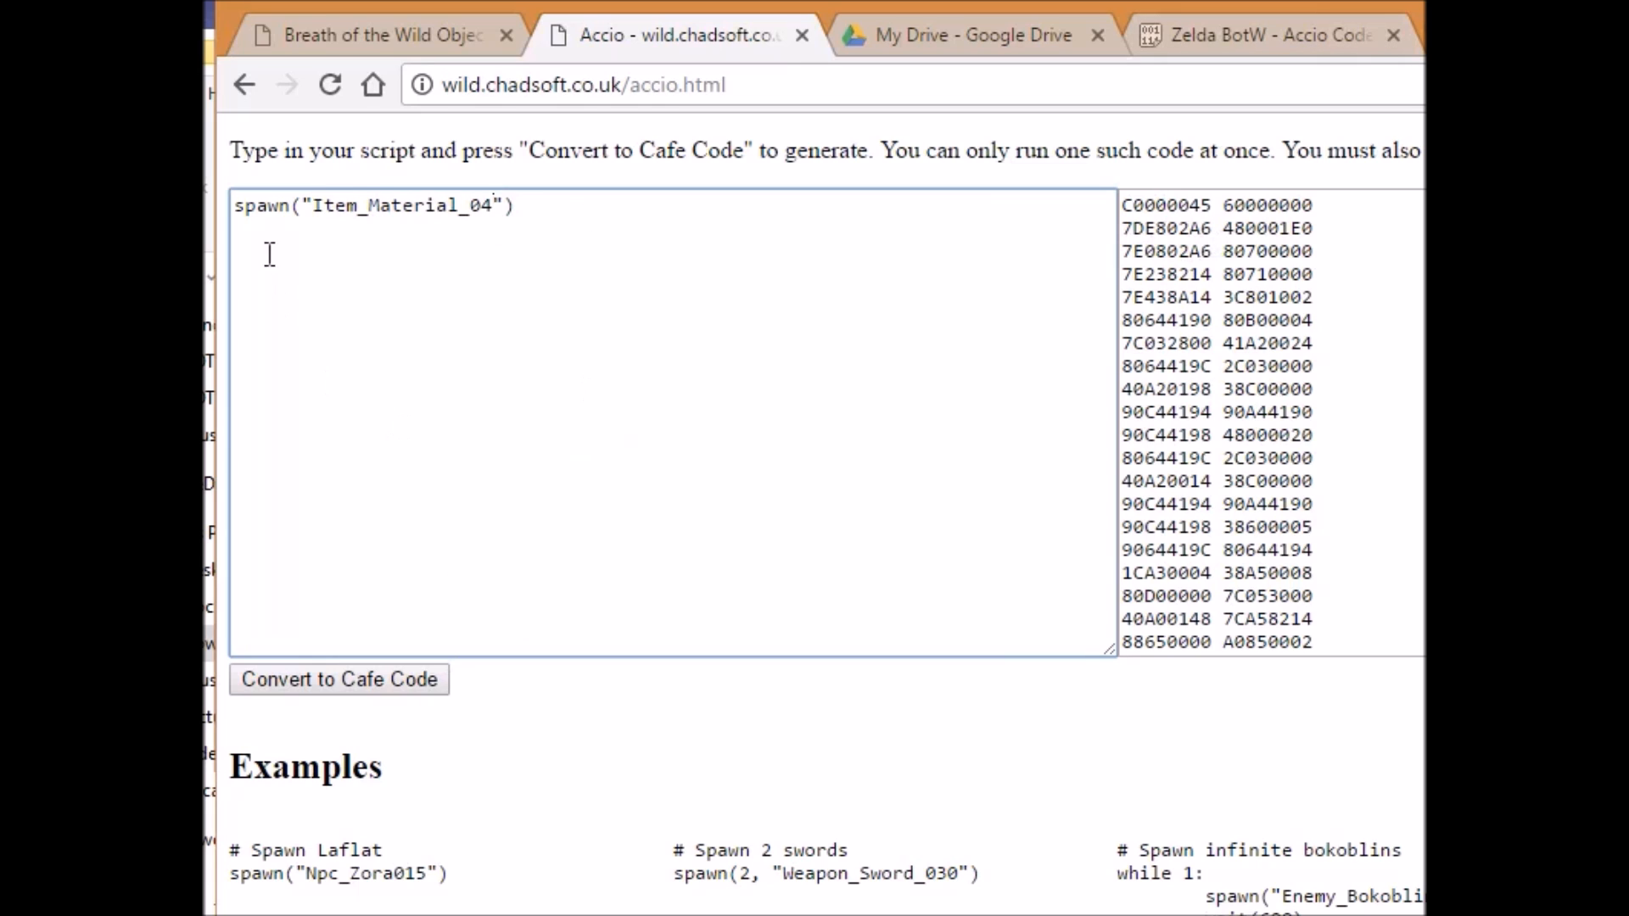
mouse_move(612, 221)
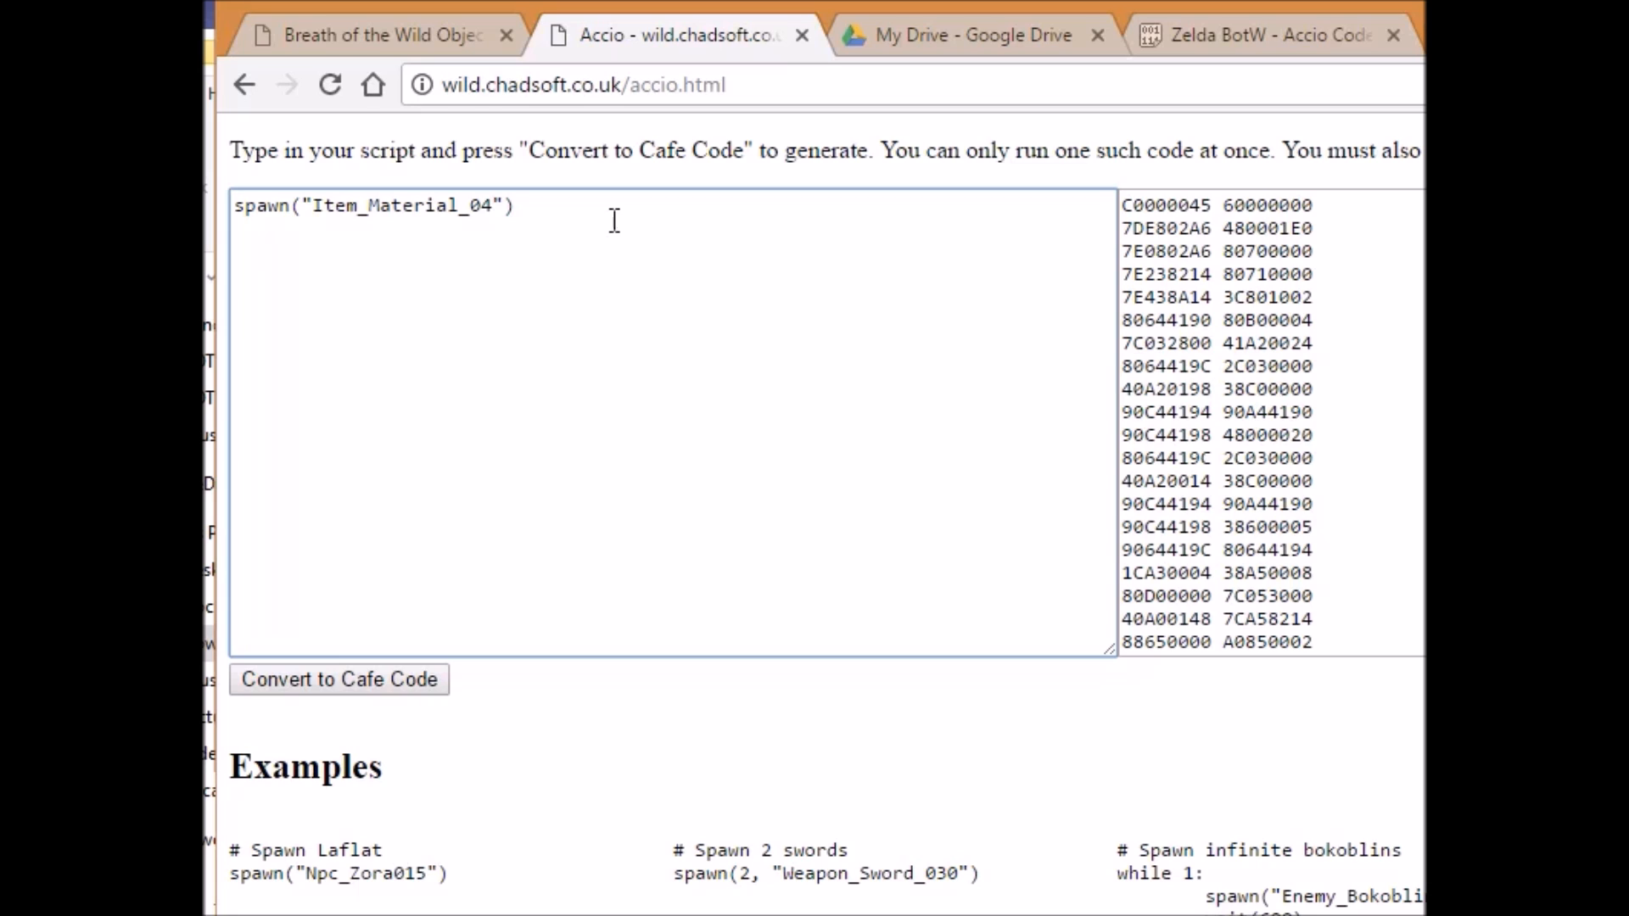
mouse_move(729, 193)
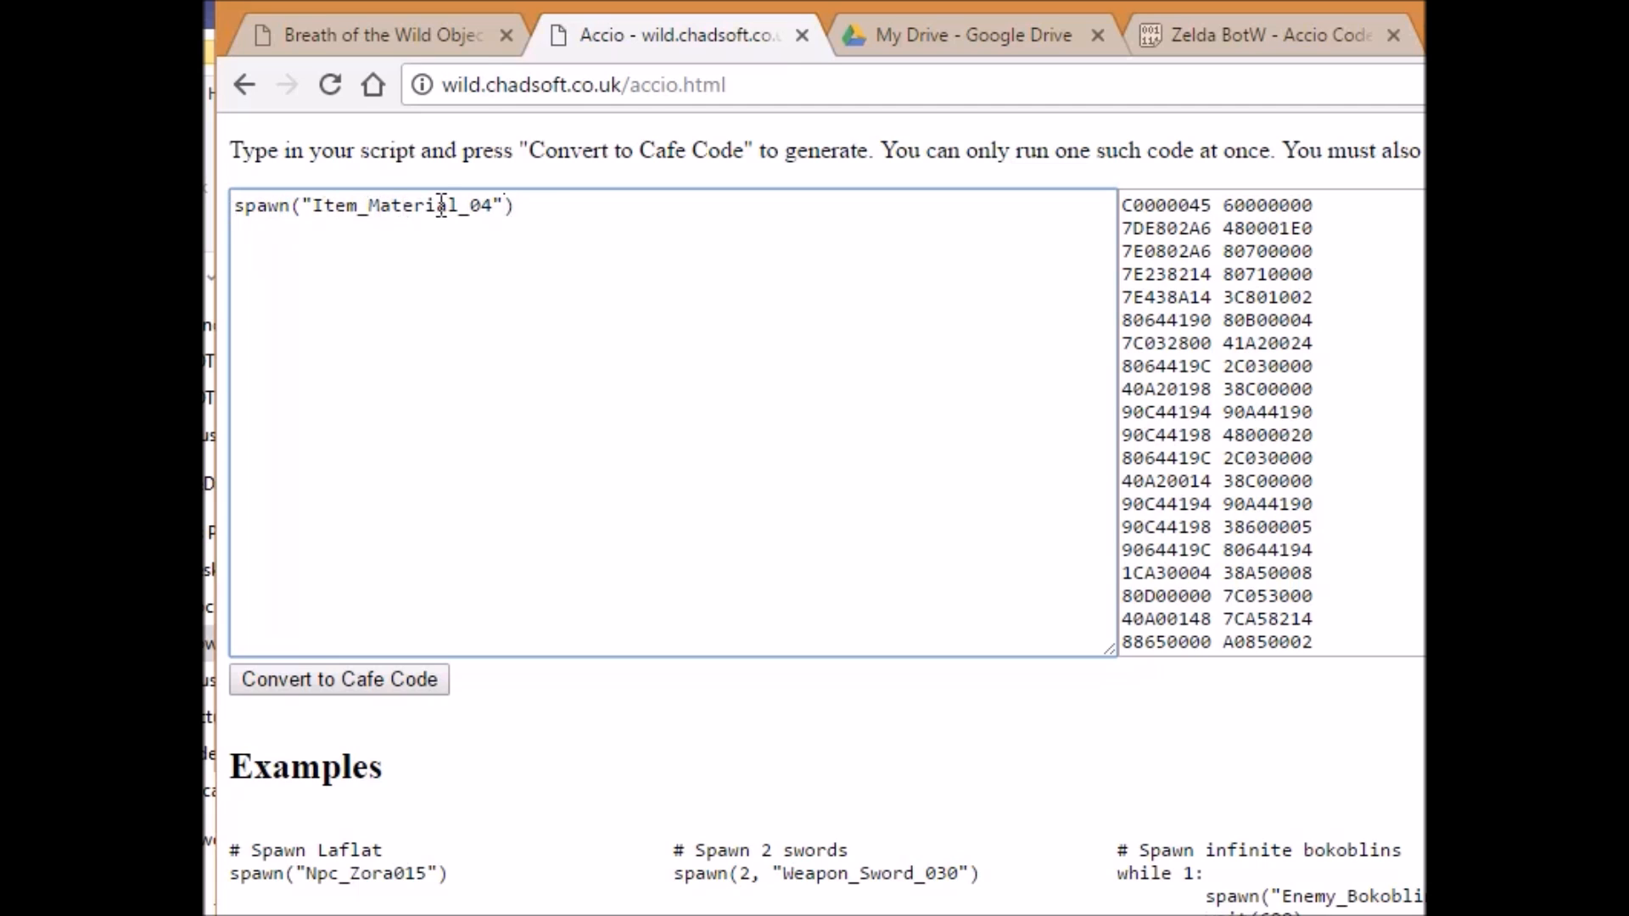
double_click(400, 206)
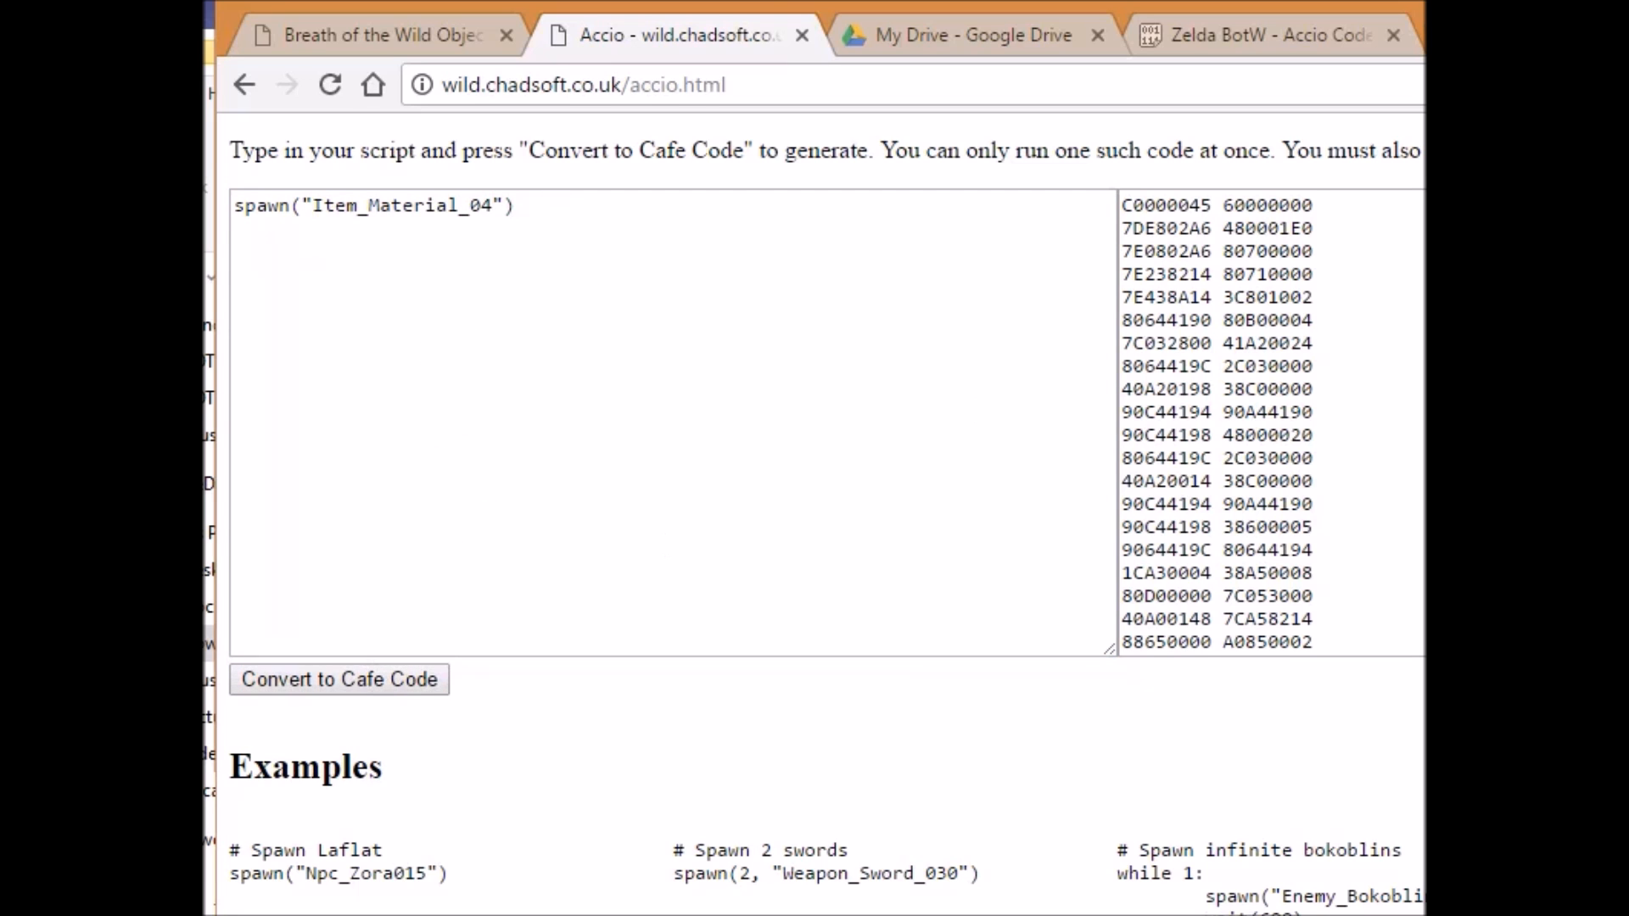
scroll("down", 3)
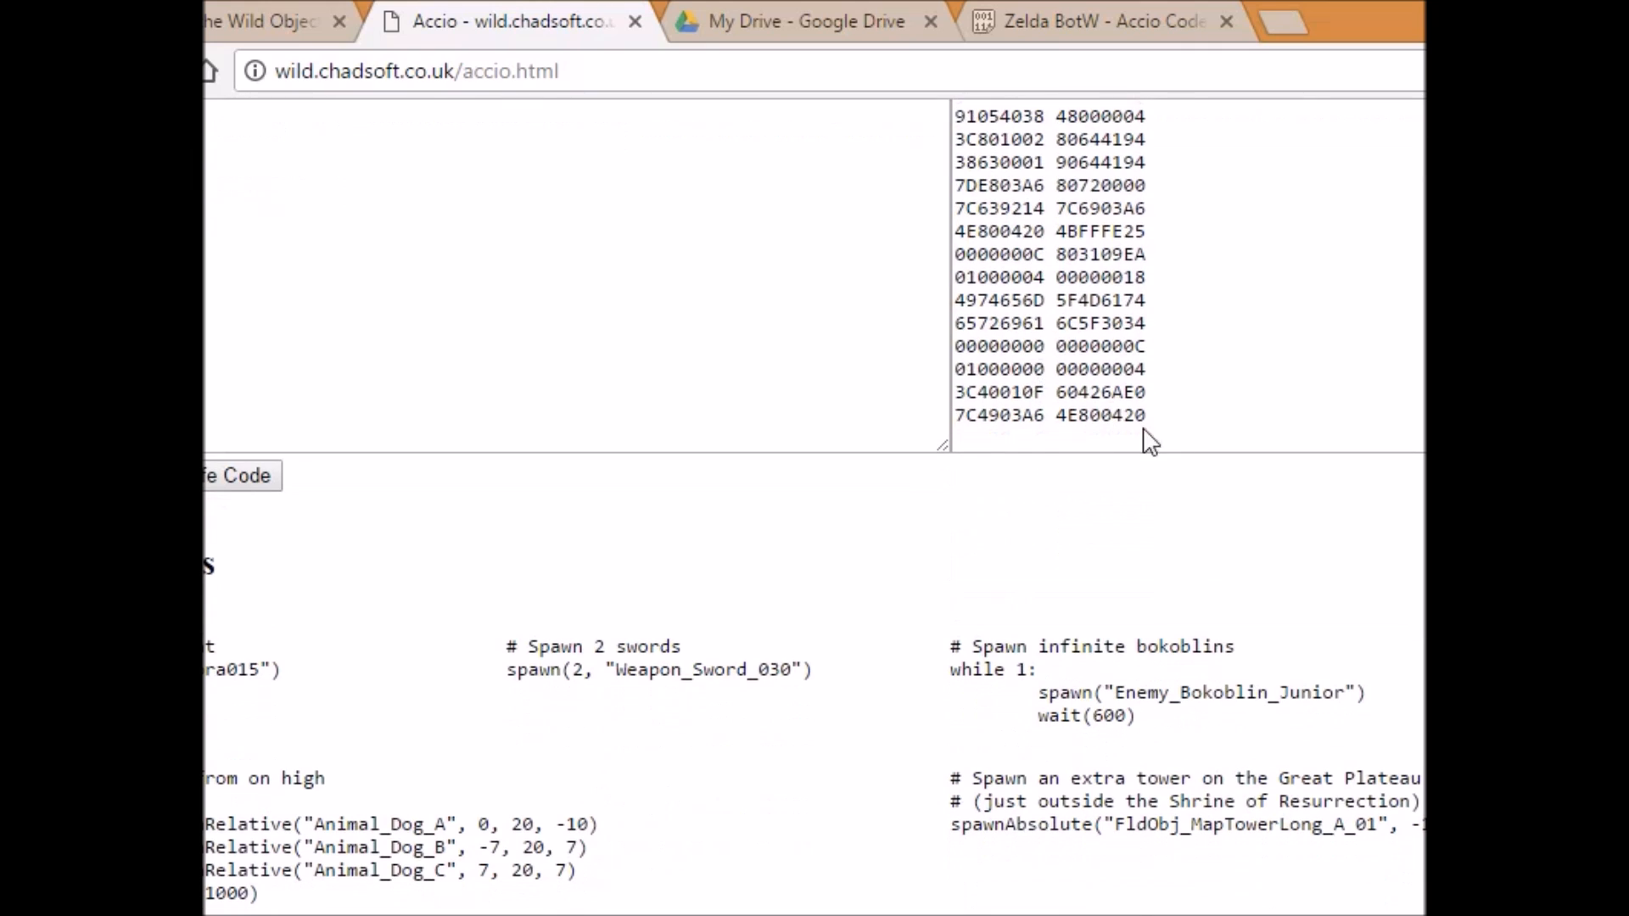
scroll("down", 3)
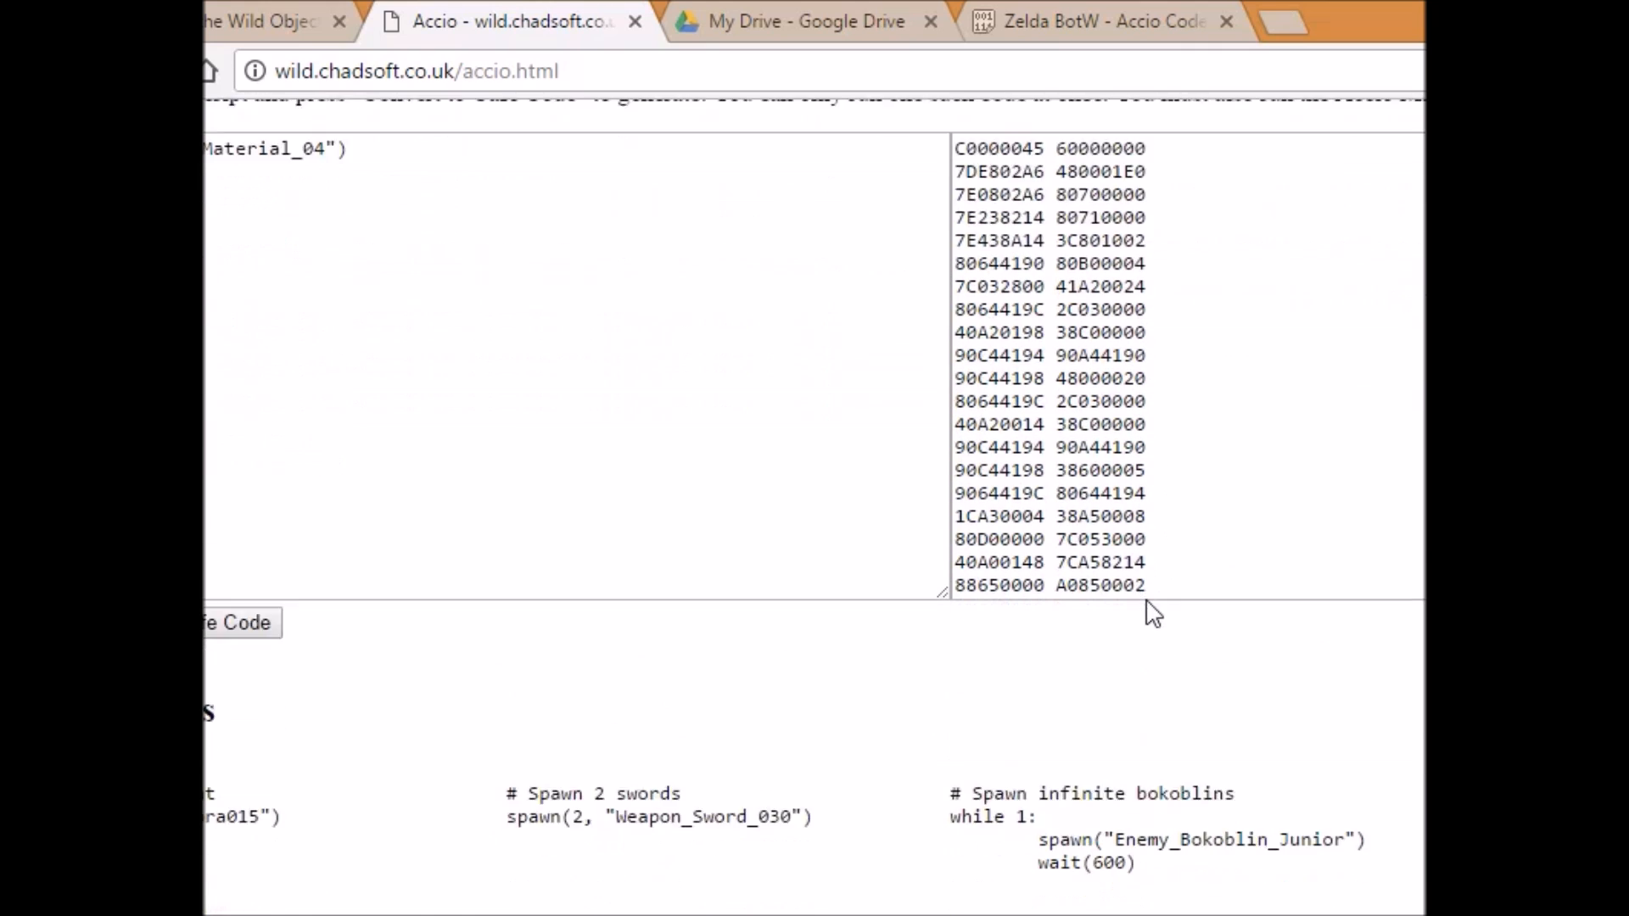
scroll("down", 3)
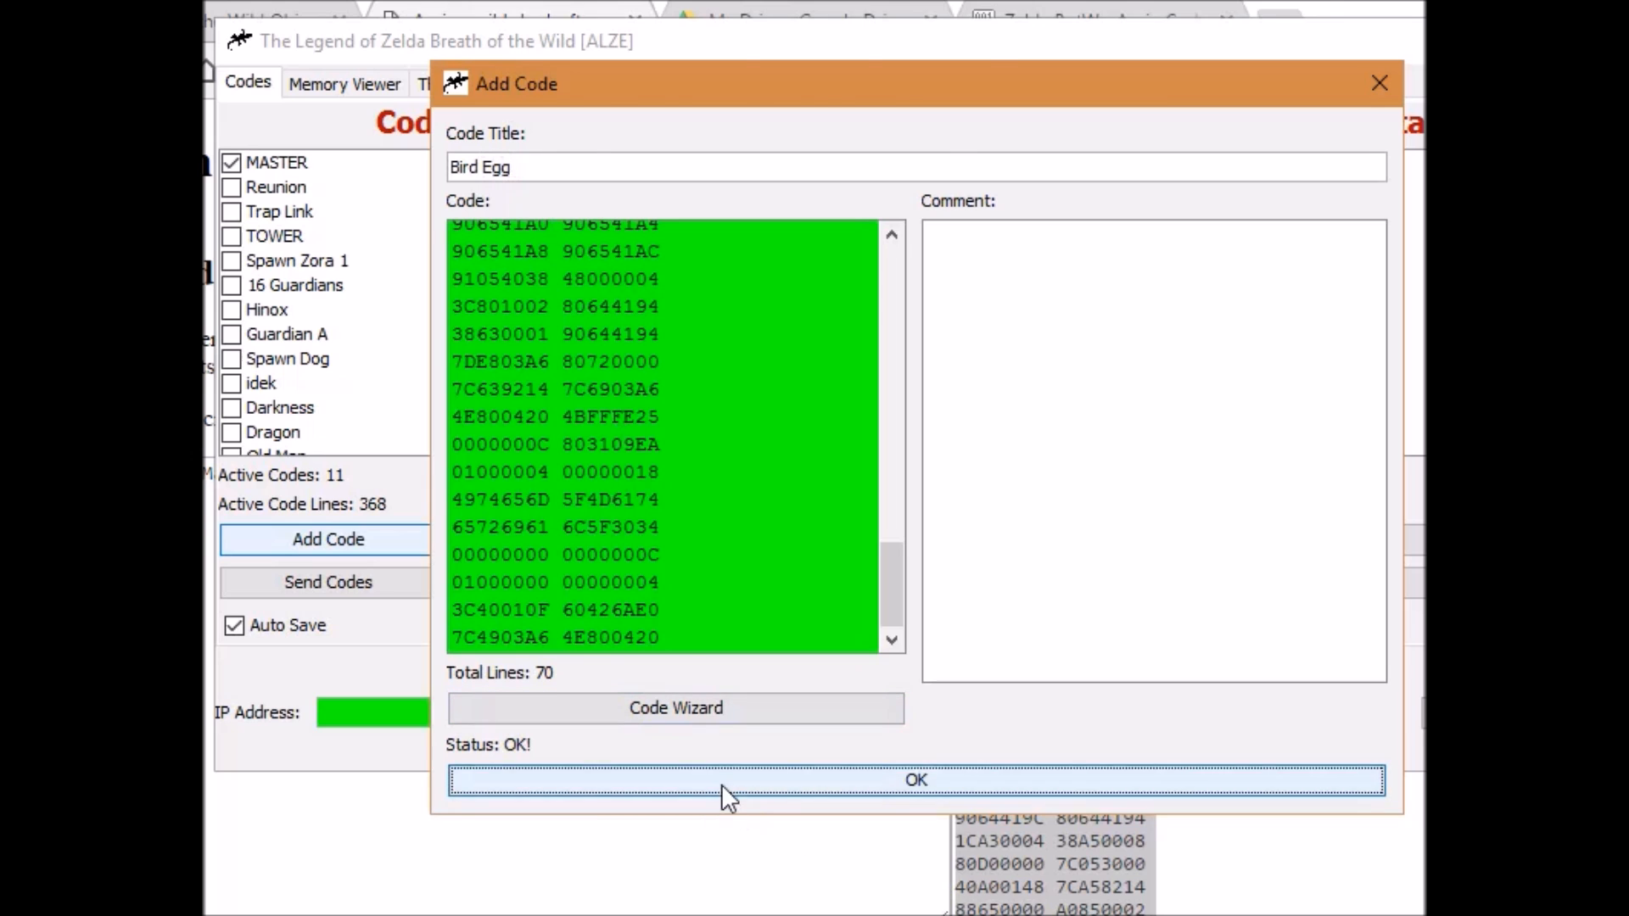
Save the Bird Egg code entry, enable it, and send the 12 active codes to the game.
left_click(914, 778)
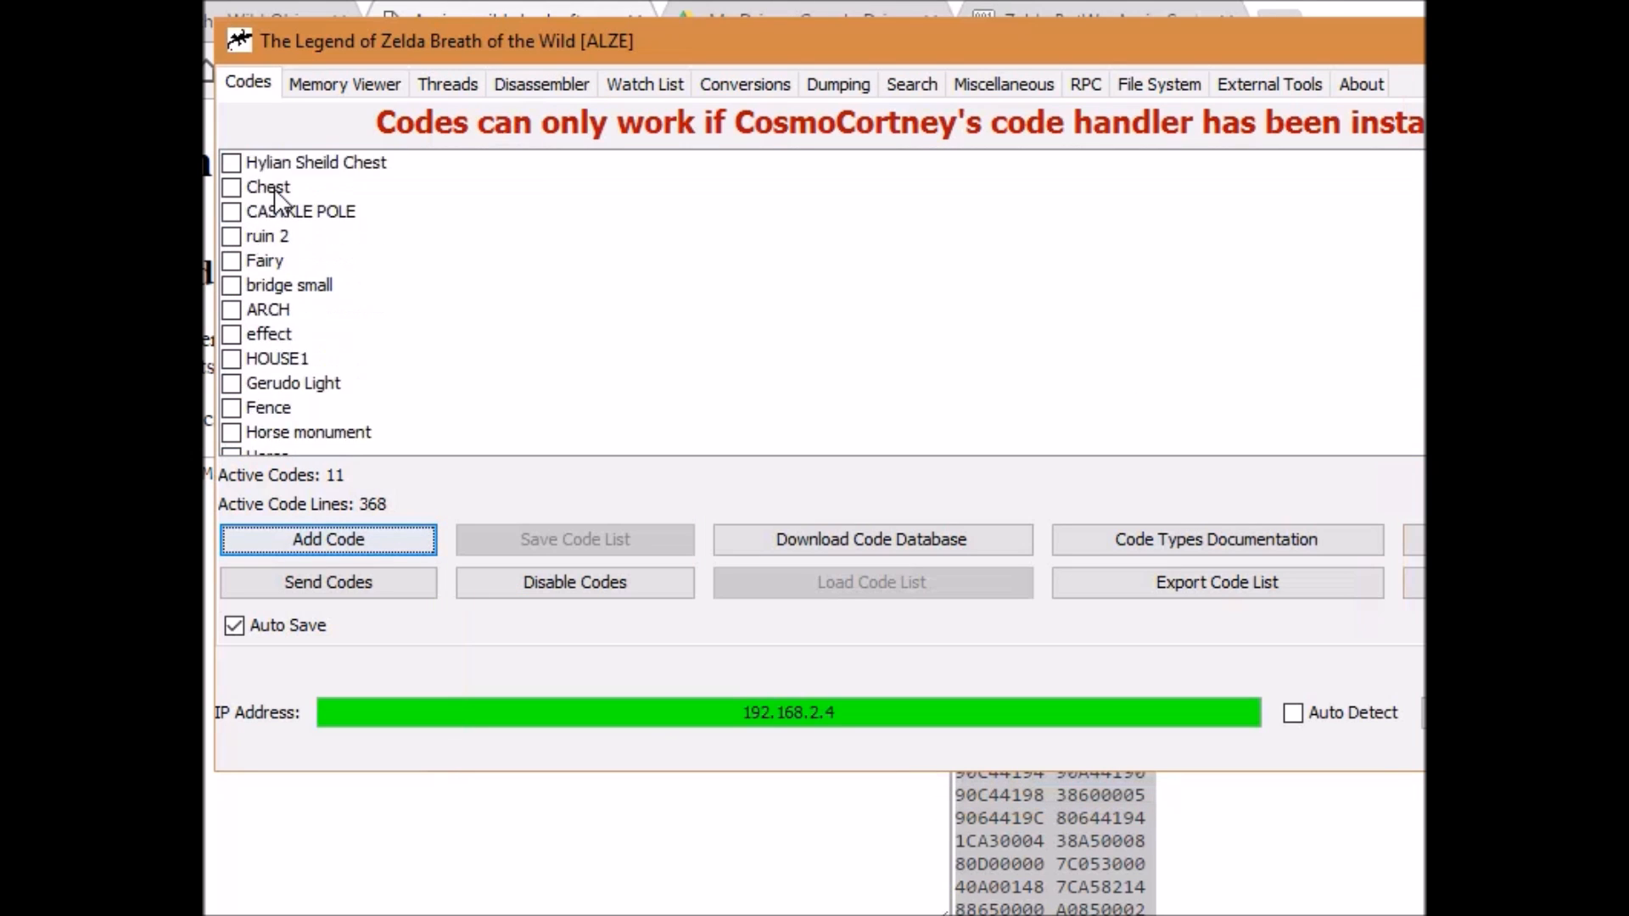
scroll("down", 3)
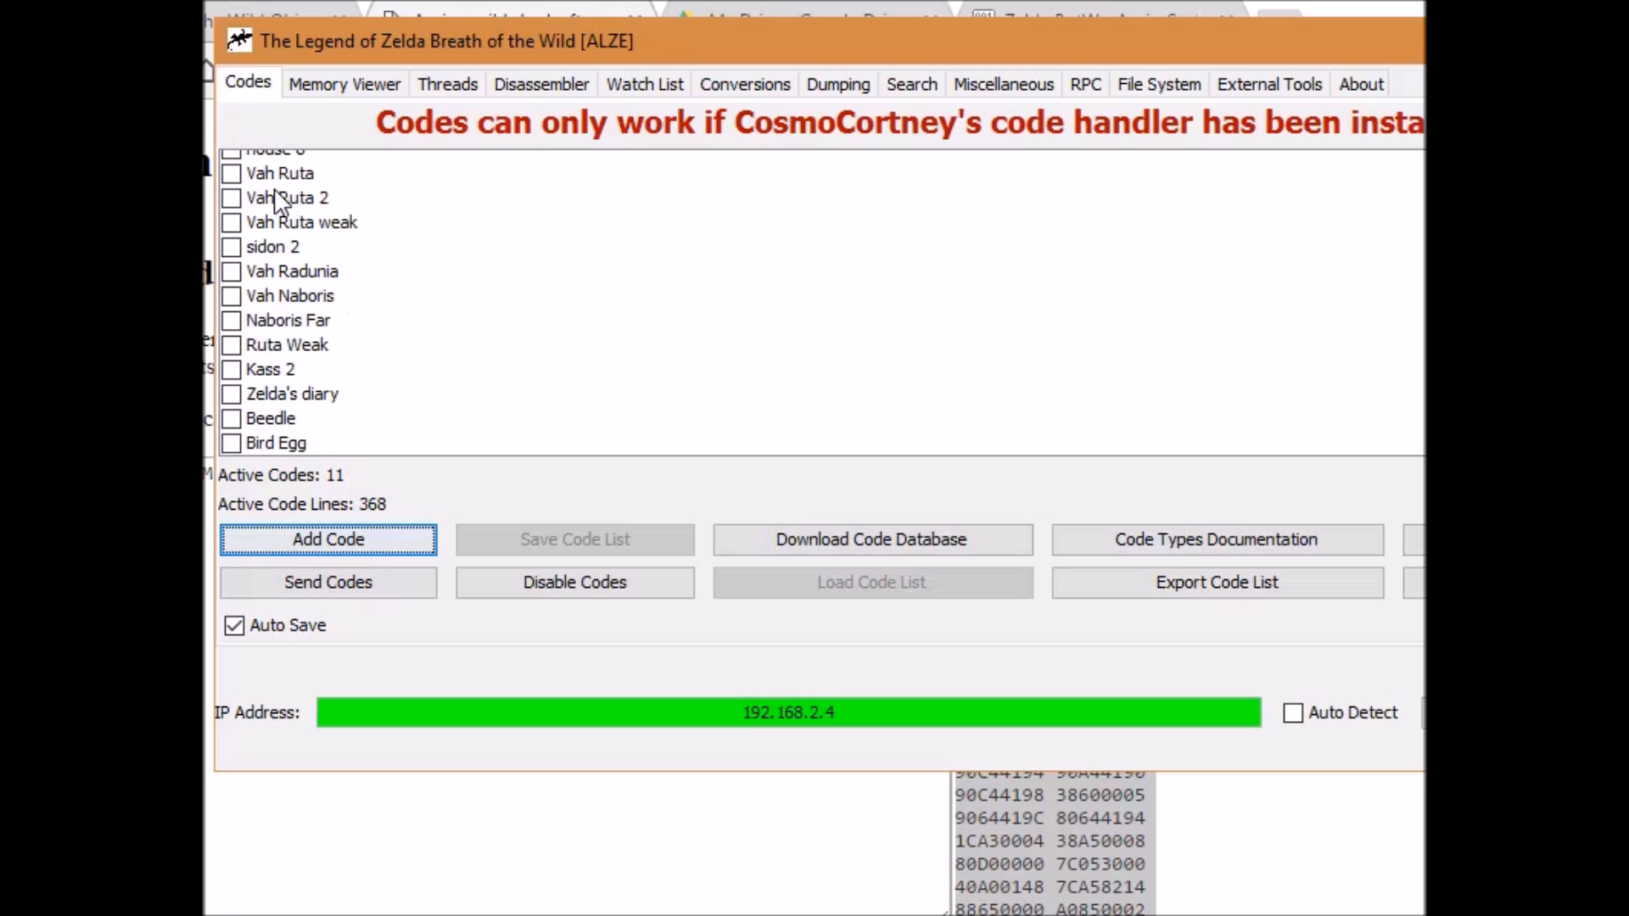
mouse_move(319, 460)
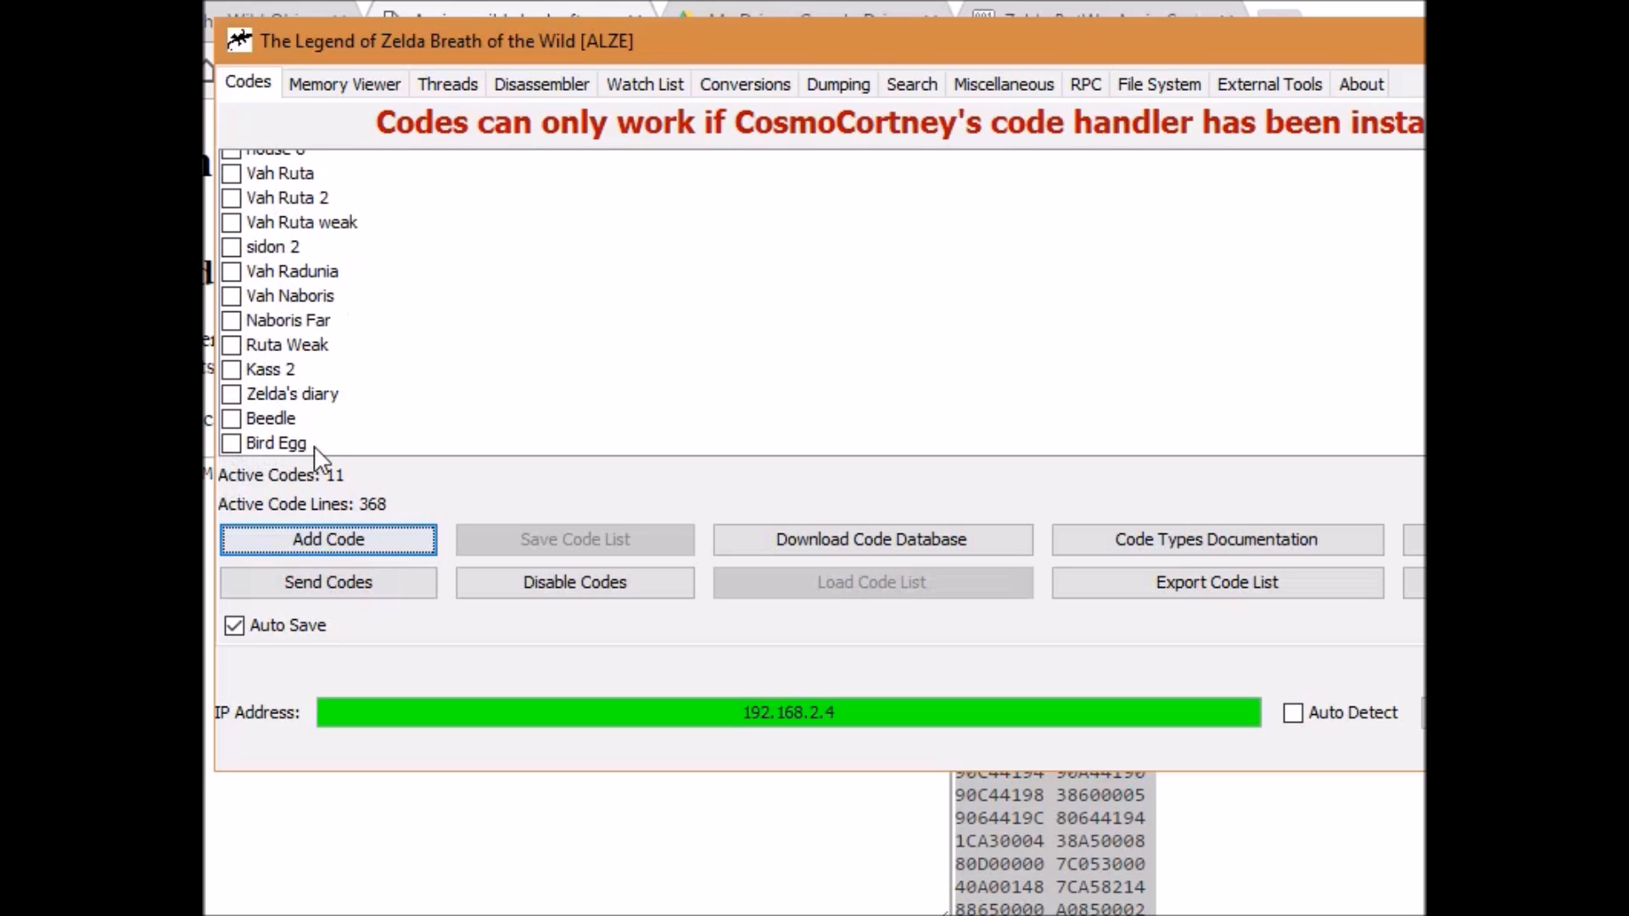
mouse_move(240, 461)
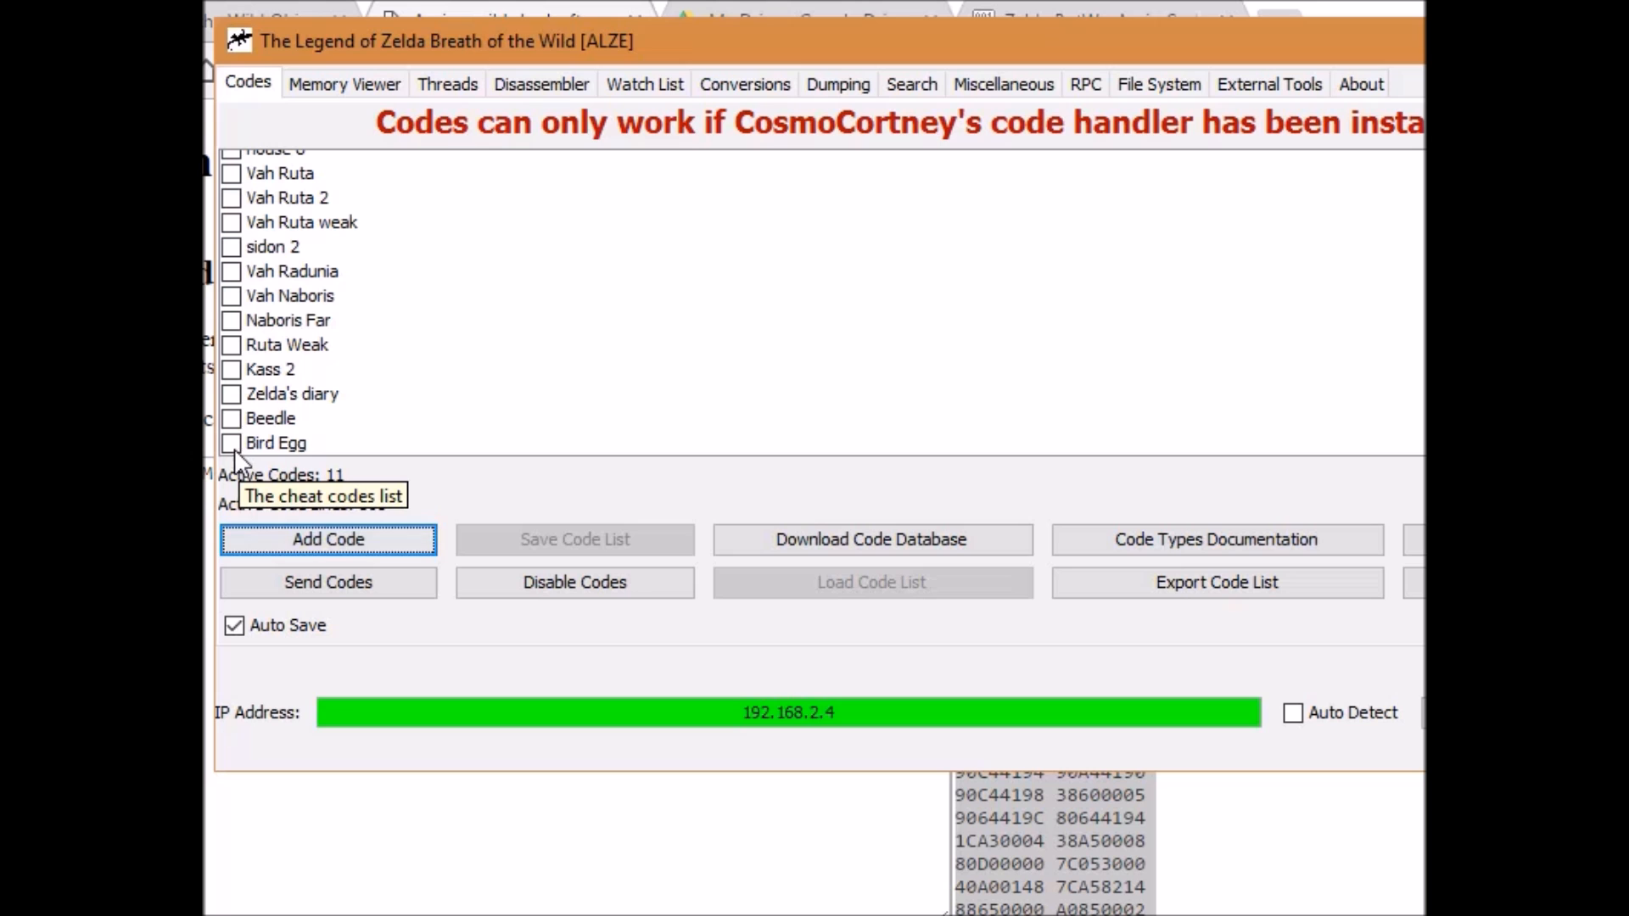
left_click(232, 443)
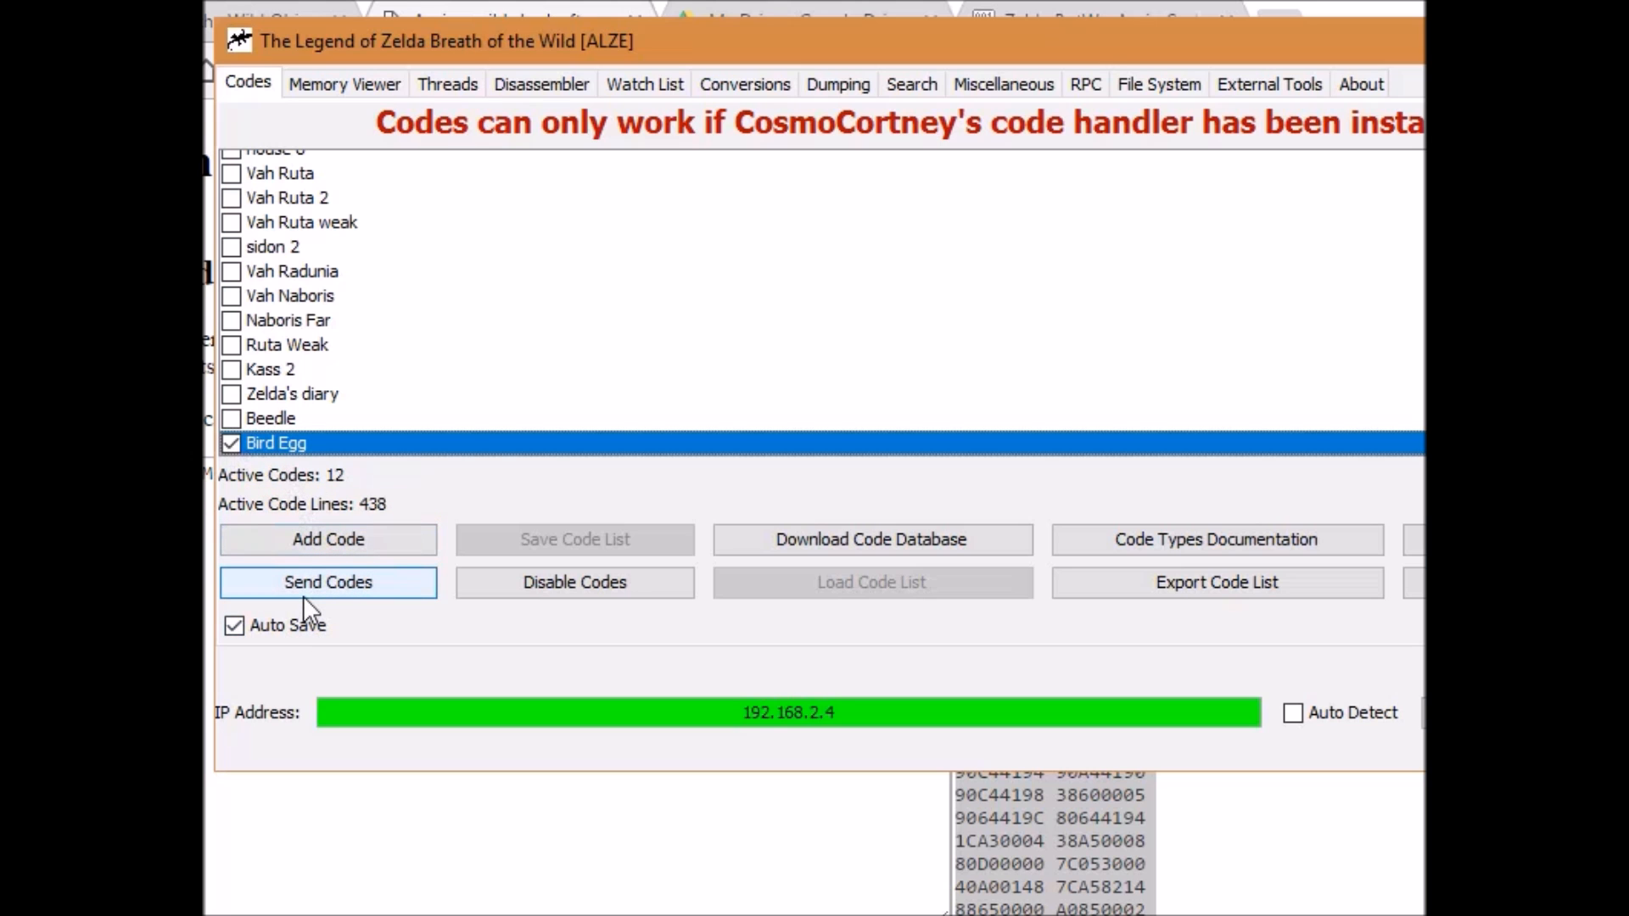
left_click(328, 581)
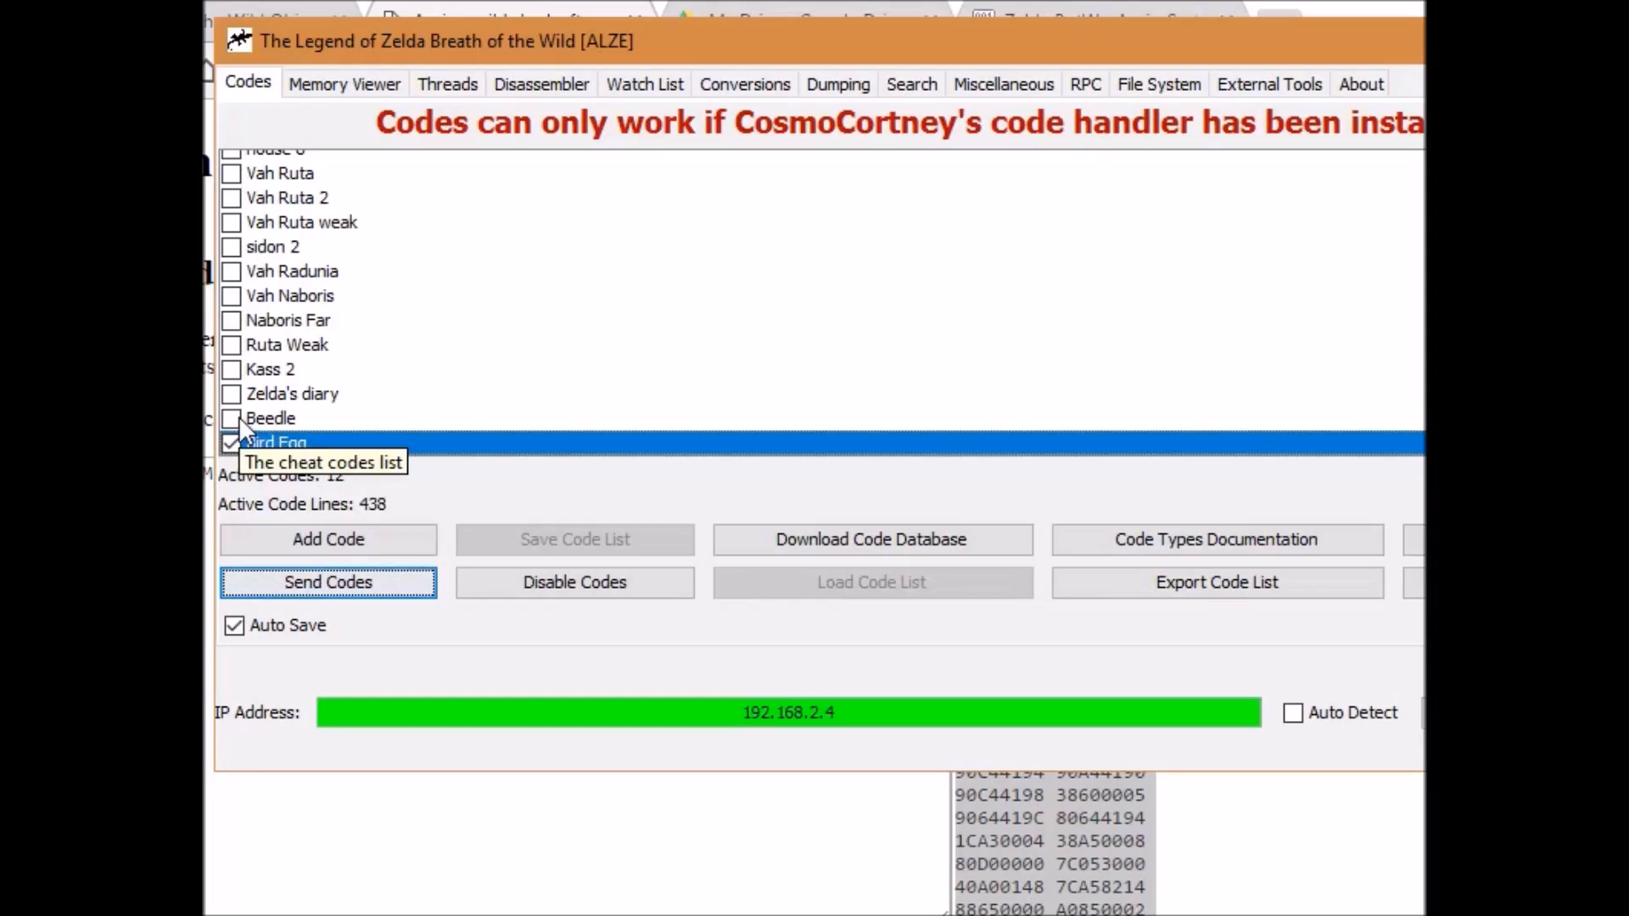
mouse_move(633, 54)
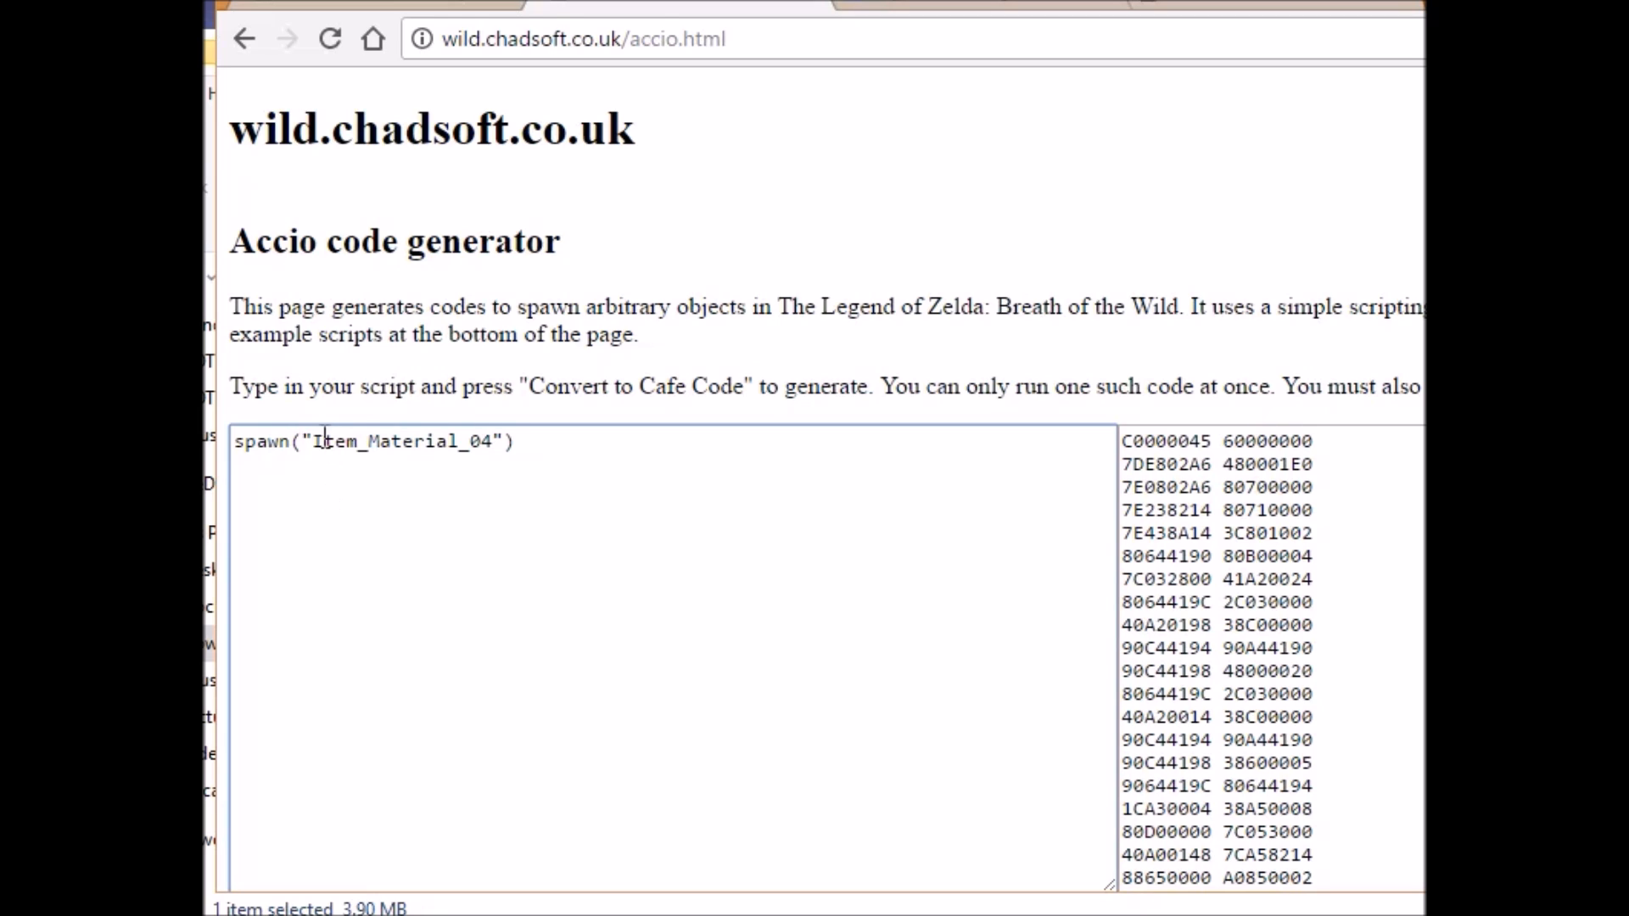
Edit the script to spawn(30, "Item_Material_04") and select the whole line for regeneration.
type("2")
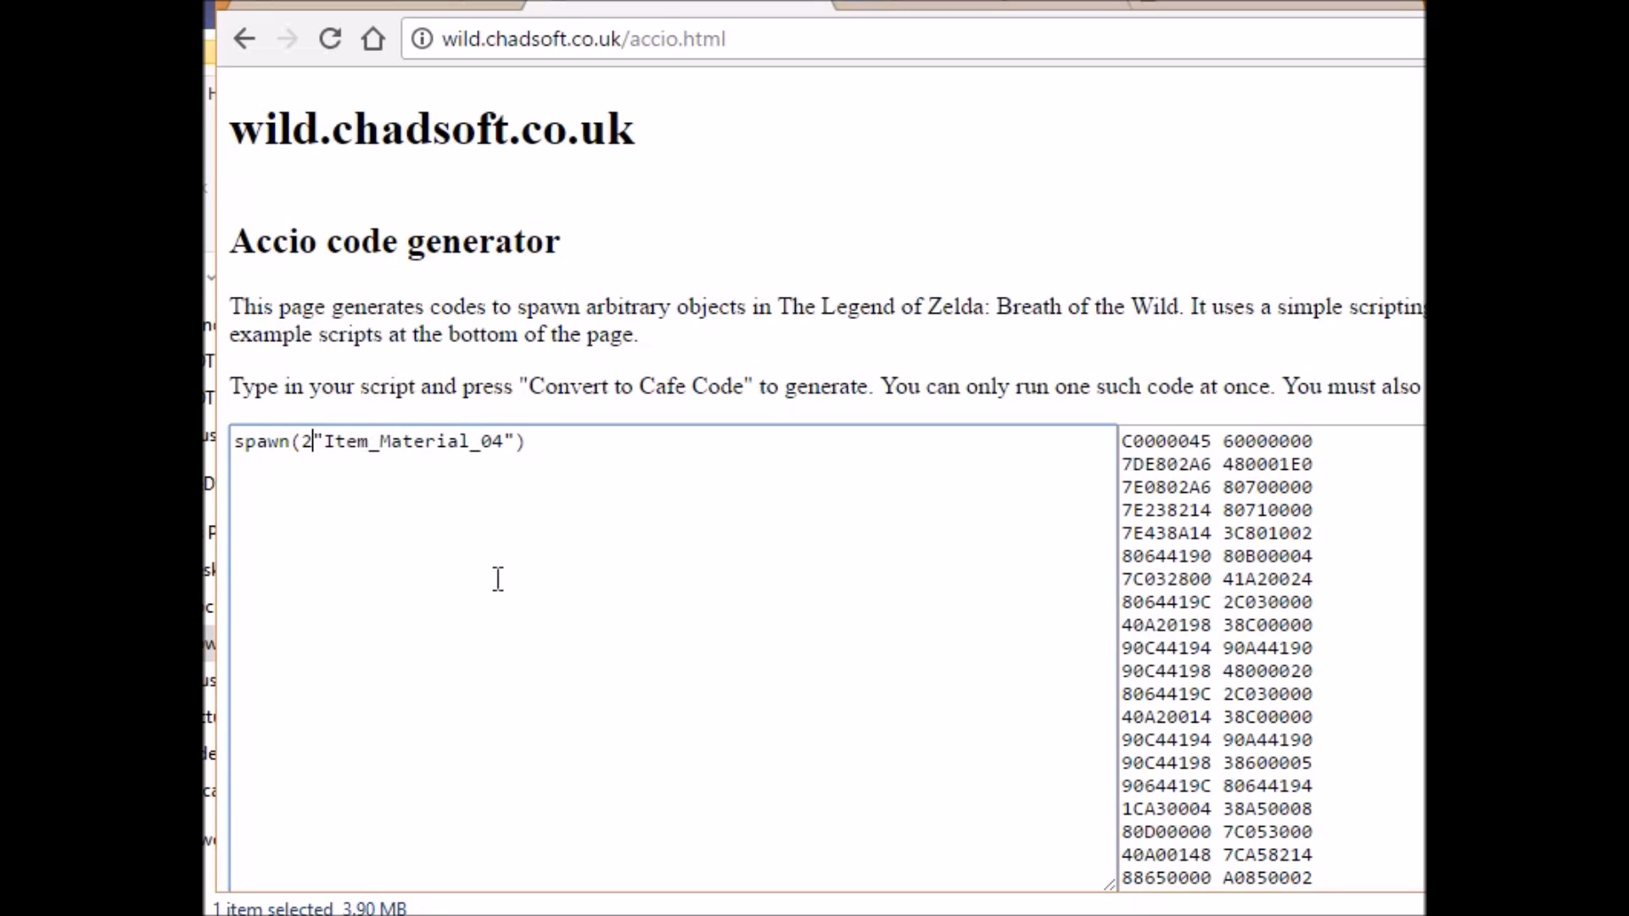
key("Backspace")
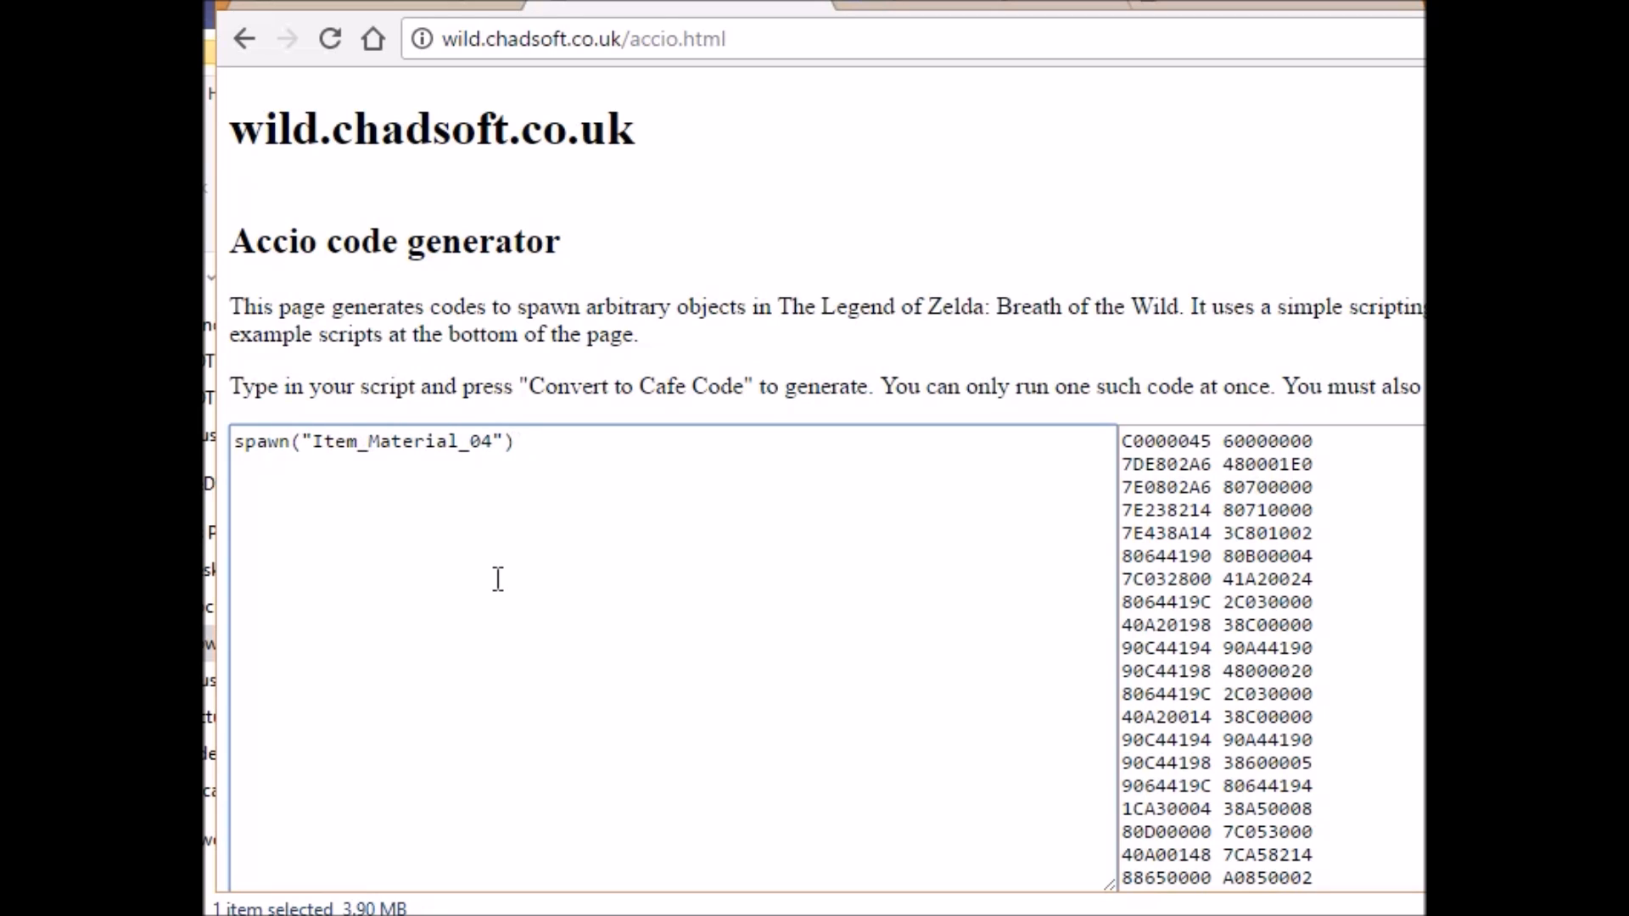
type("30,")
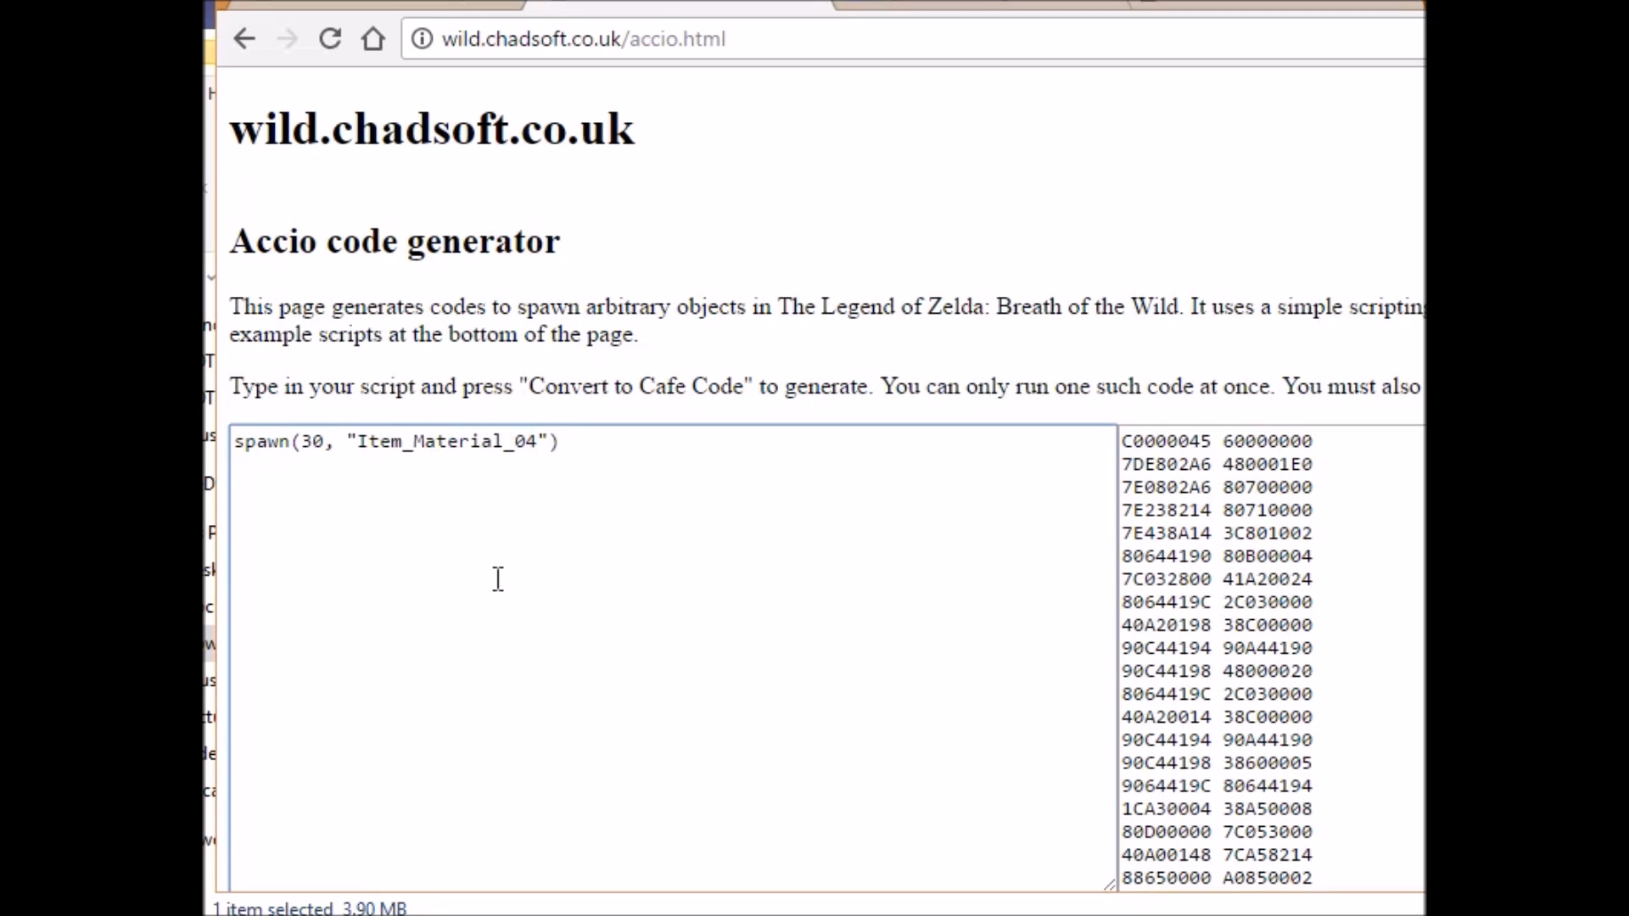
triple_click(395, 441)
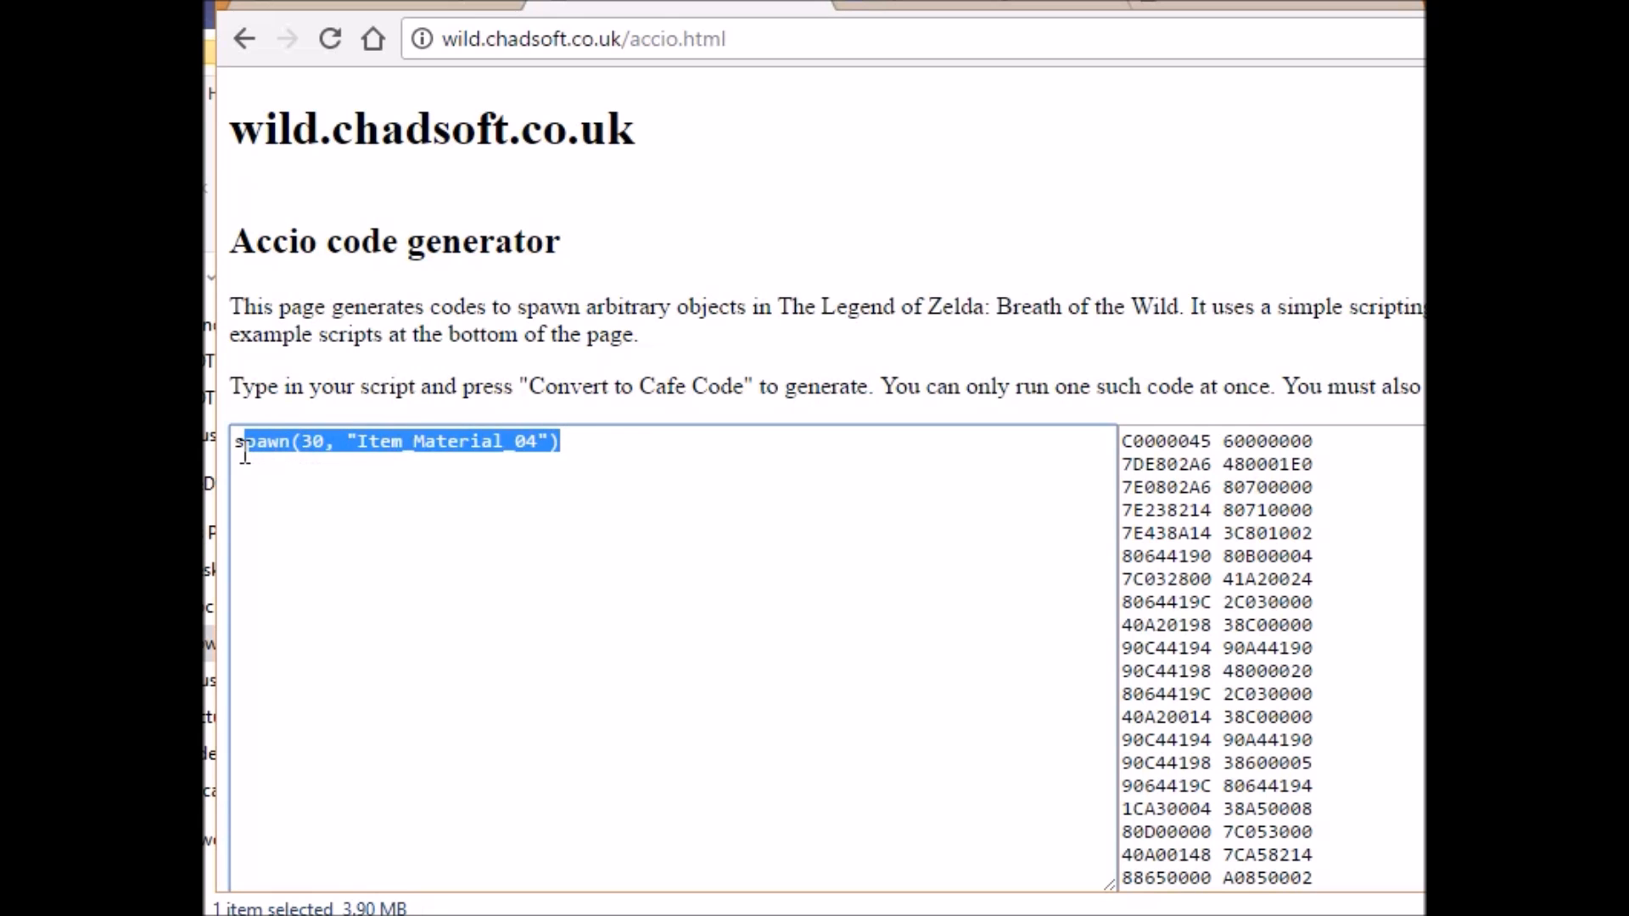
scroll("down", 3)
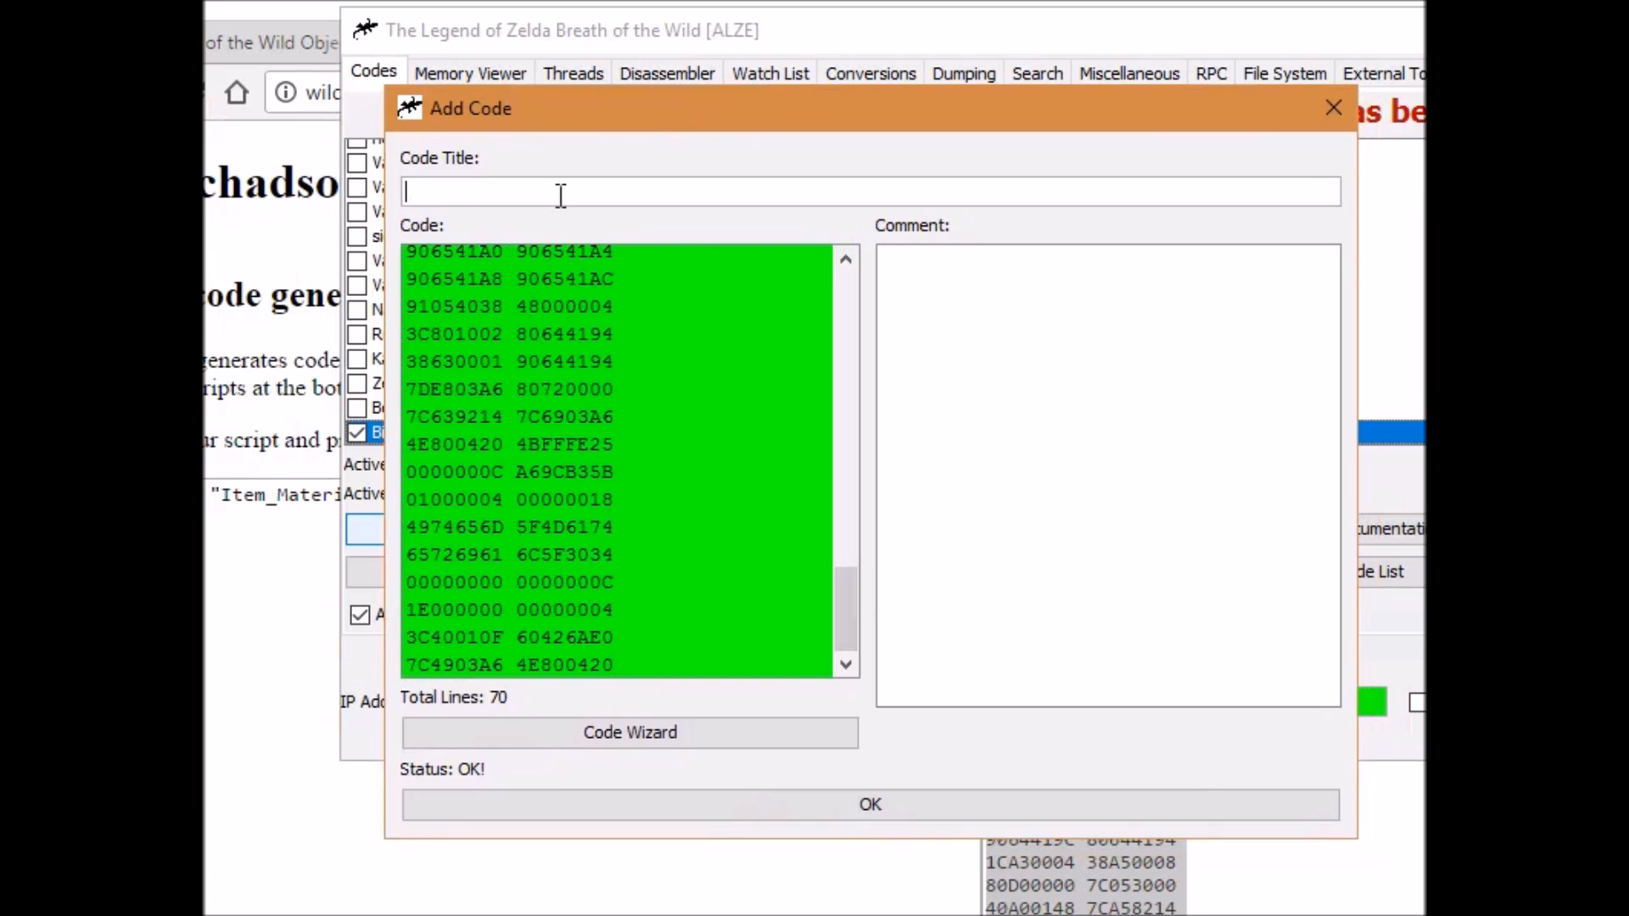
Save the new code under the title '30 Eggs' and untick the Bird Egg entry.
type("30 Eggs")
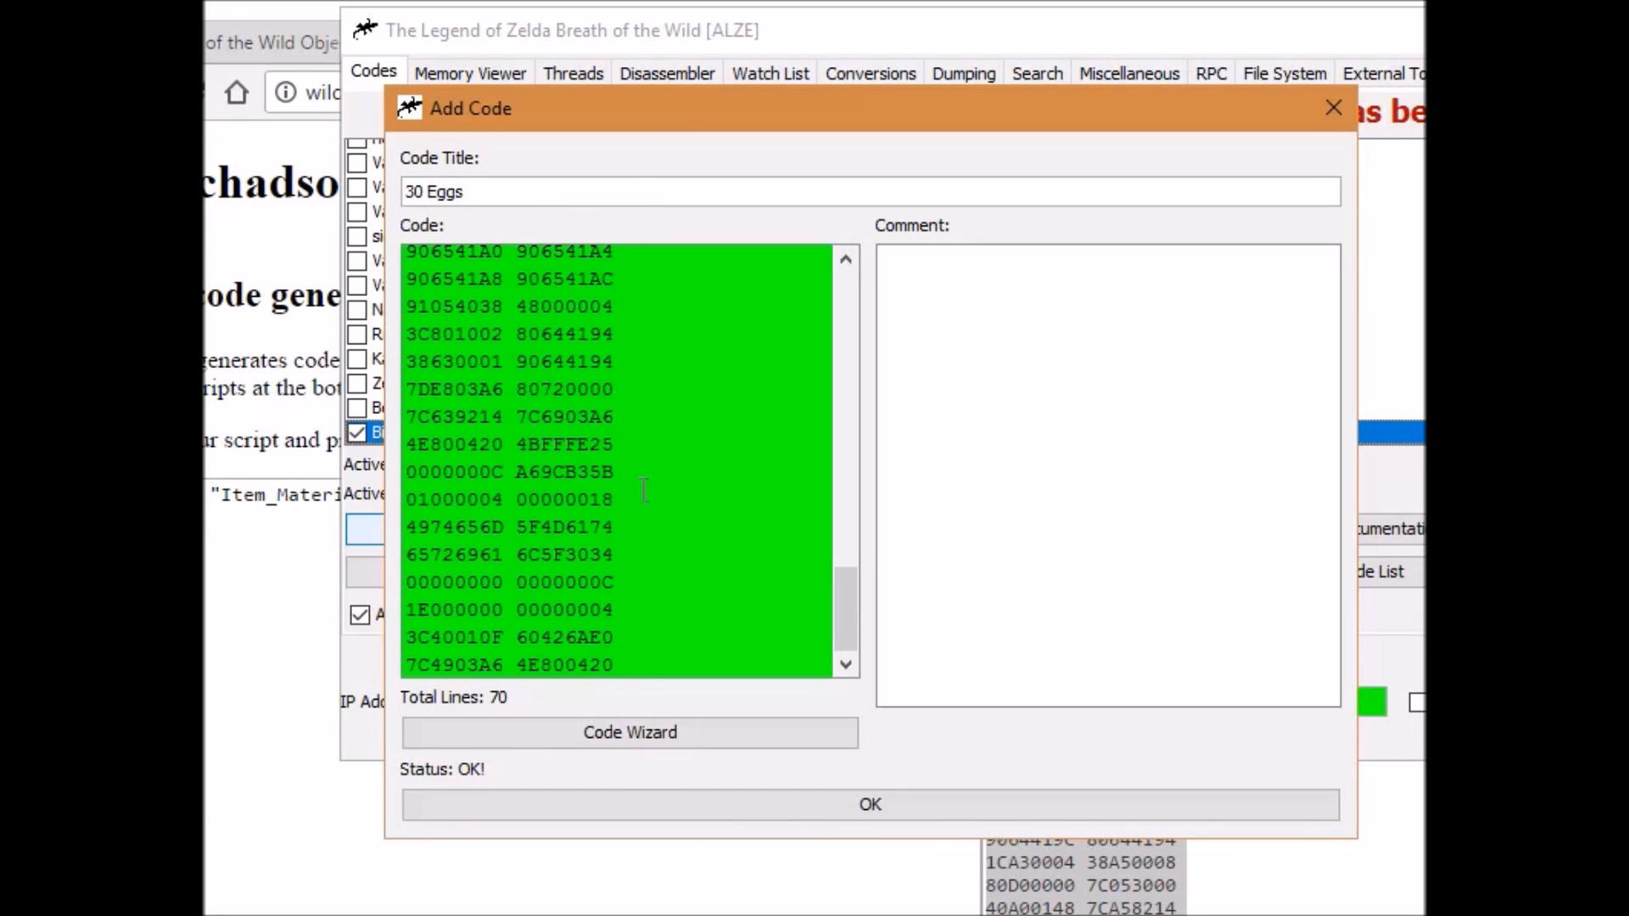
left_click(869, 804)
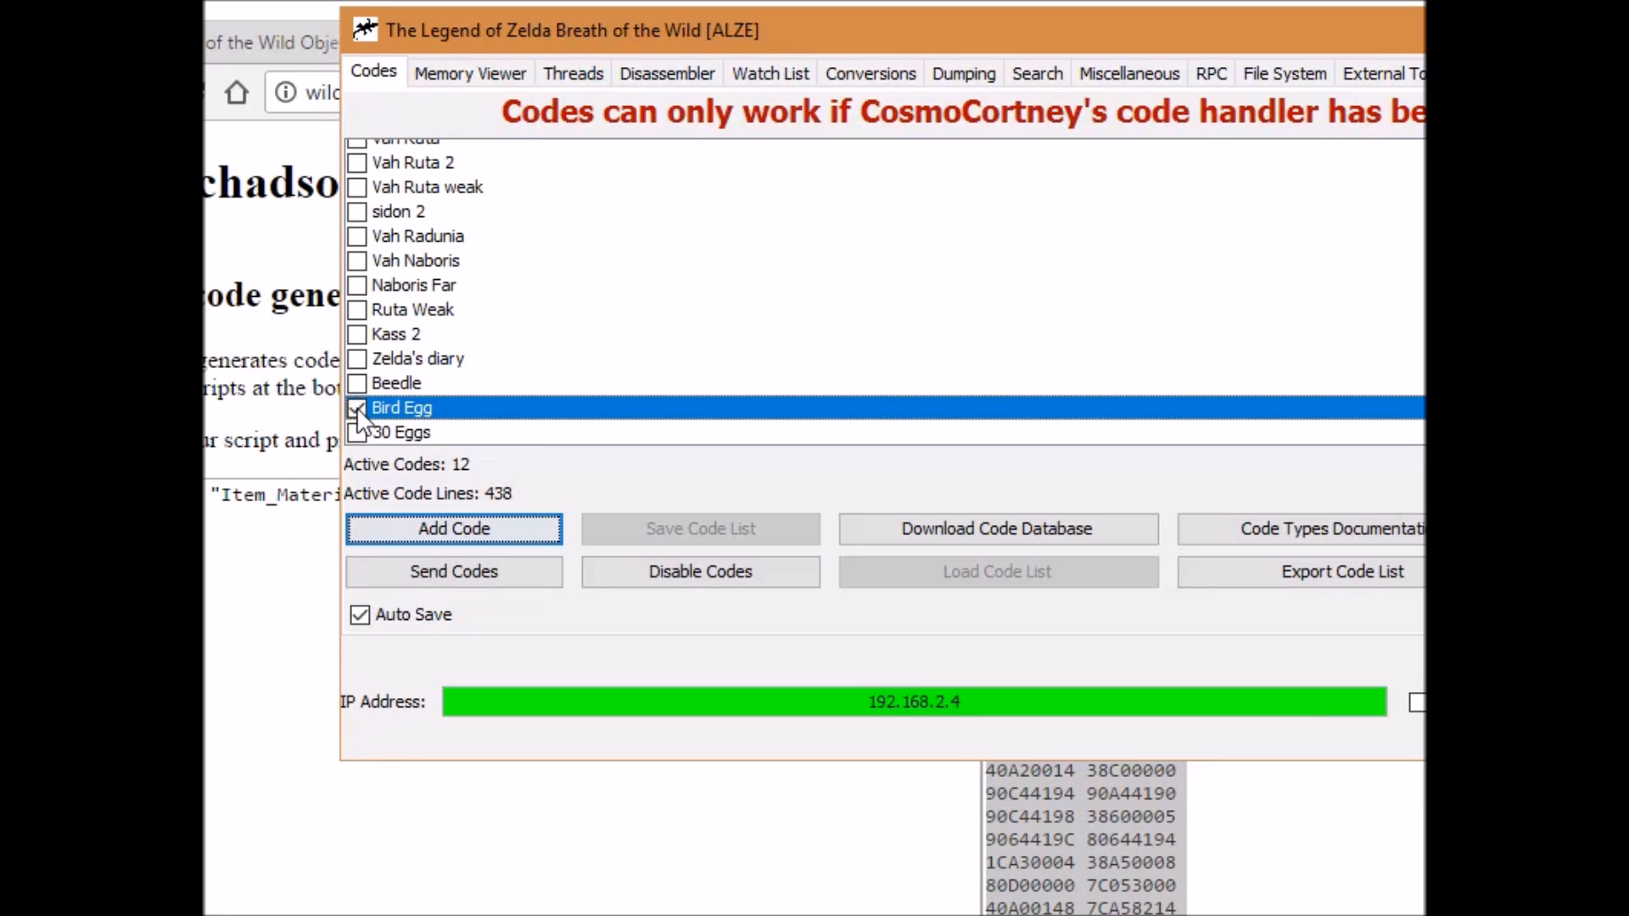
mouse_move(436, 416)
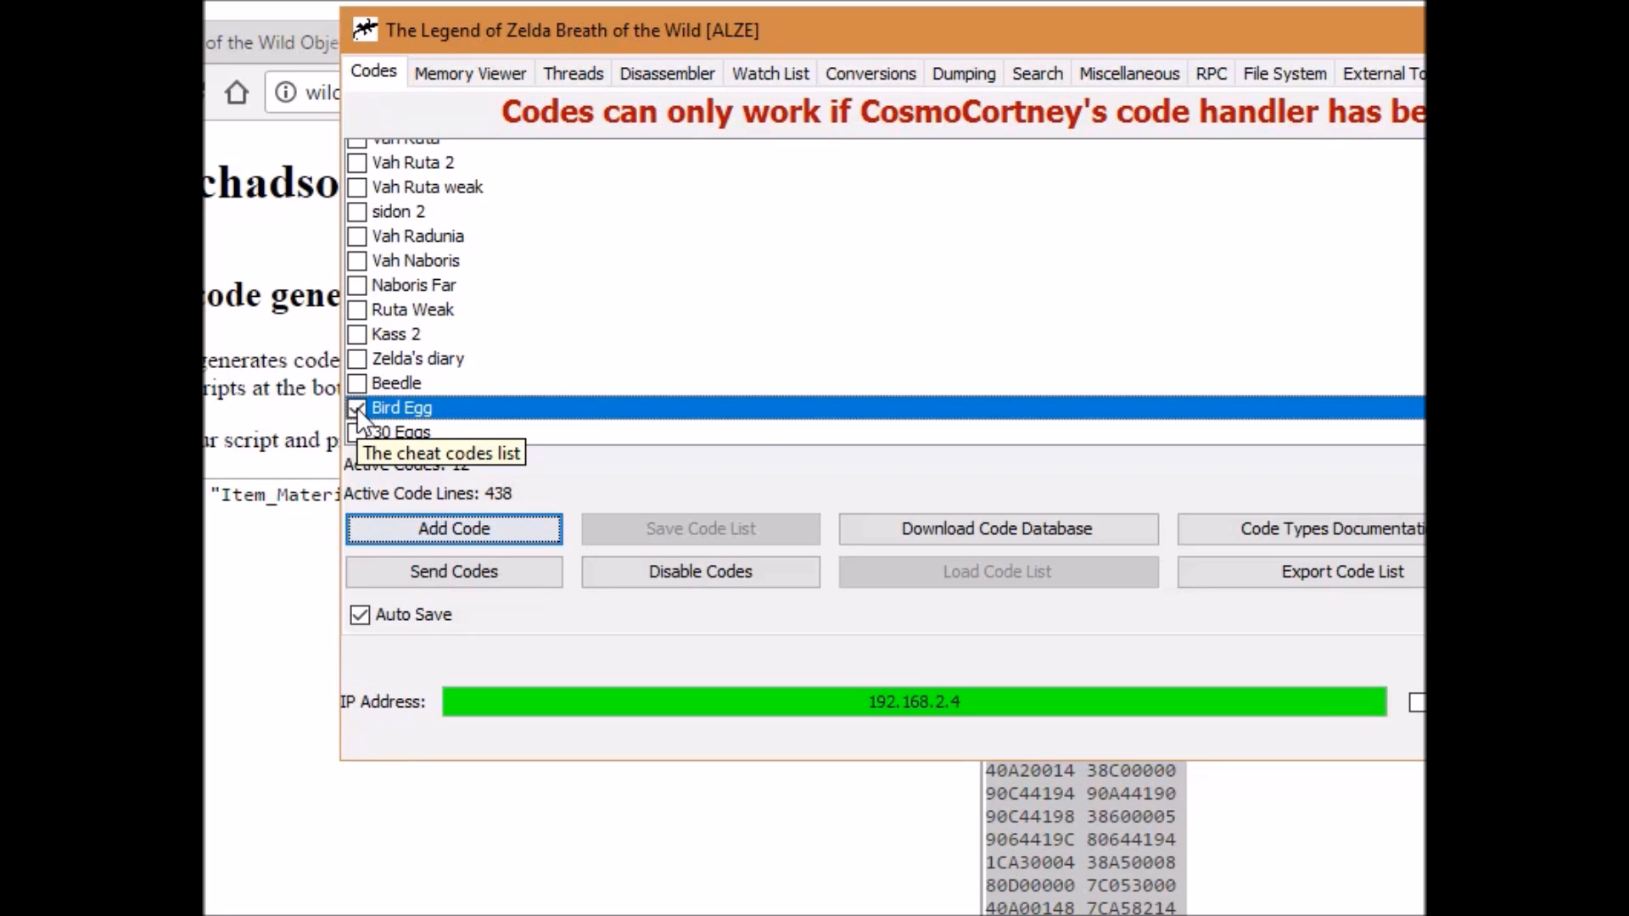
left_click(356, 407)
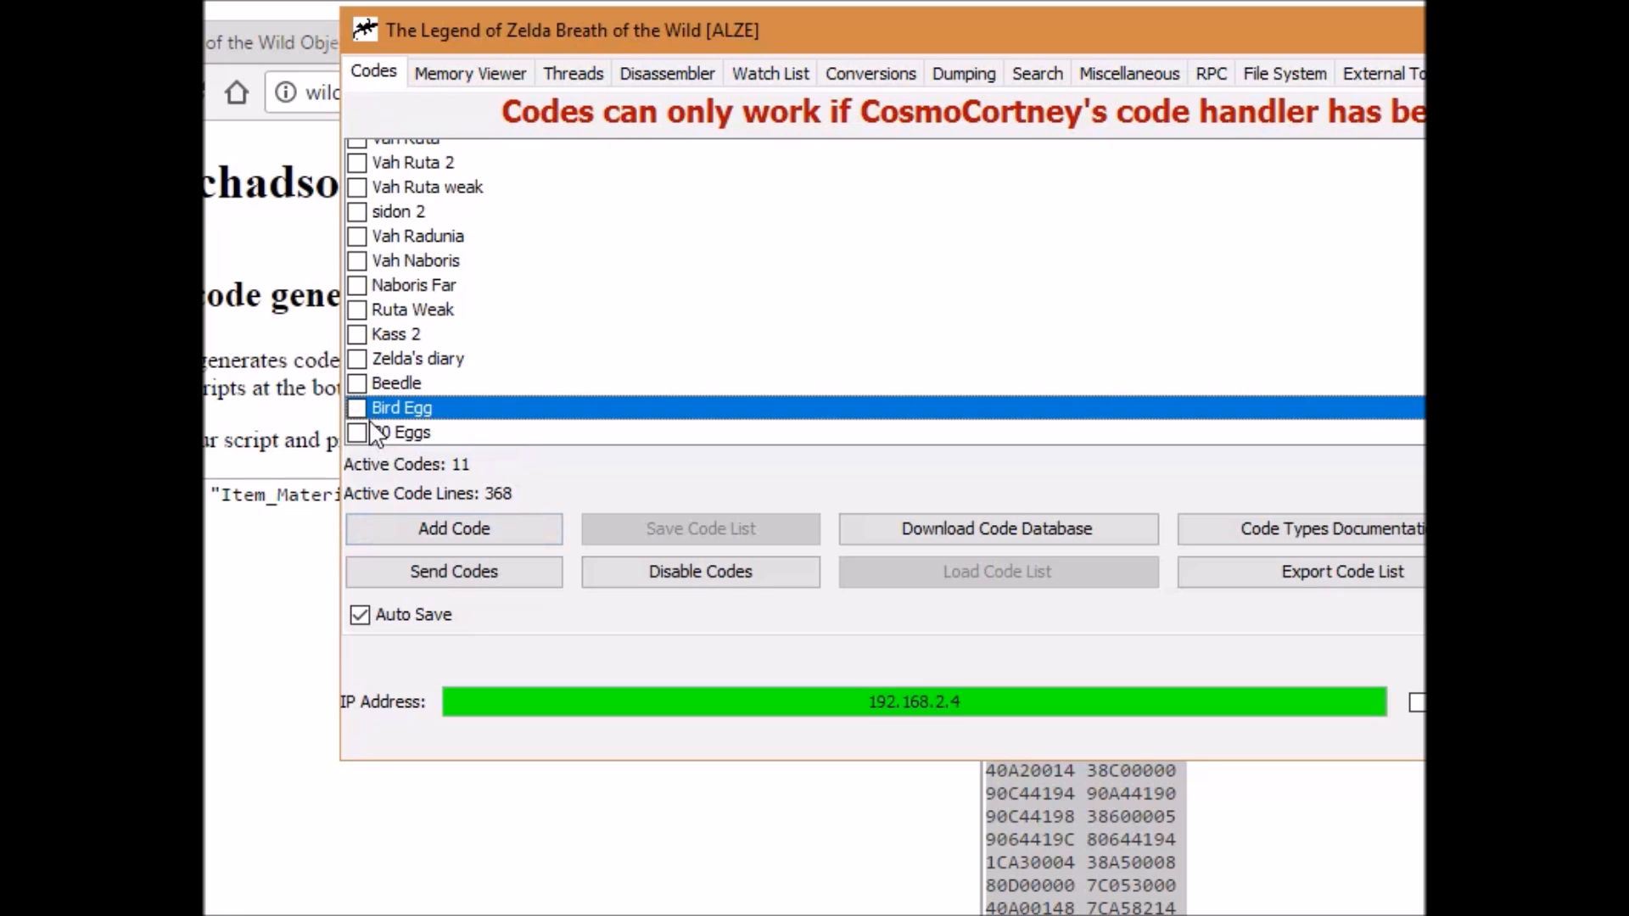
Enable the 30 Eggs code and send the active codes to the game.
left_click(358, 433)
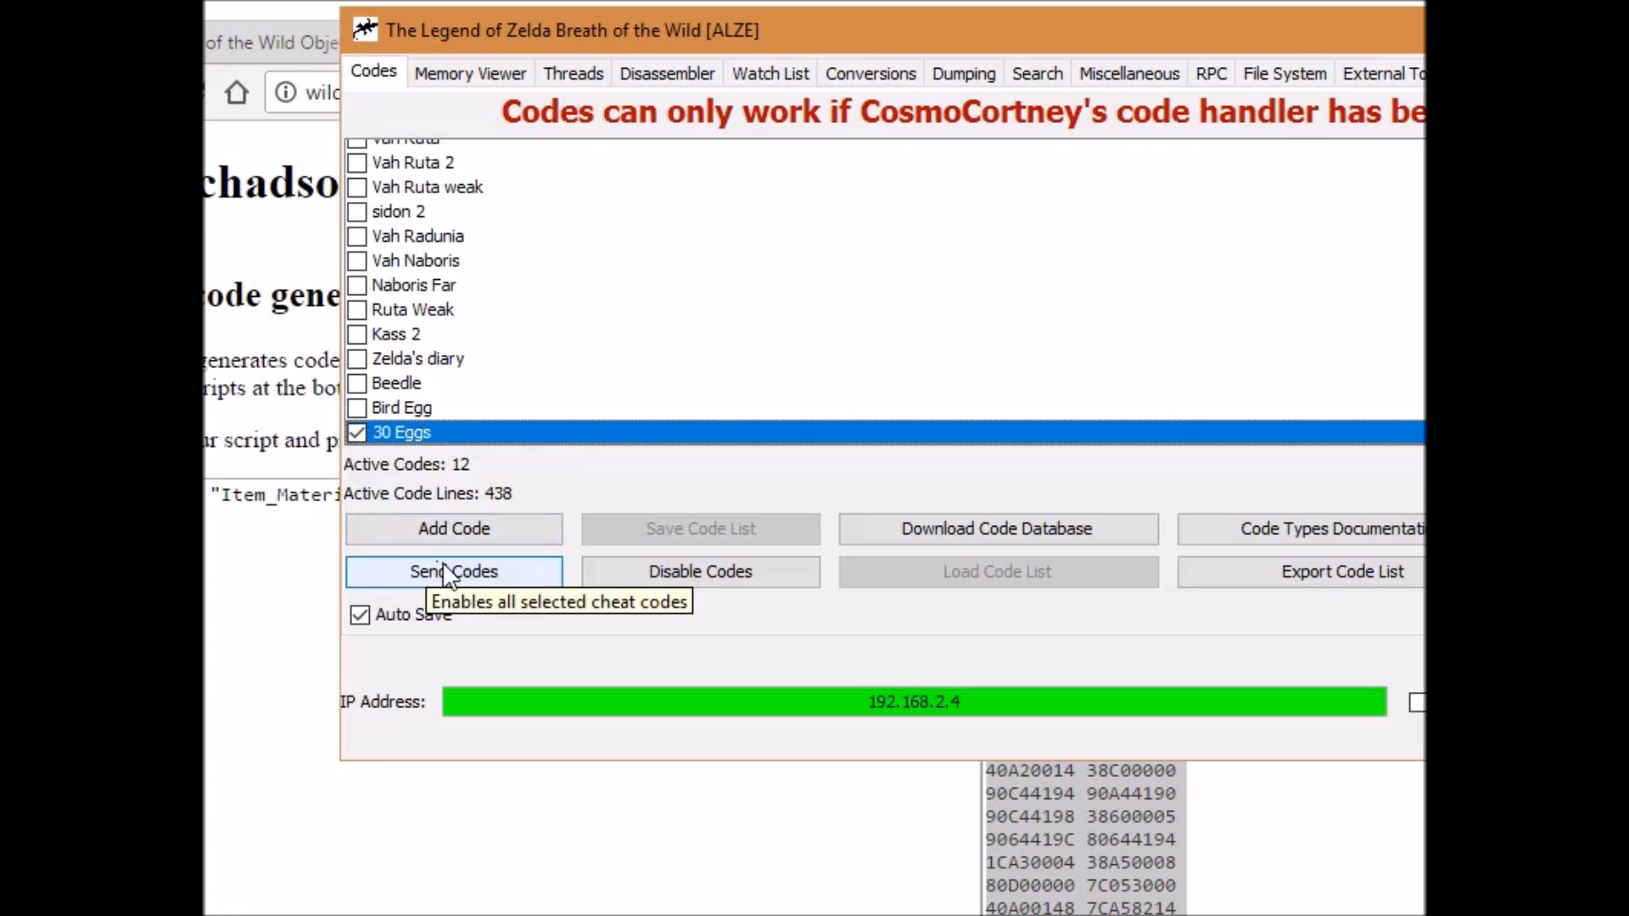
left_click(454, 572)
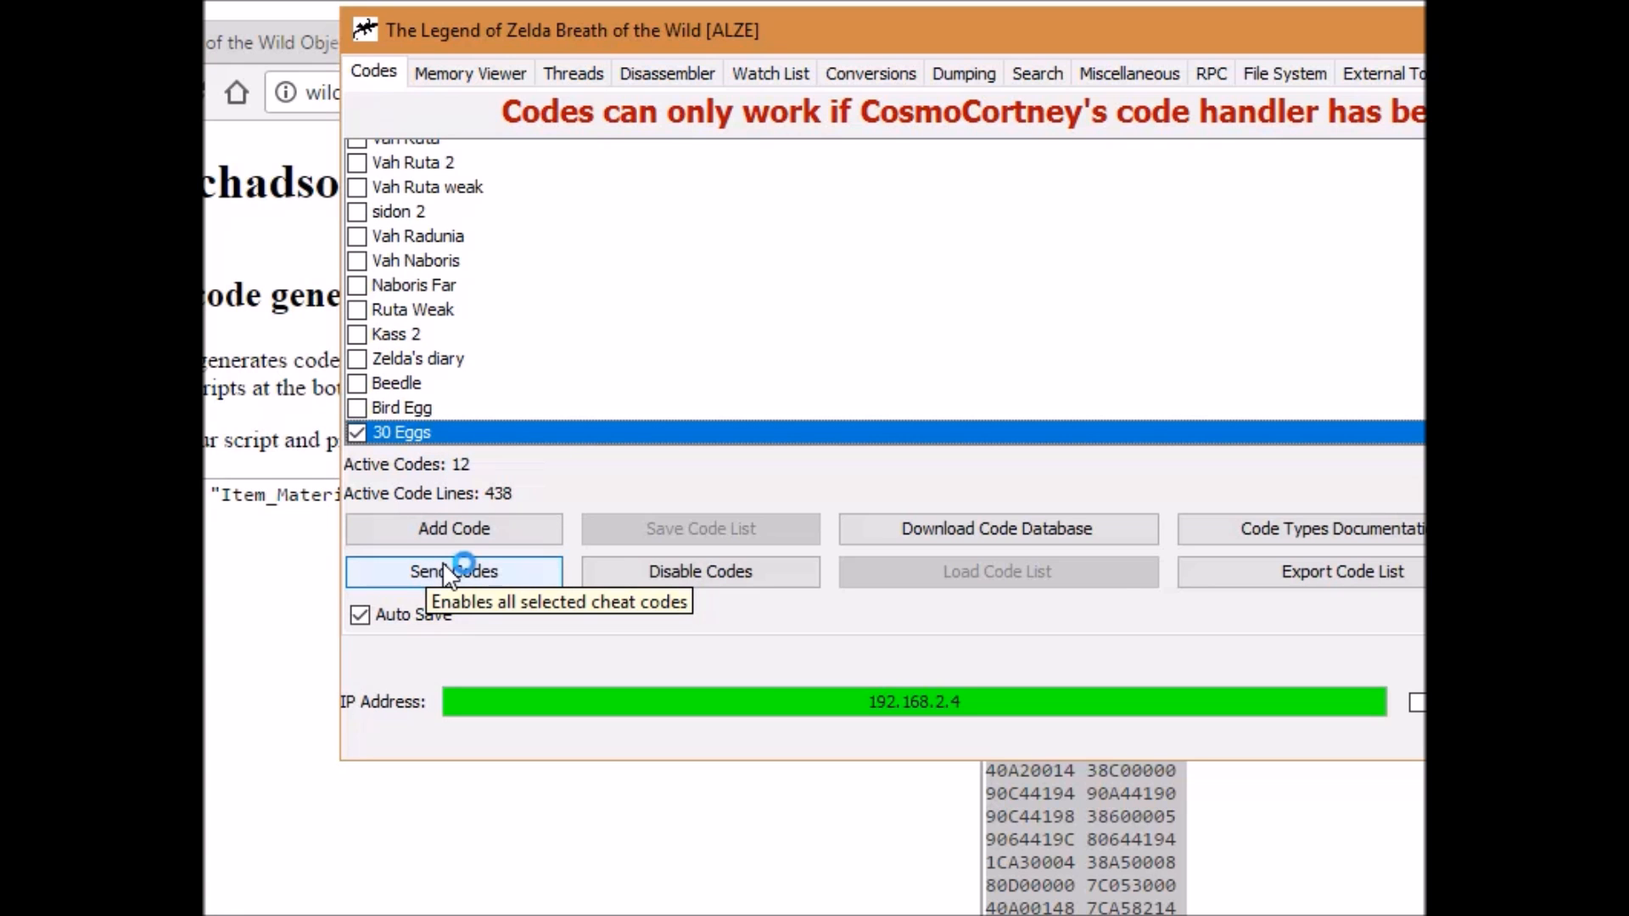
left_click(452, 572)
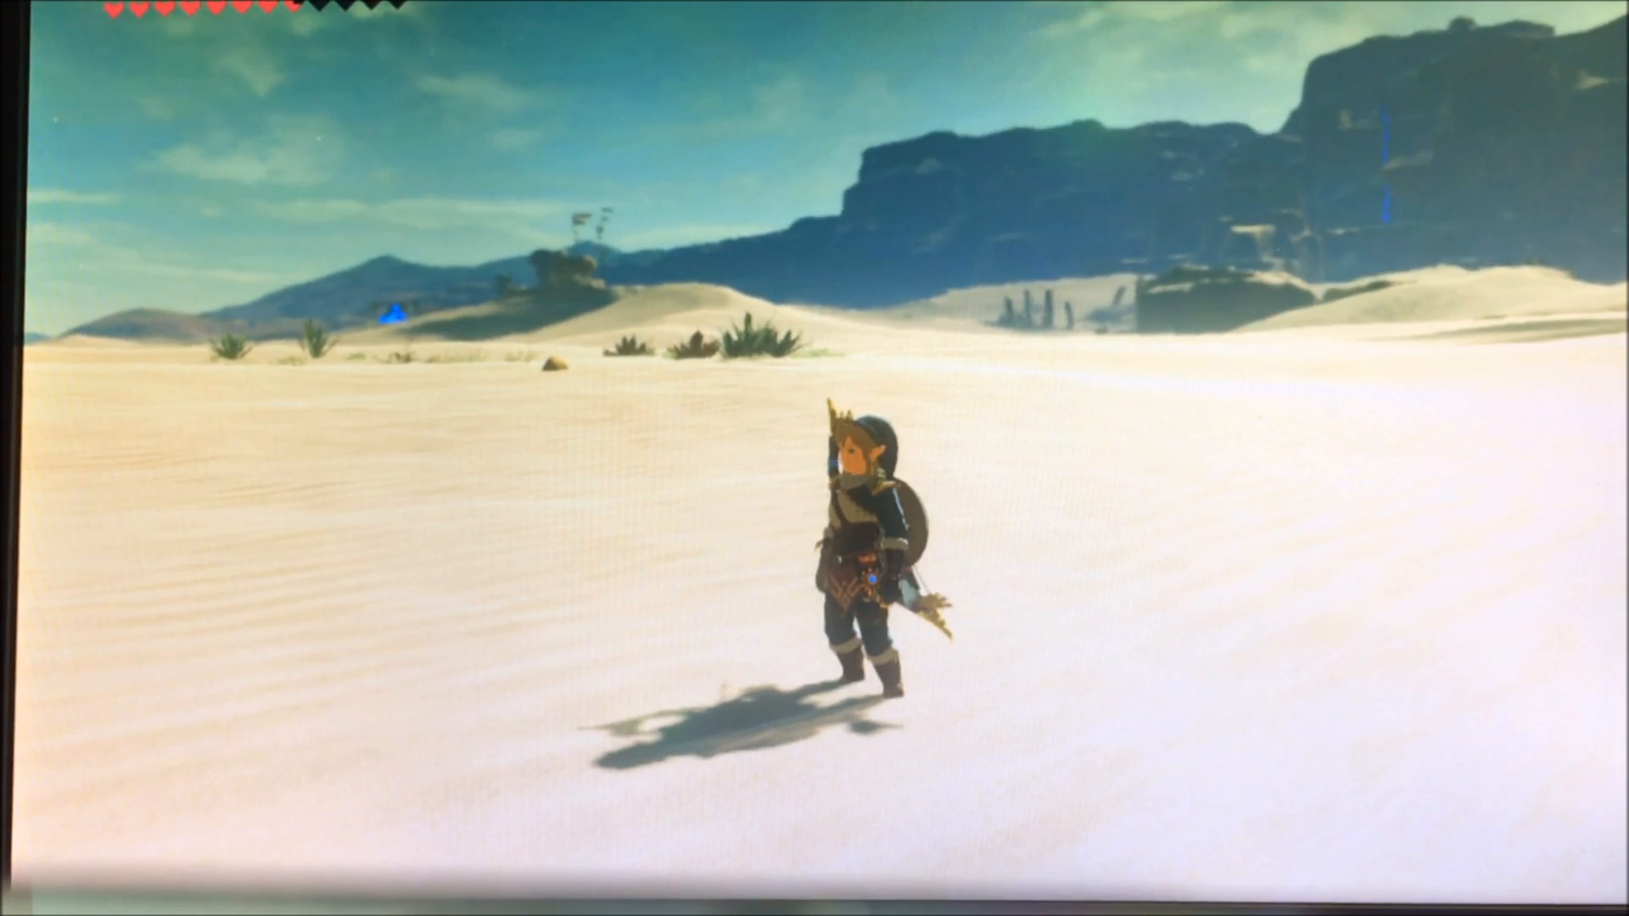